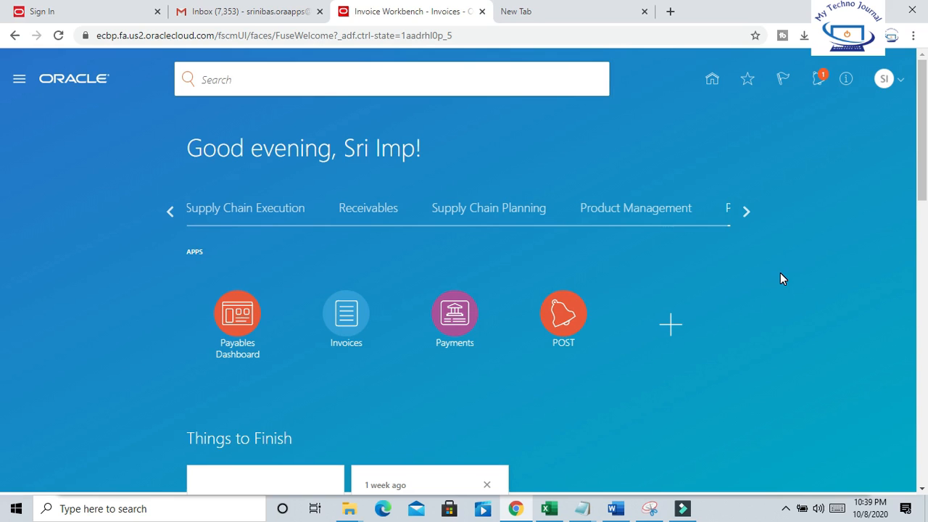
mouse_move(878, 328)
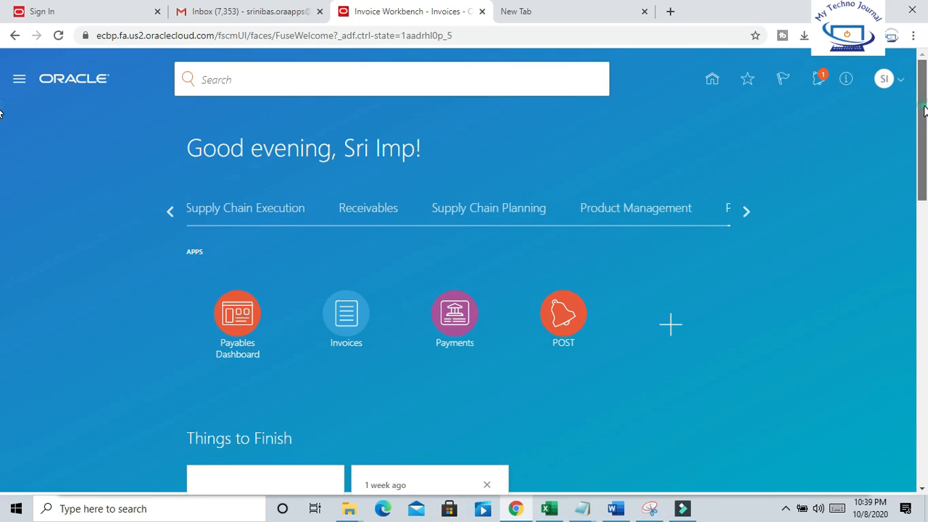
Go to the Payables springboard and enter the Invoices work area
click(391, 79)
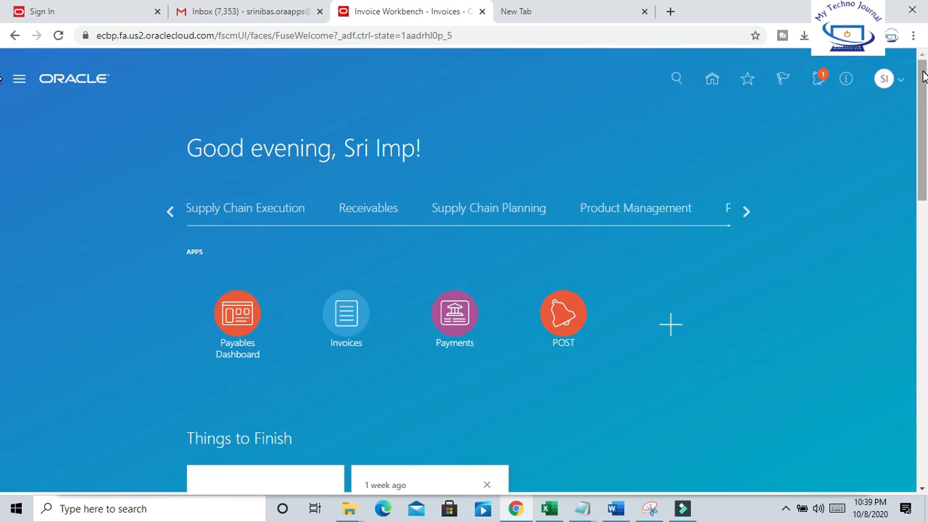
mouse_move(549, 125)
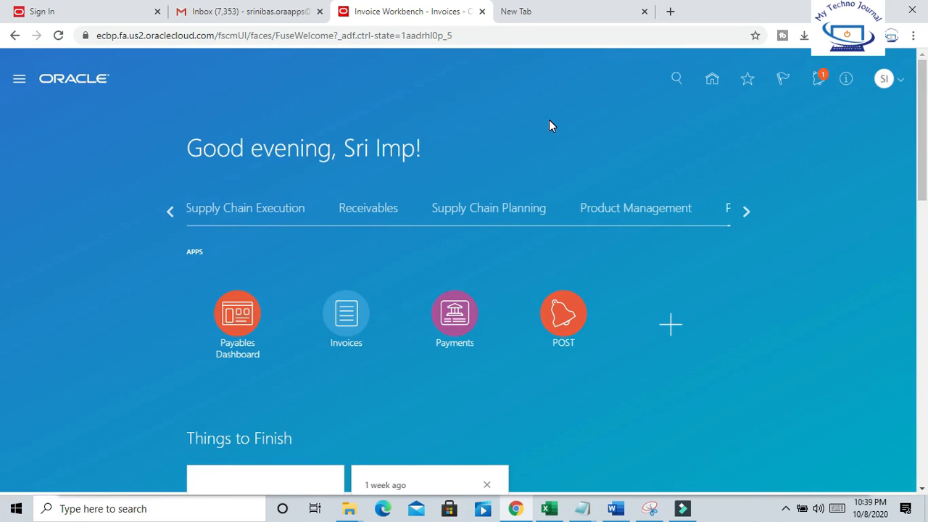
click(676, 78)
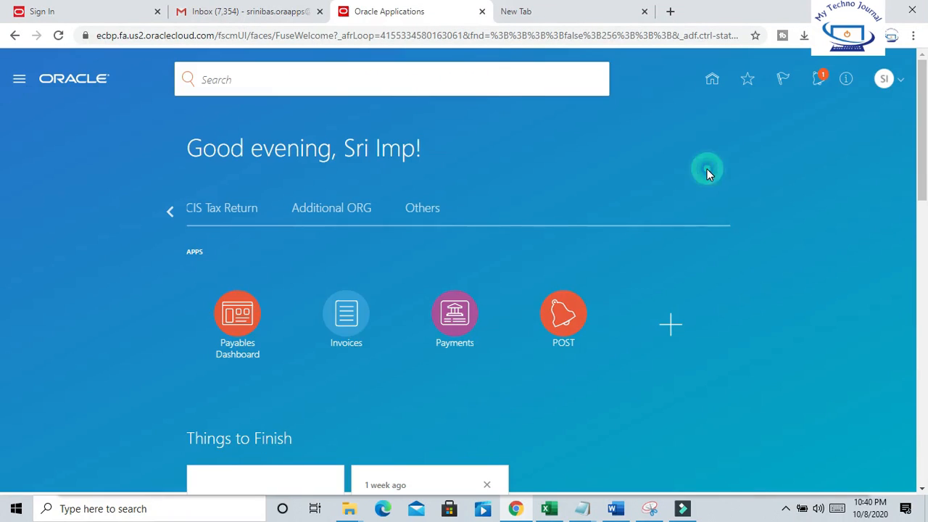
mouse_move(456, 320)
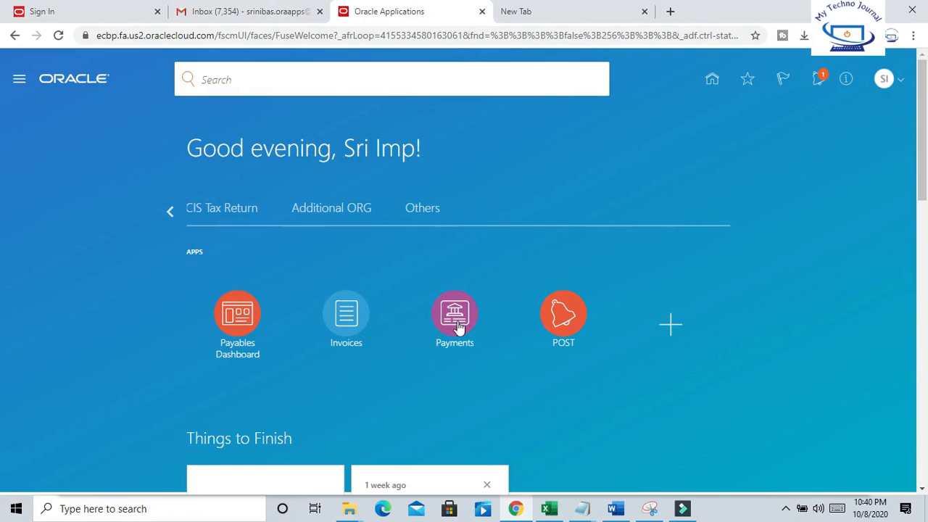
mouse_move(327, 235)
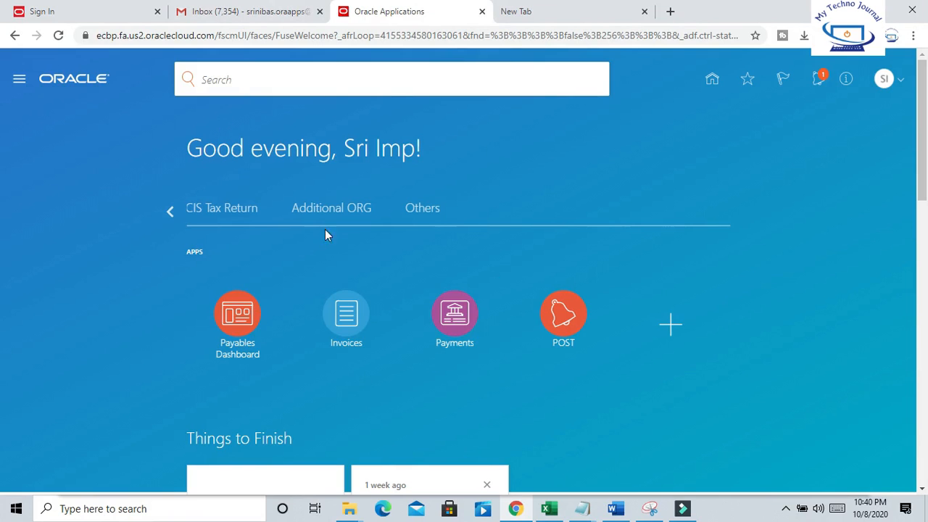
mouse_move(453, 419)
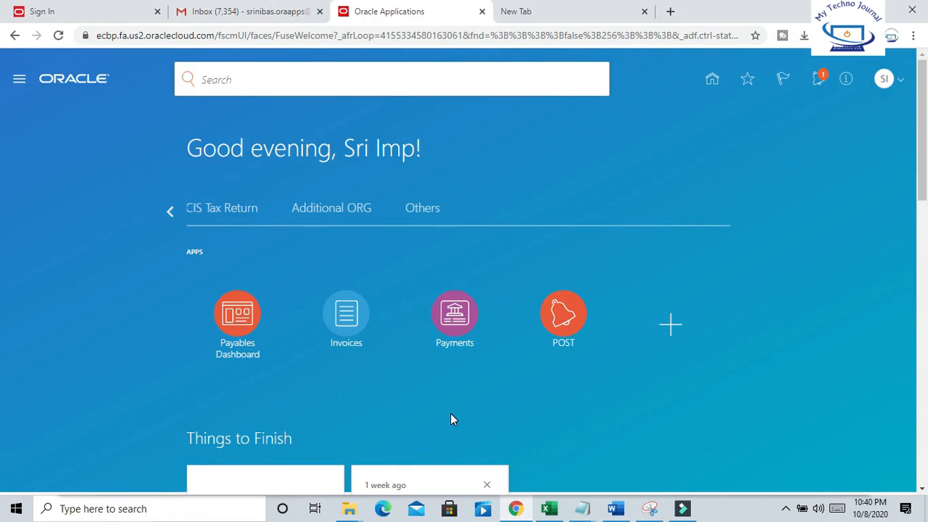
mouse_move(377, 339)
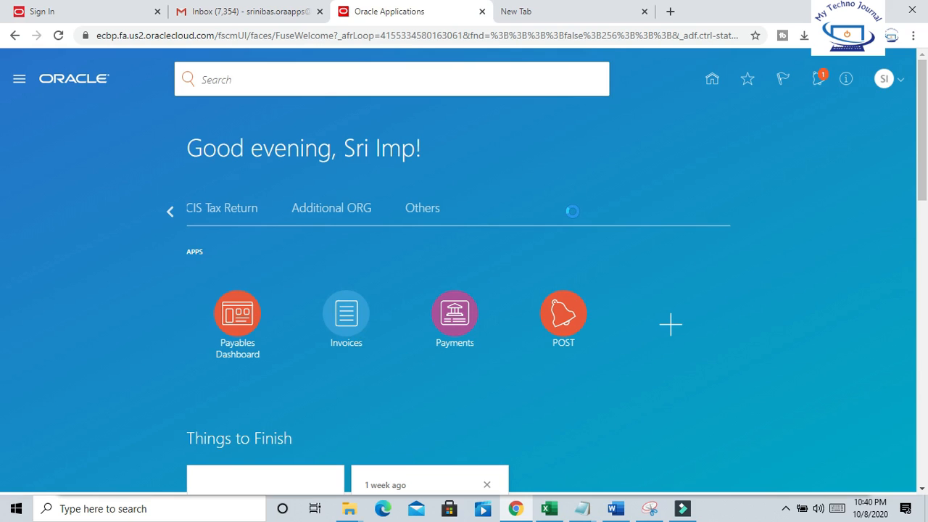
click(345, 313)
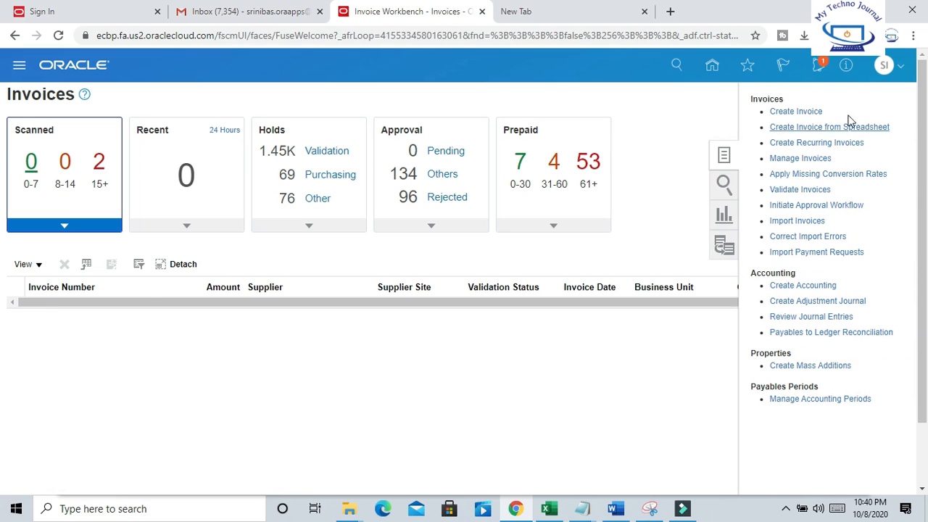
mouse_move(851, 133)
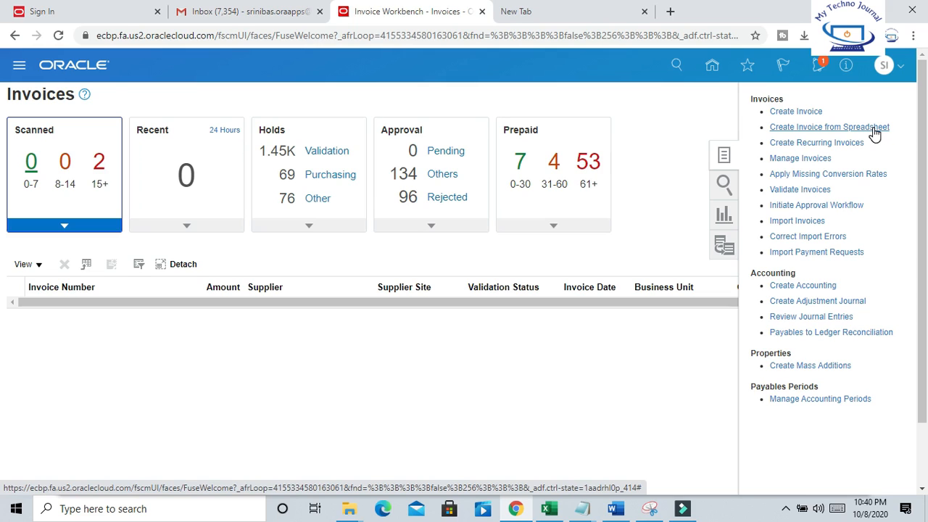
Download the Create Invoice from Spreadsheet template and show it in the Downloads folder
click(829, 128)
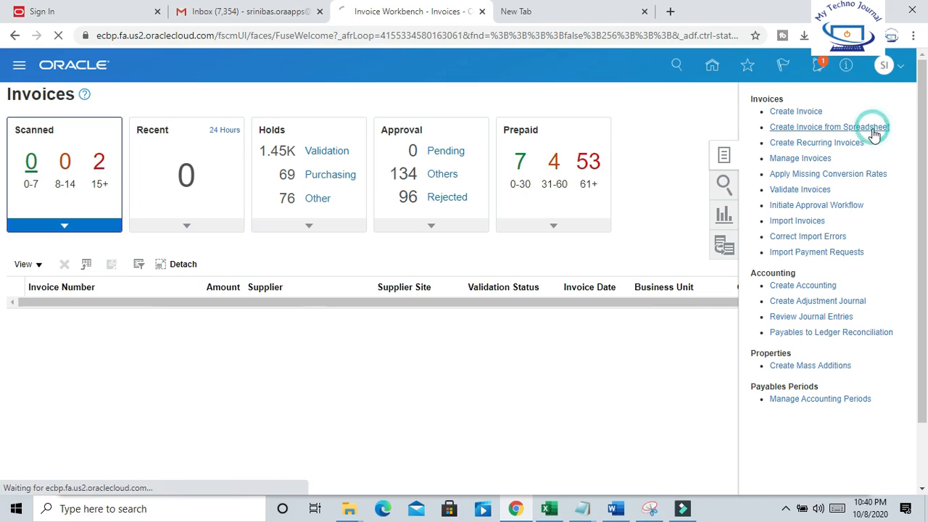
click(829, 128)
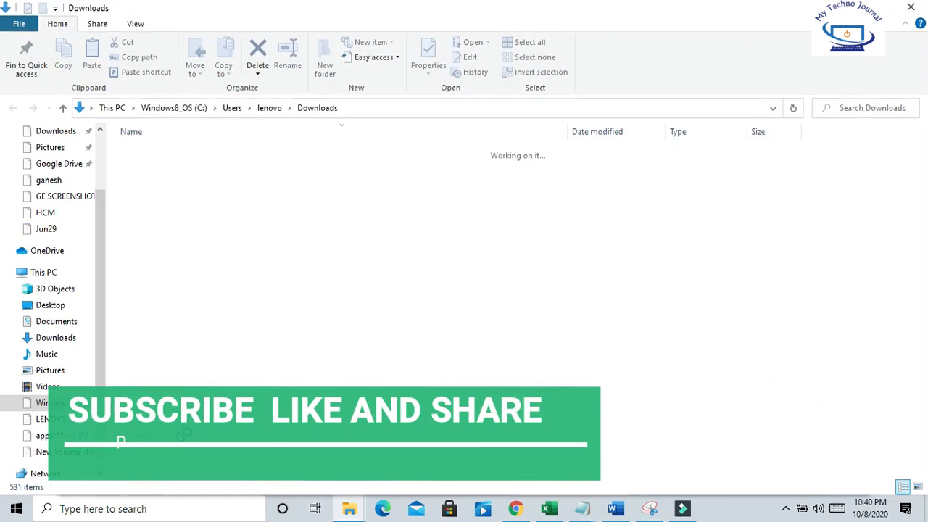
Open CreateQuickInvoices (3) from Downloads with editing and macro content enabled
click(177, 170)
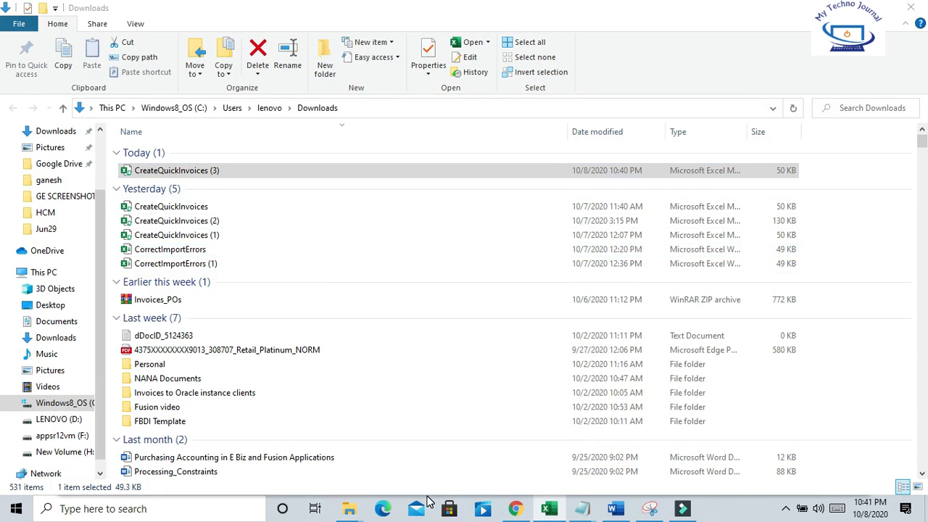
double_click(176, 169)
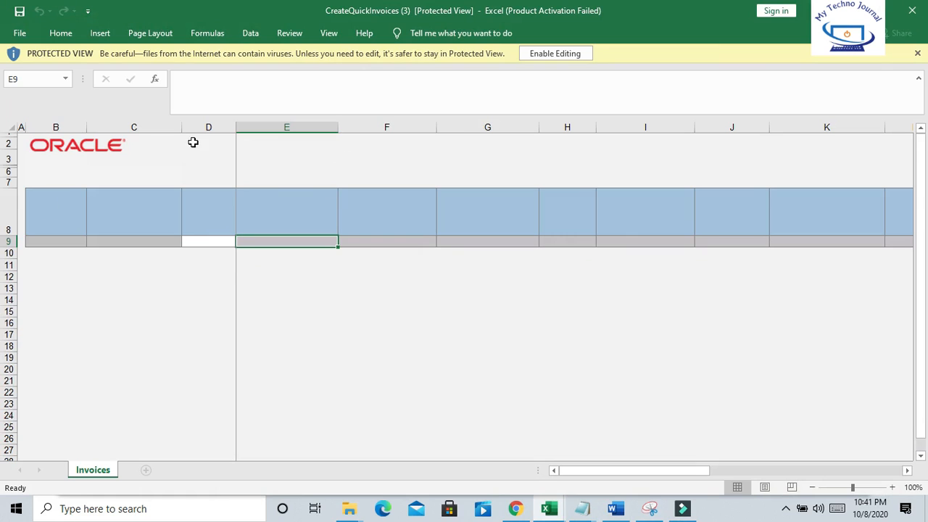
mouse_move(555, 53)
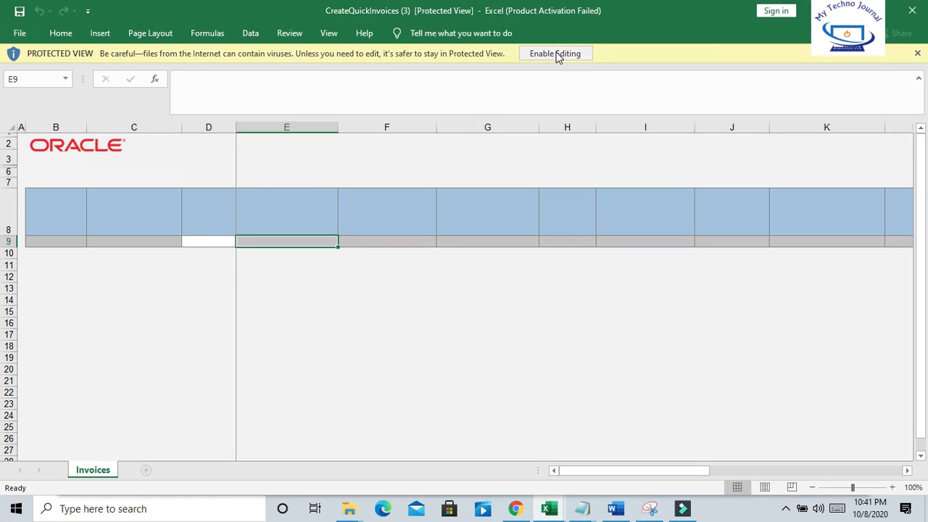
click(555, 52)
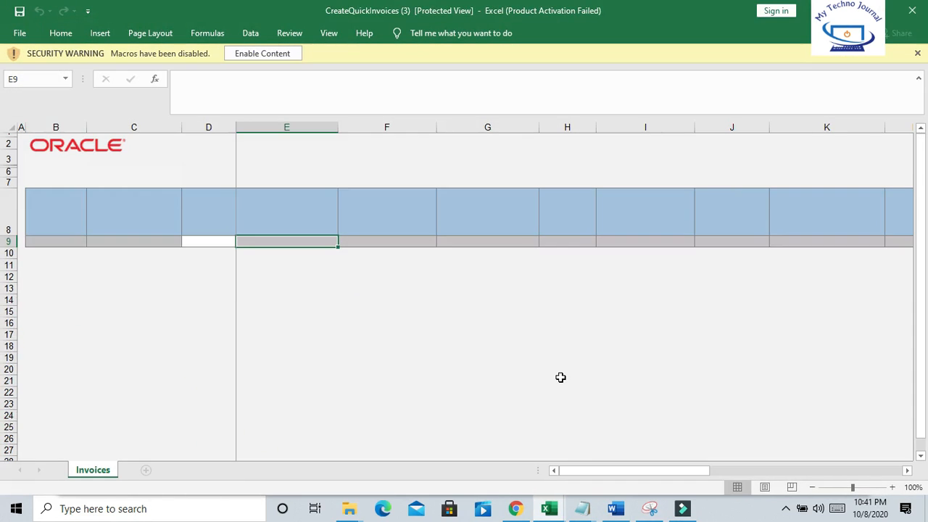
click(261, 53)
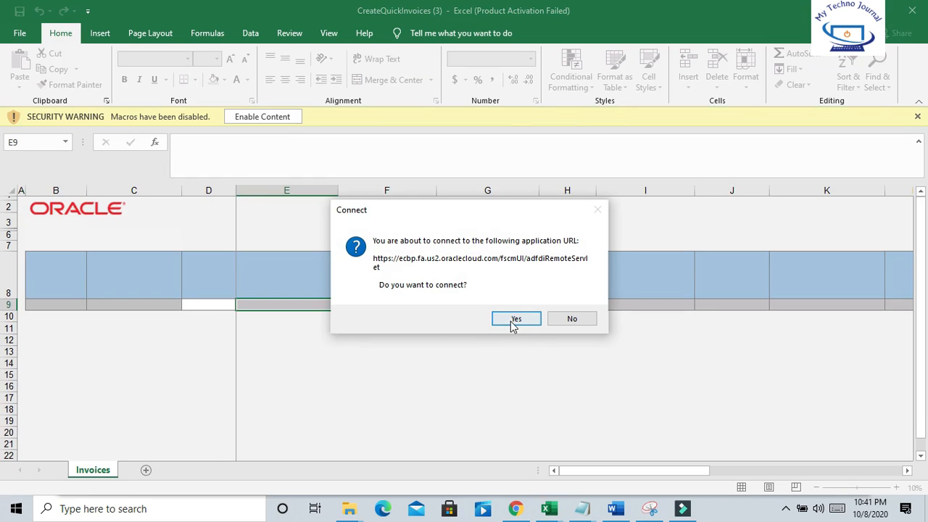
Connect the workbook to Oracle and sign in as ERP.USER so the Create Invoices sheet loads
click(516, 319)
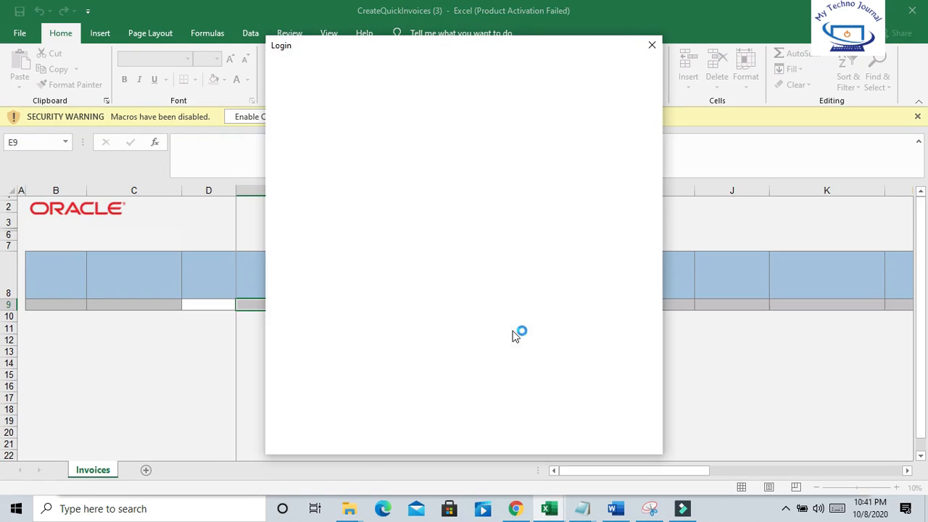
mouse_move(418, 70)
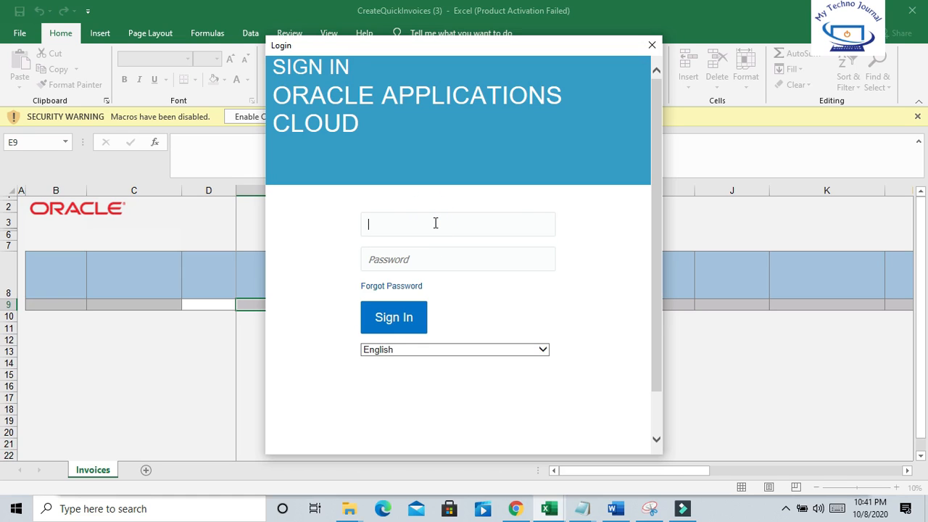
text(ERP)
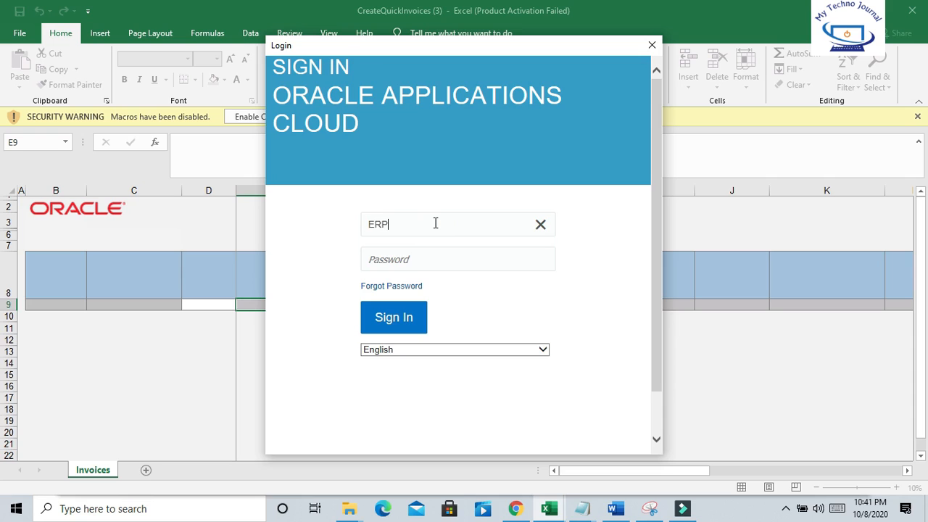
text(.USER)
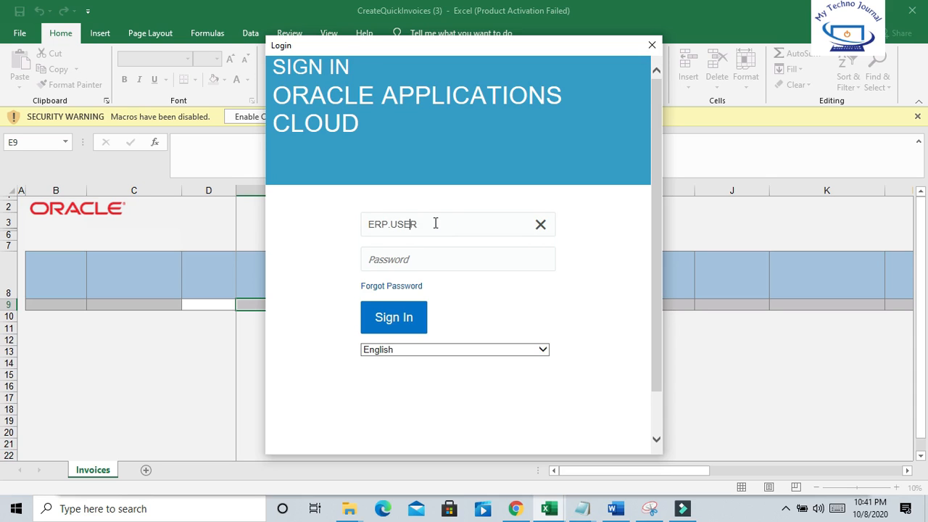
click(459, 258)
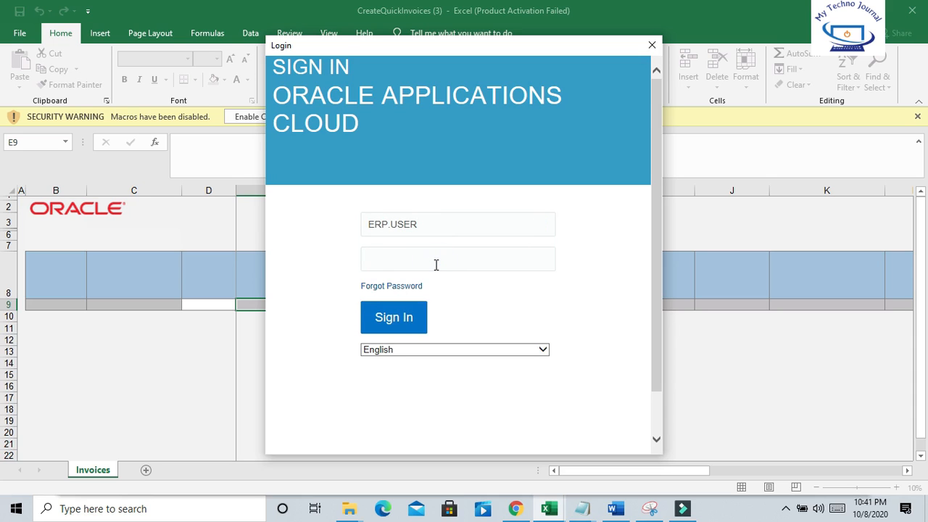
text(•••••)
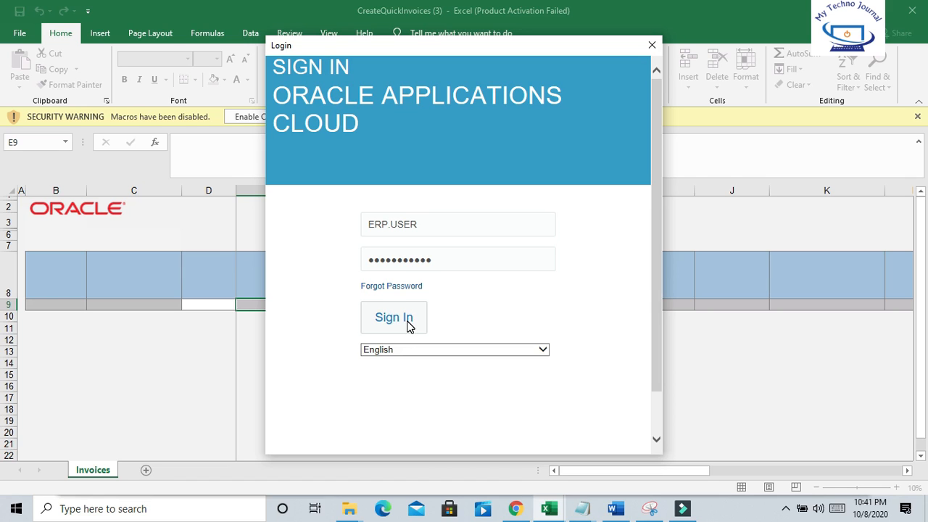
click(395, 318)
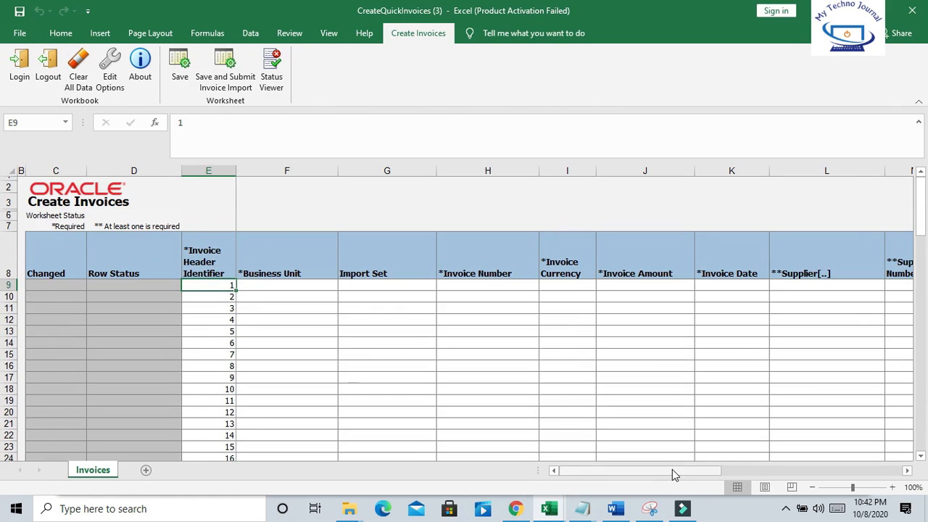
mouse_move(475, 400)
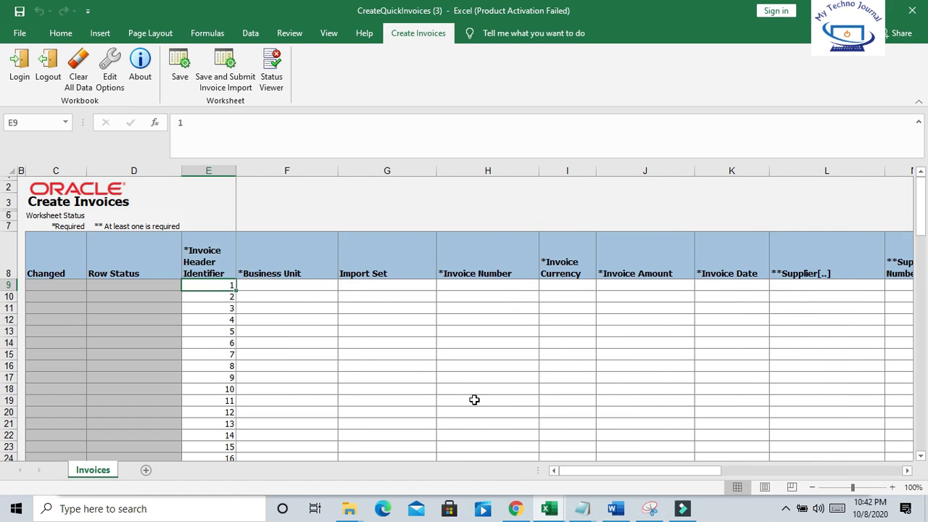
Switch to the browser and bring up the Manage Invoices search panel
click(517, 508)
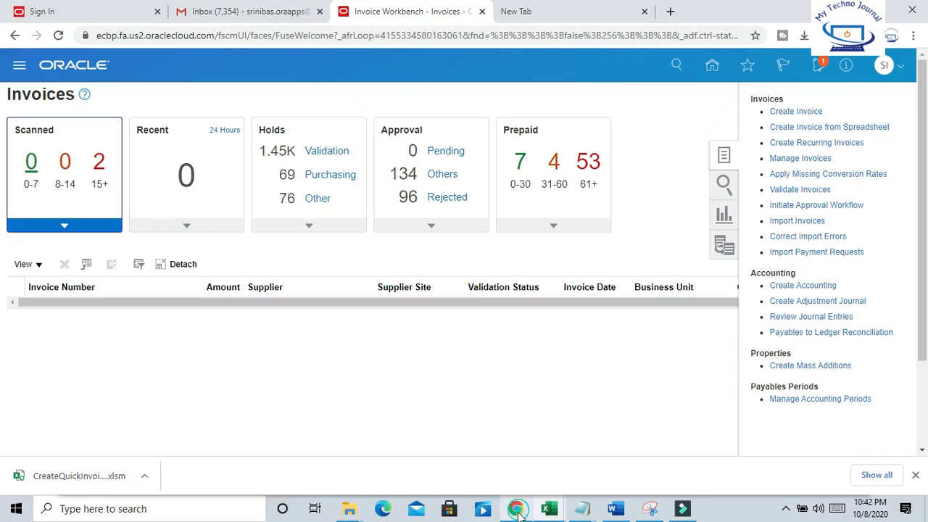
mouse_move(801, 158)
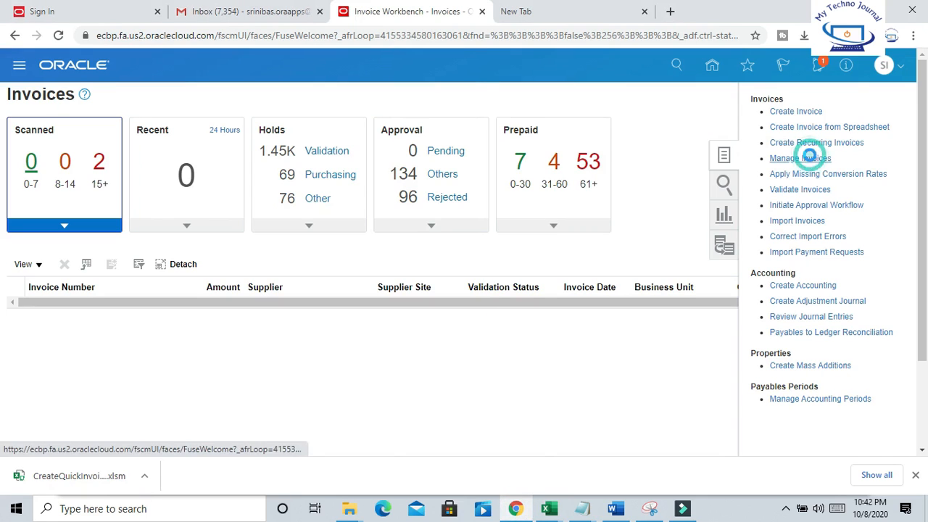
click(800, 158)
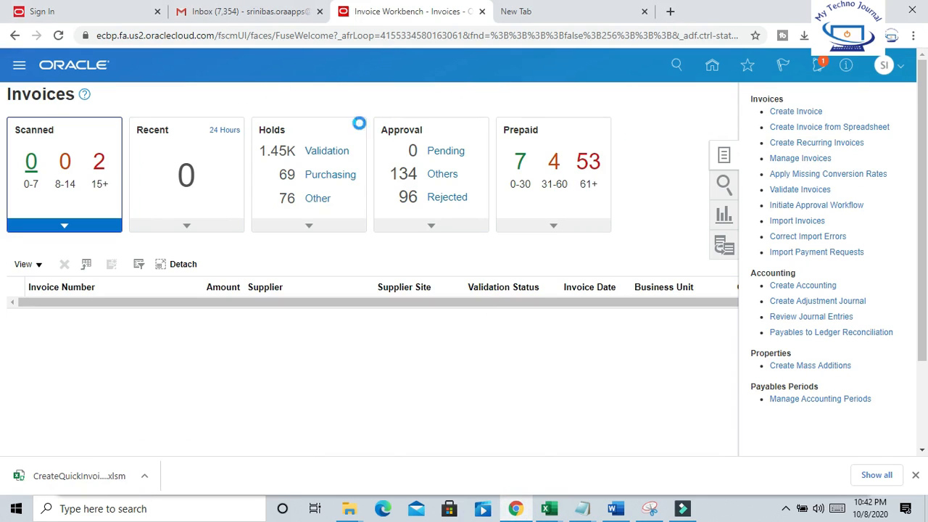
click(800, 158)
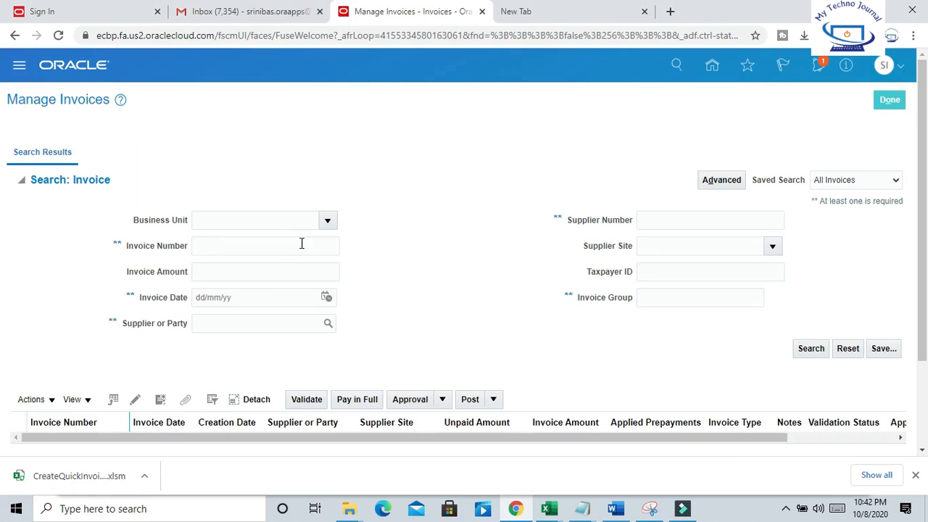
click(247, 323)
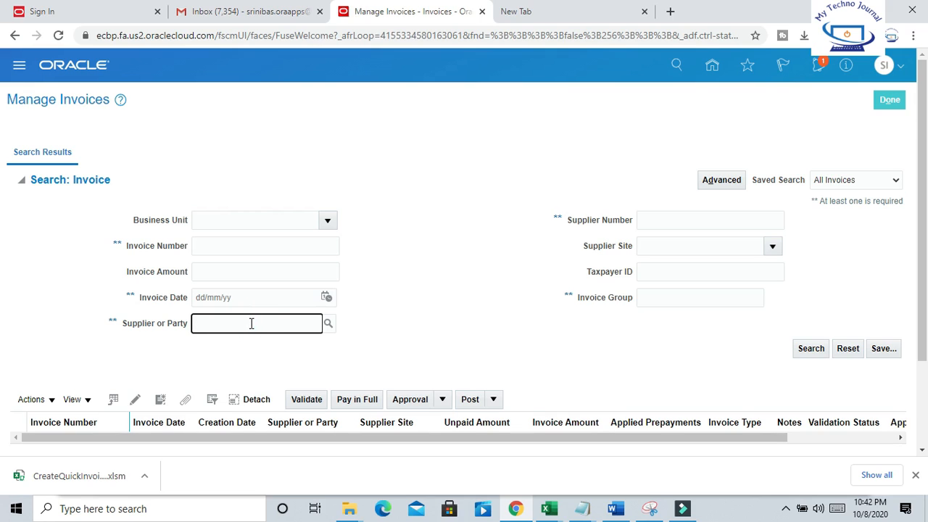
mouse_move(525, 499)
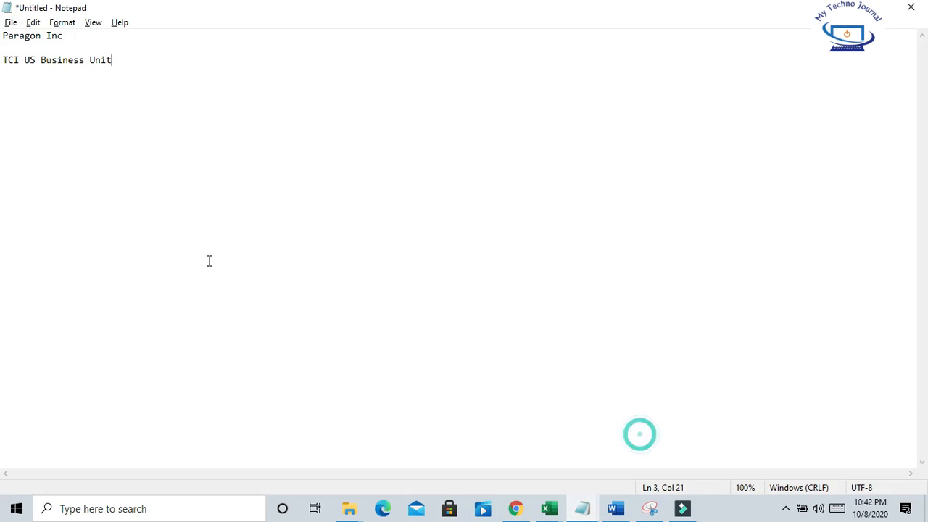
Search invoices for supplier Paragon Inc and open invoice 1000's details
triple_click(32, 35)
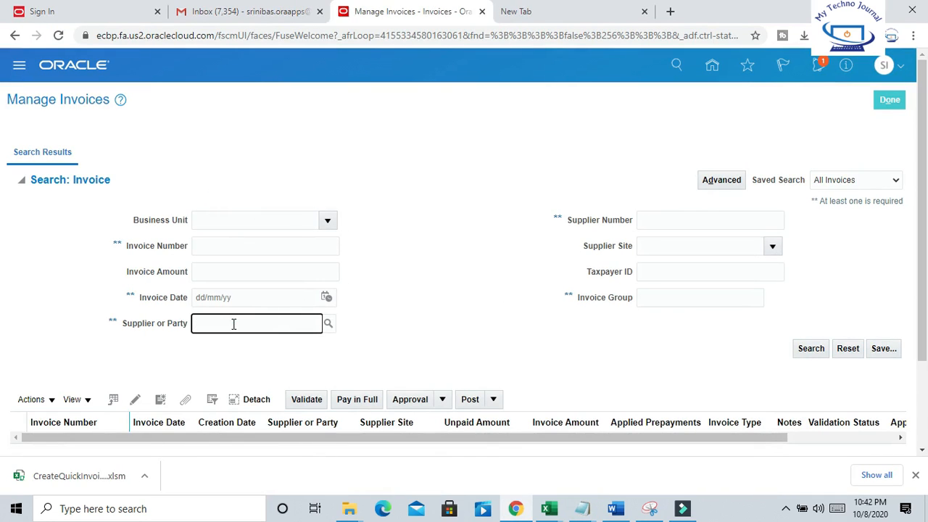
text(Paragon Inc)
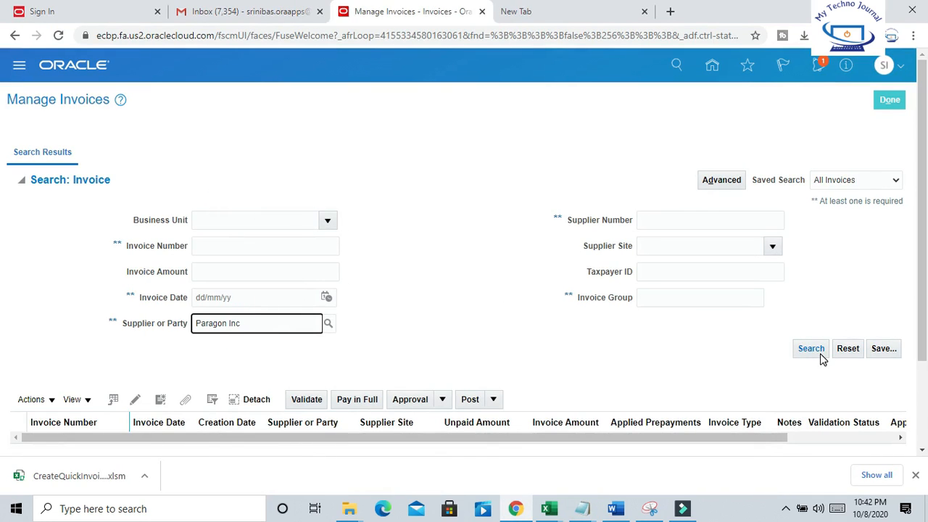
click(811, 348)
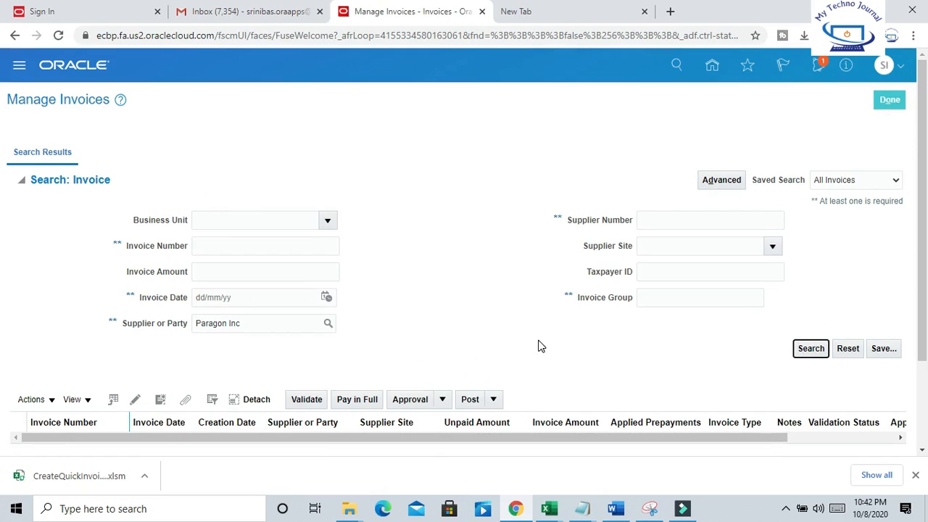
click(811, 348)
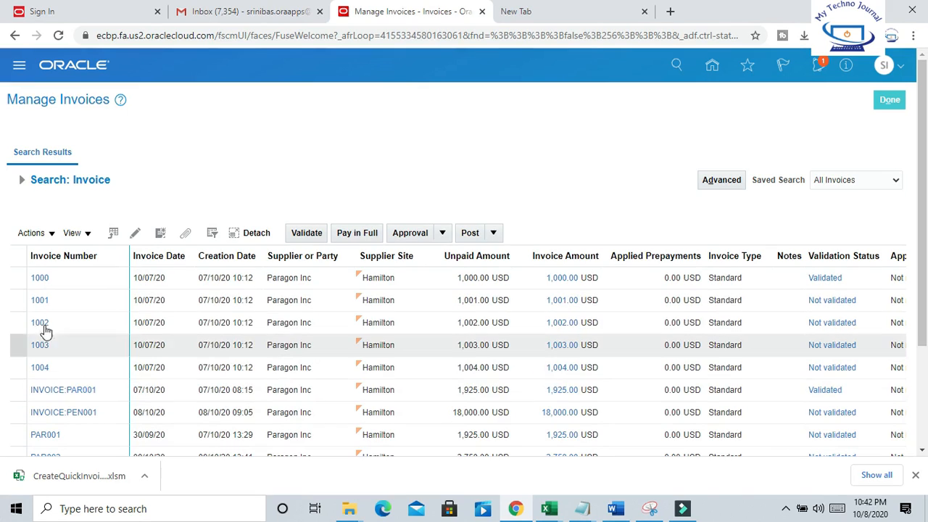
click(41, 278)
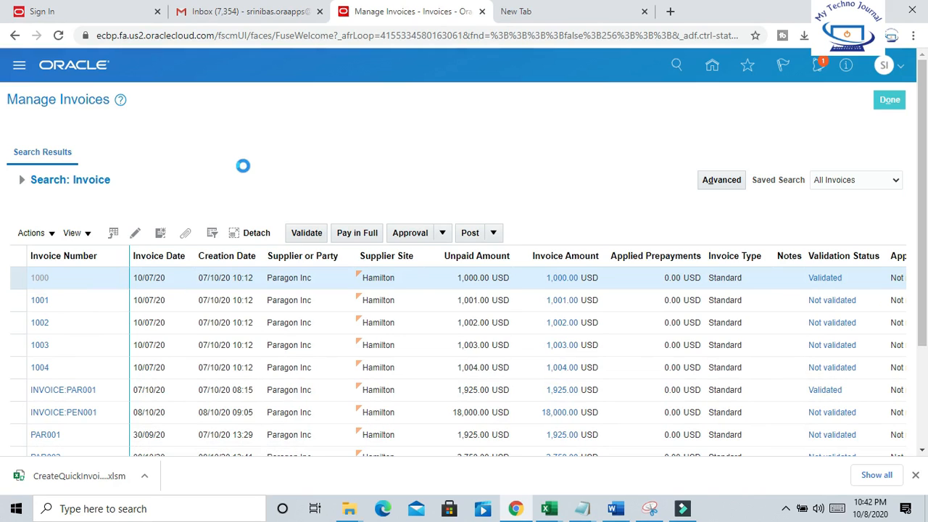
click(41, 279)
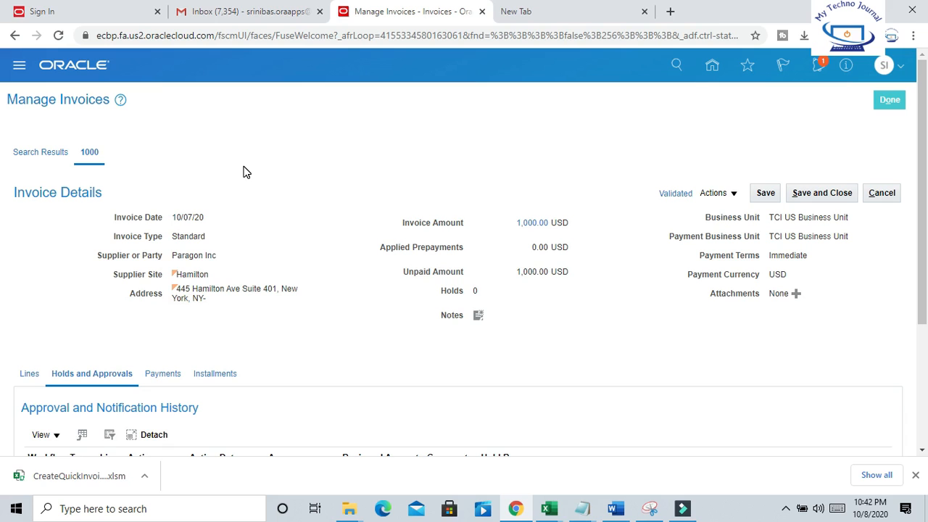
mouse_move(548, 508)
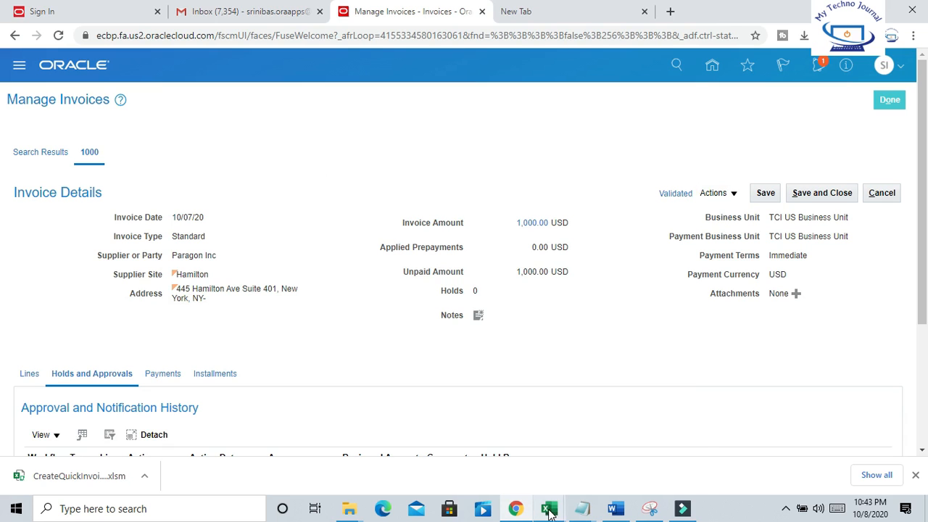
Copy TCI US Business Unit from the browser invoice into the first Business Unit cell F9
click(548, 507)
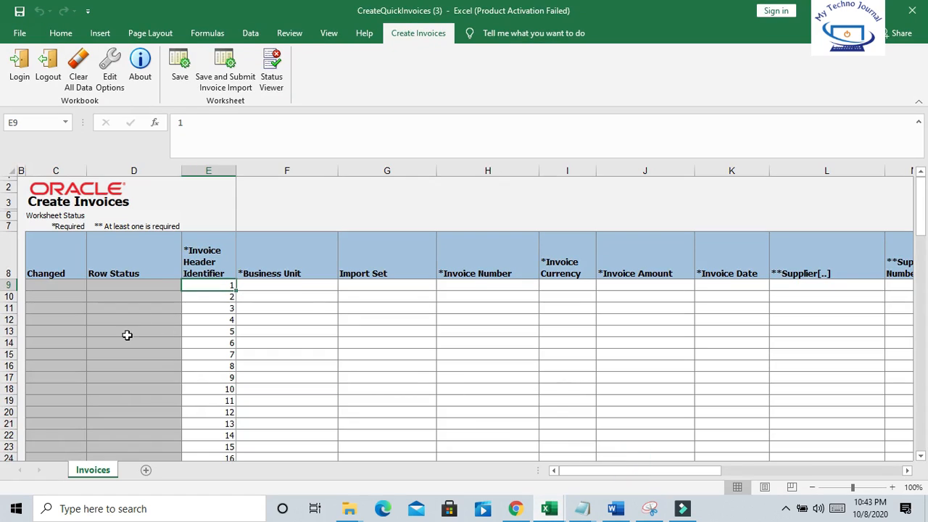
click(287, 284)
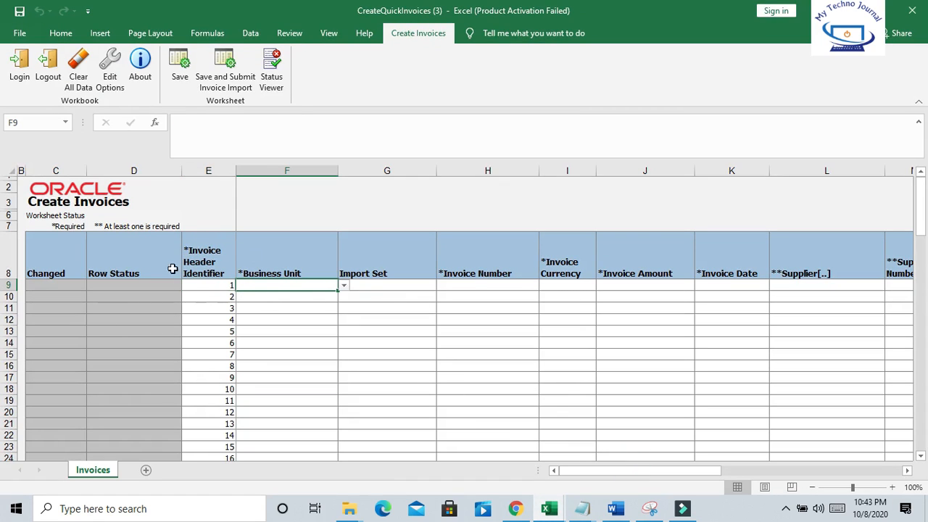
mouse_move(227, 283)
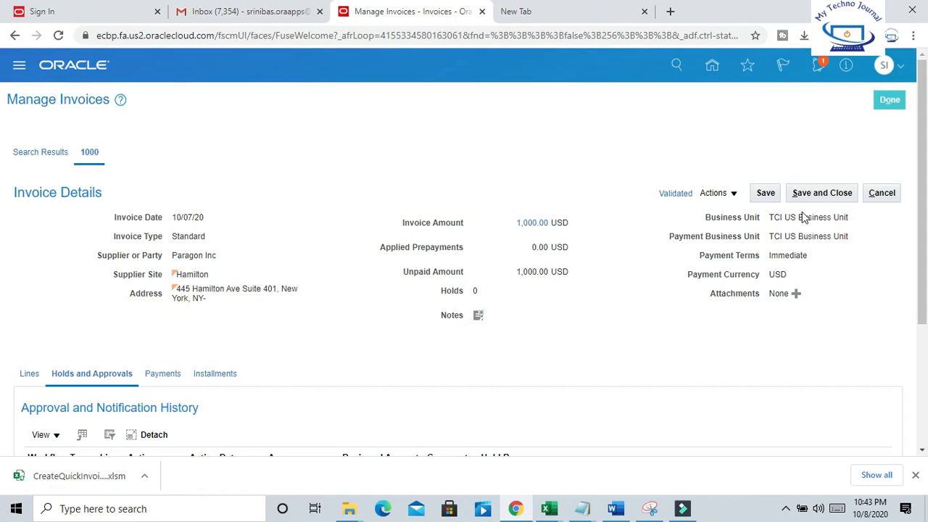
double_click(808, 218)
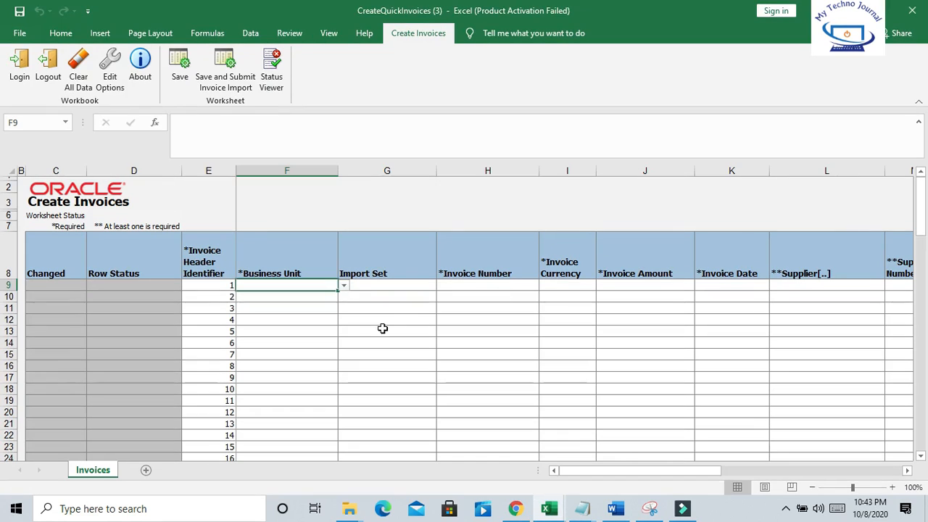
click(342, 284)
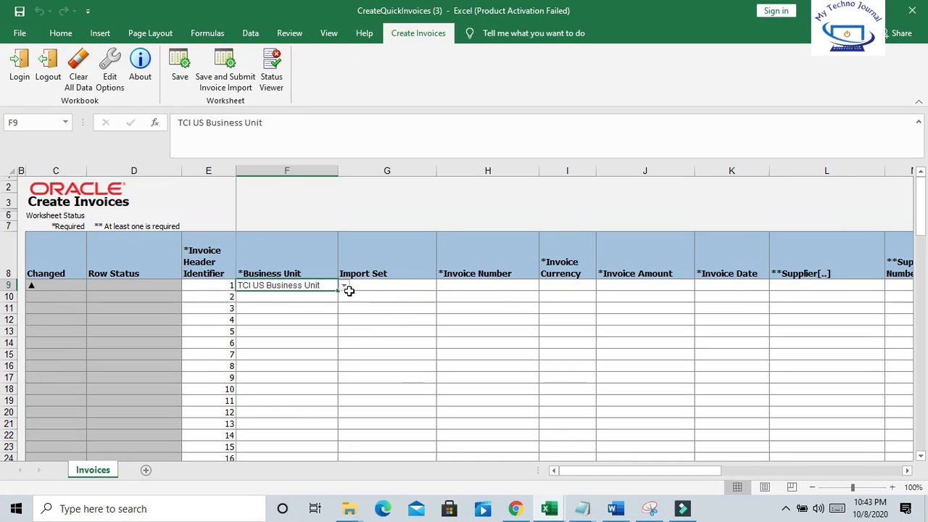
click(386, 284)
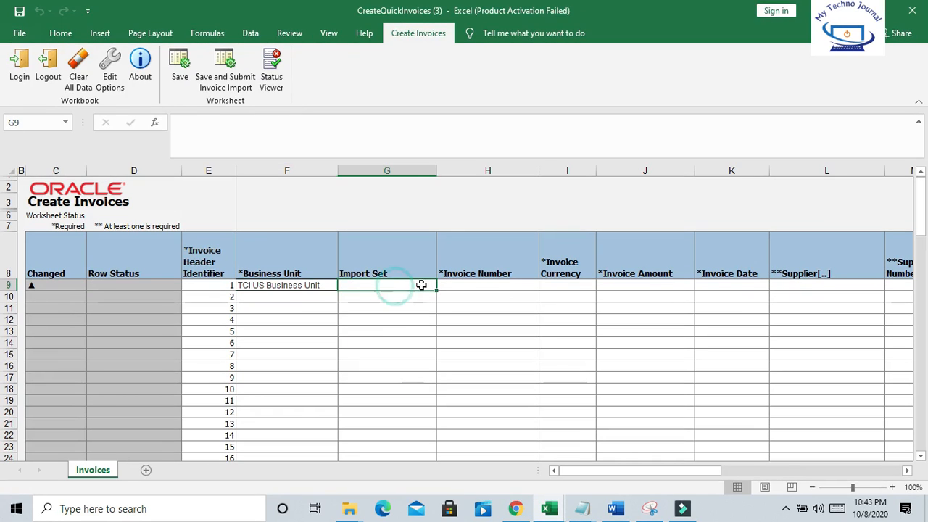
Enter invoice numbers 3000 and 3001 and extend the series down to 3006
click(487, 285)
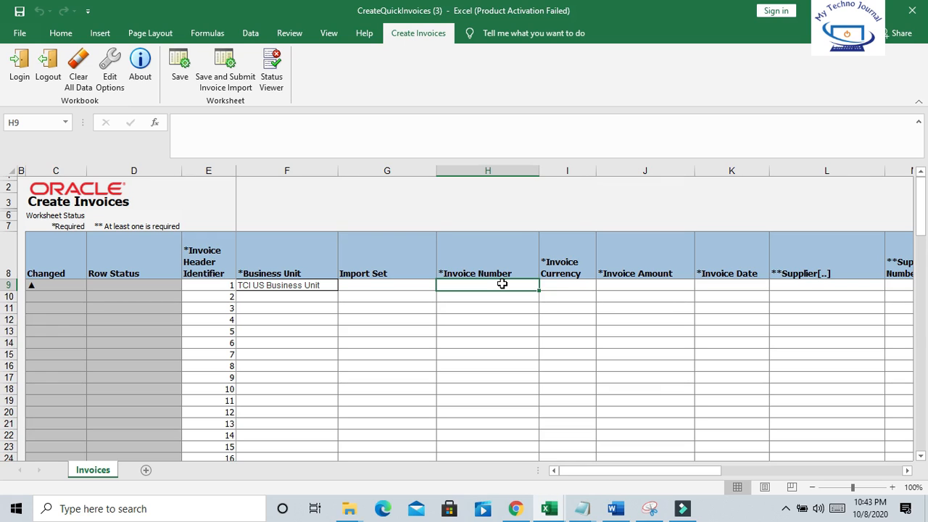
text(300)
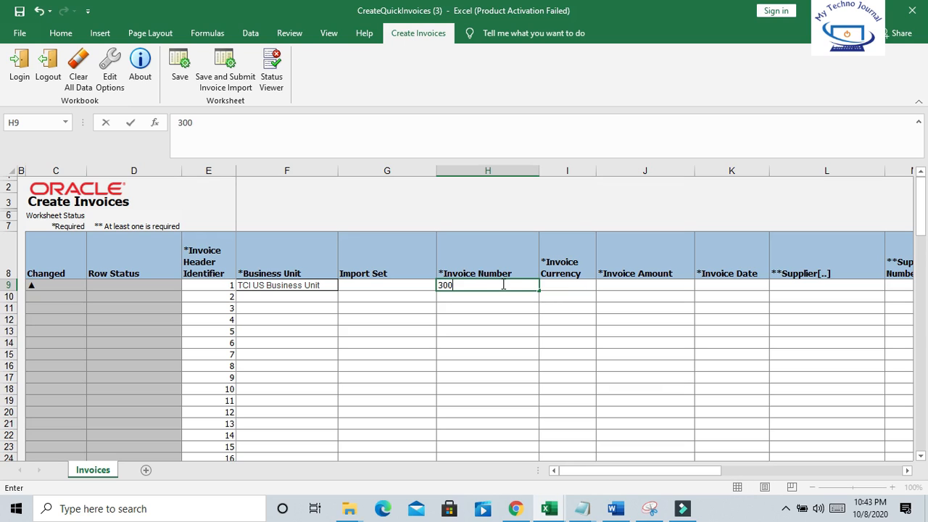
text(0)
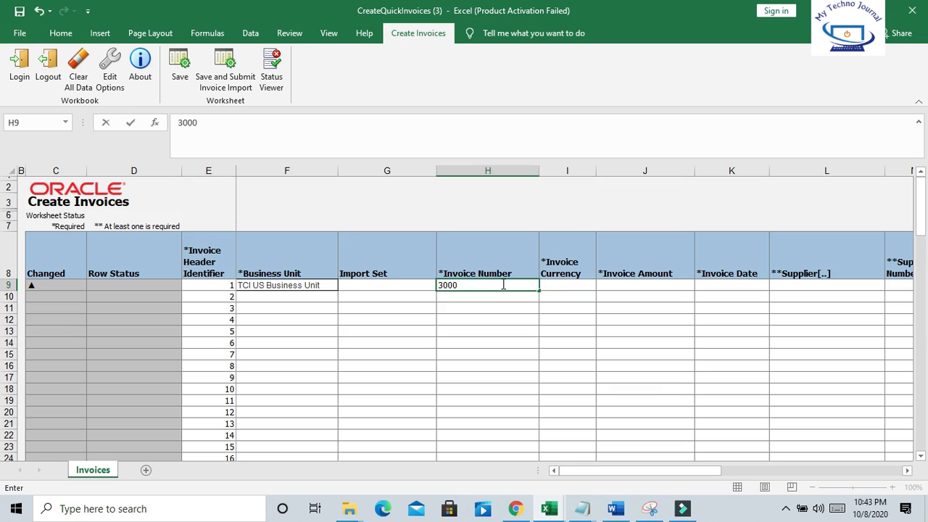
click(567, 308)
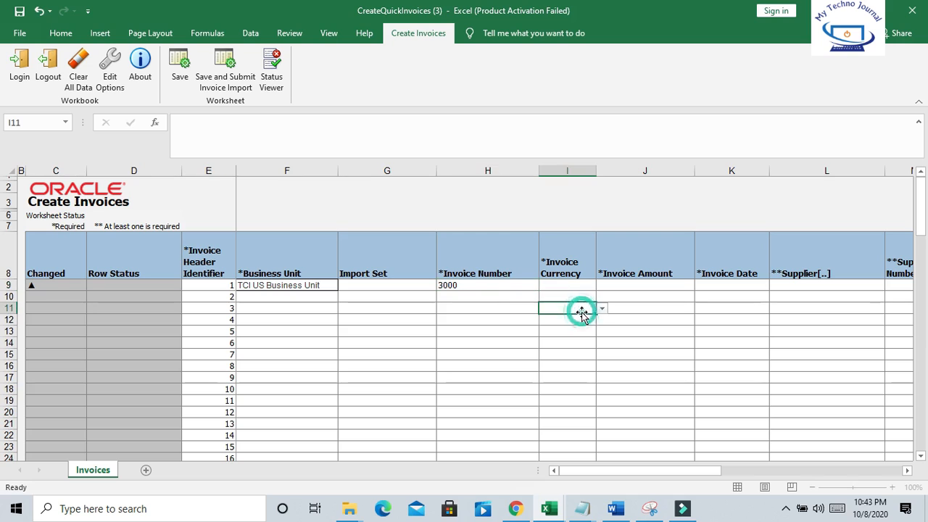
click(488, 284)
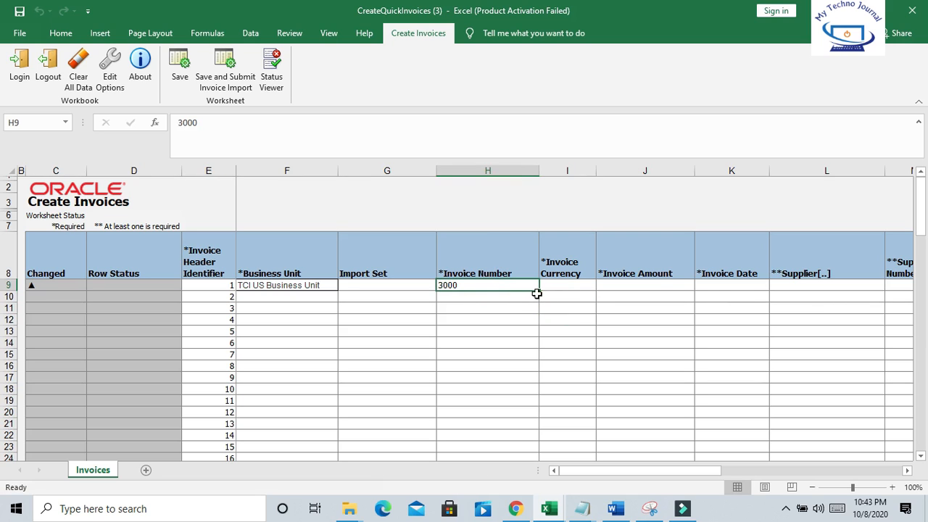
text(3)
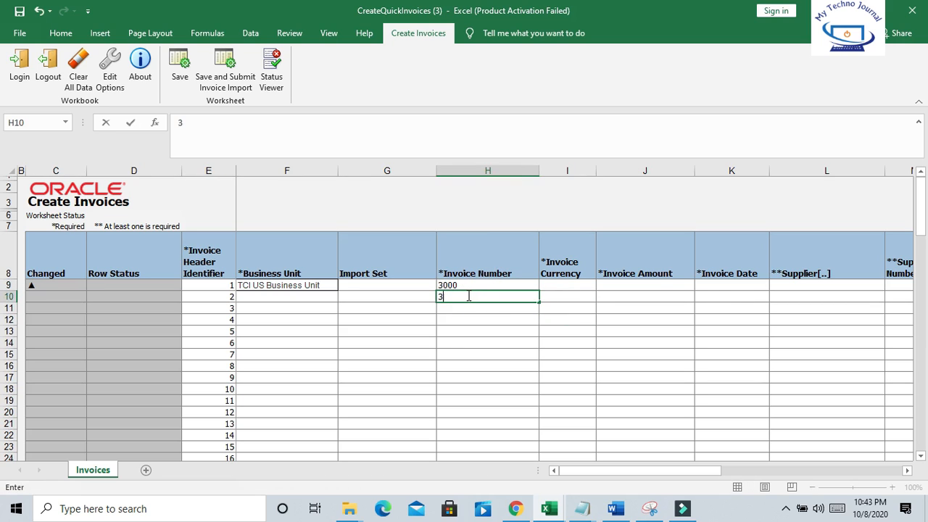
text(001)
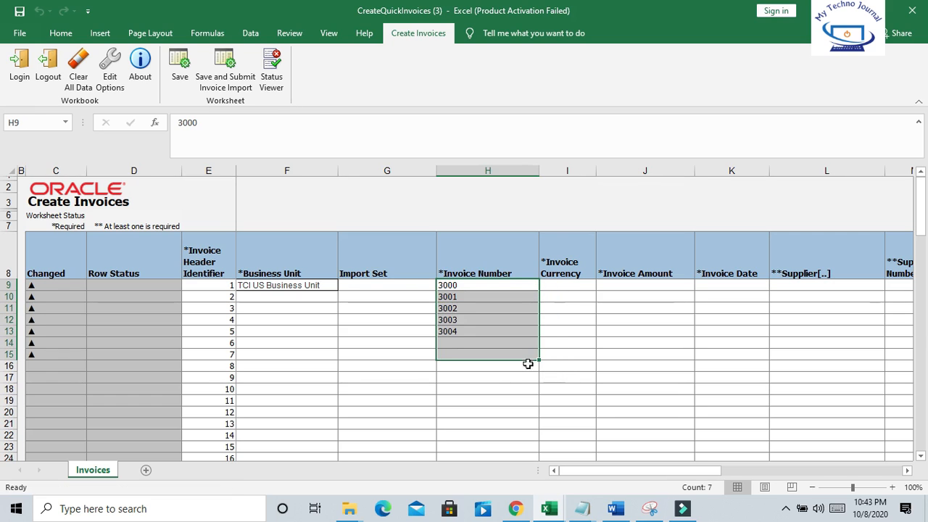
drag(487, 331, 488, 354)
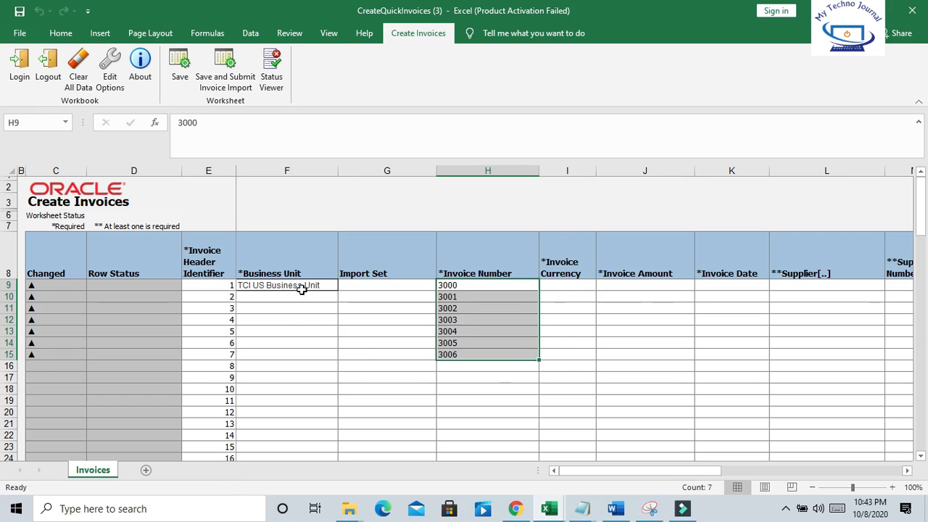
Fill TCI US Business Unit down all seven invoice rows
click(287, 284)
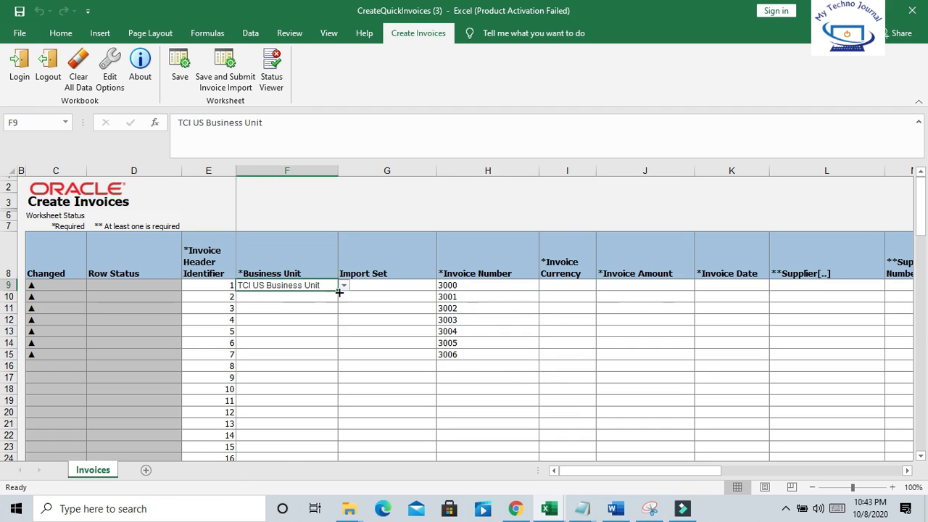
drag(339, 288, 347, 358)
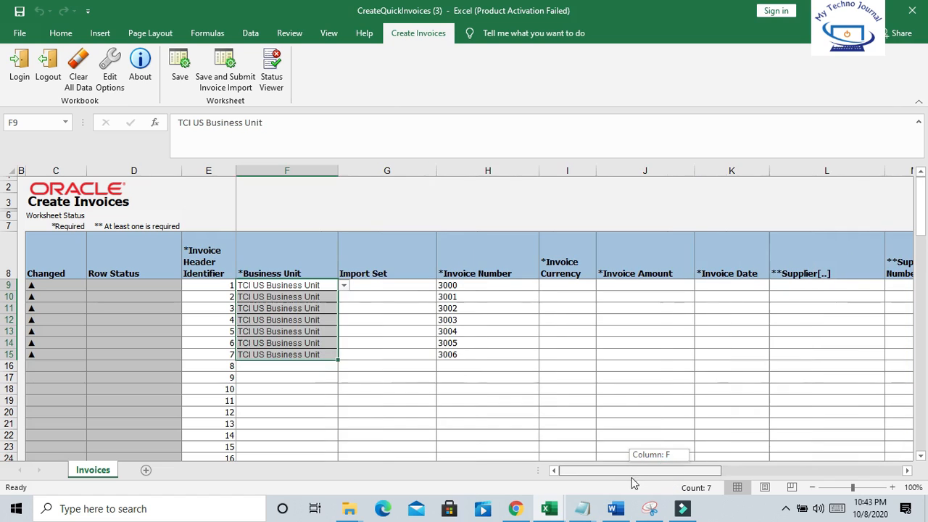
click(567, 285)
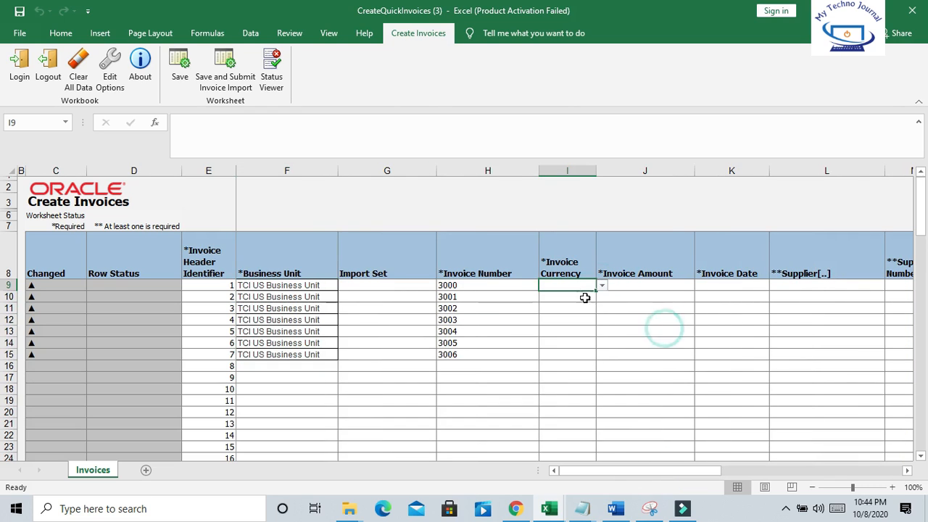
Set invoice currency USD for all seven invoices
text(USD)
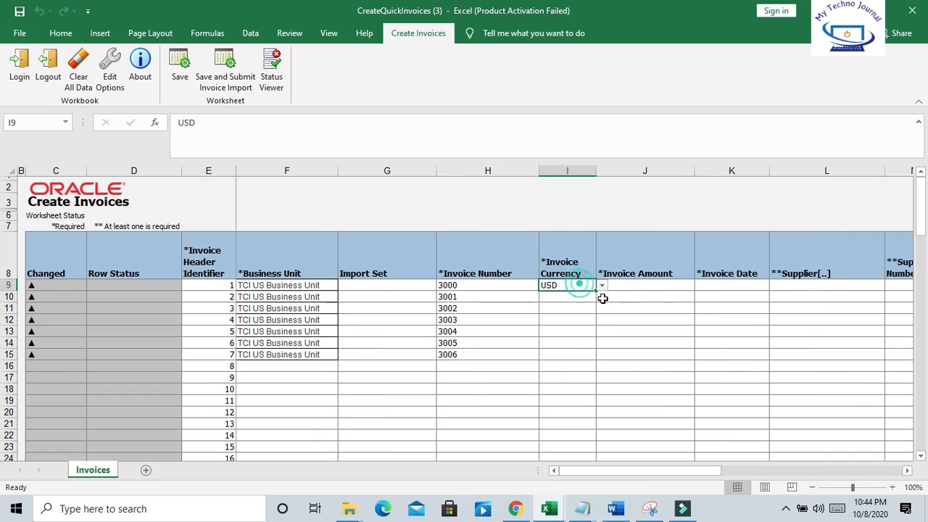
drag(568, 285, 569, 354)
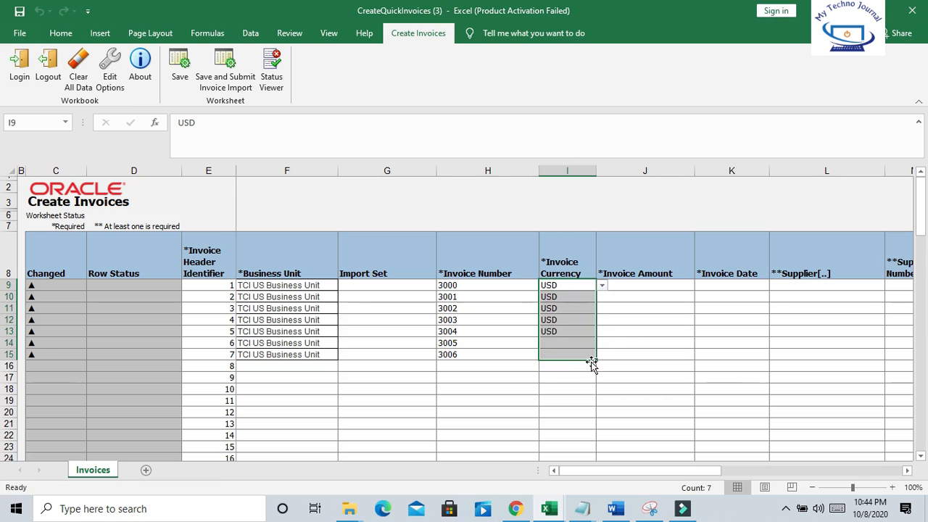
click(635, 285)
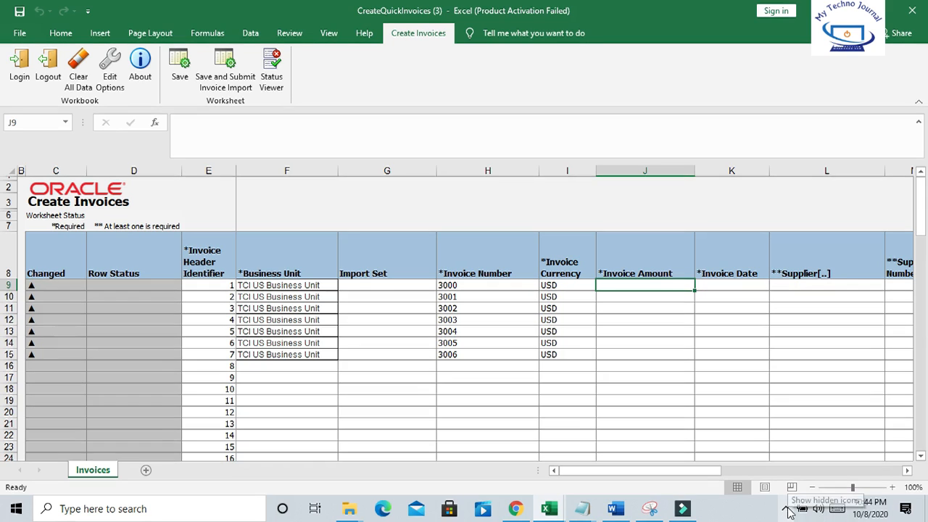
click(789, 508)
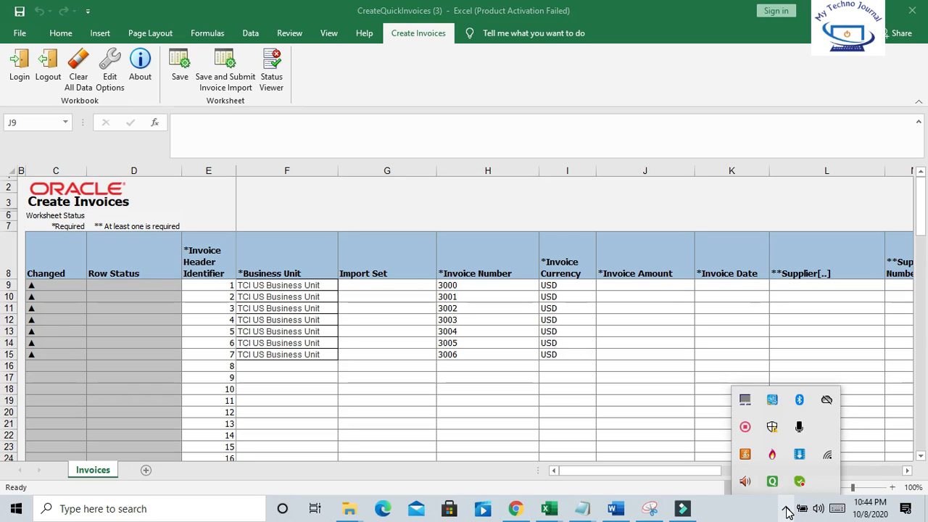
Enter invoice amount 200 for invoice 3000 in J9
click(644, 284)
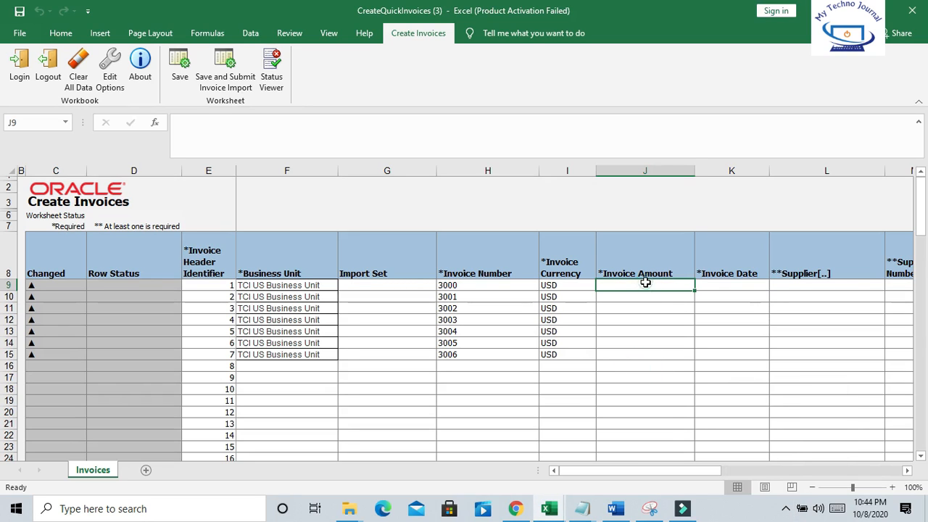
text(20)
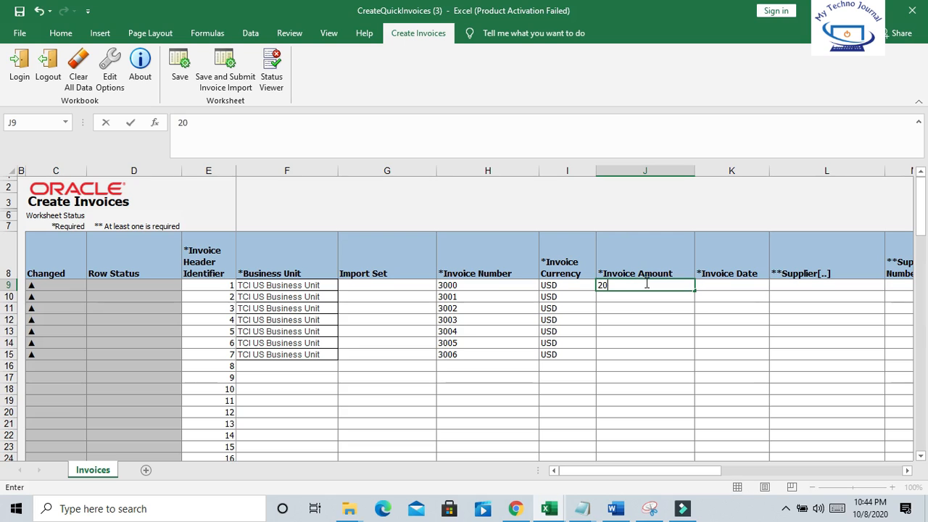
text(0)
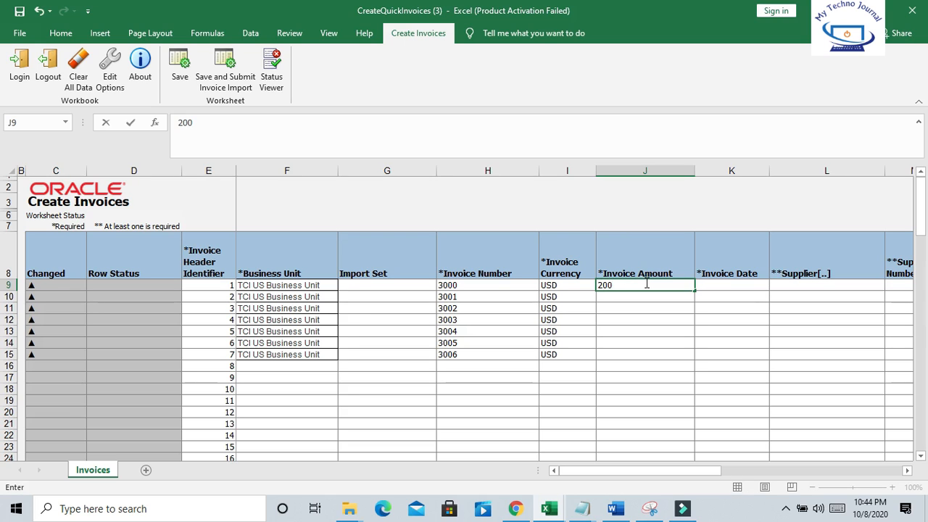
key(Return)
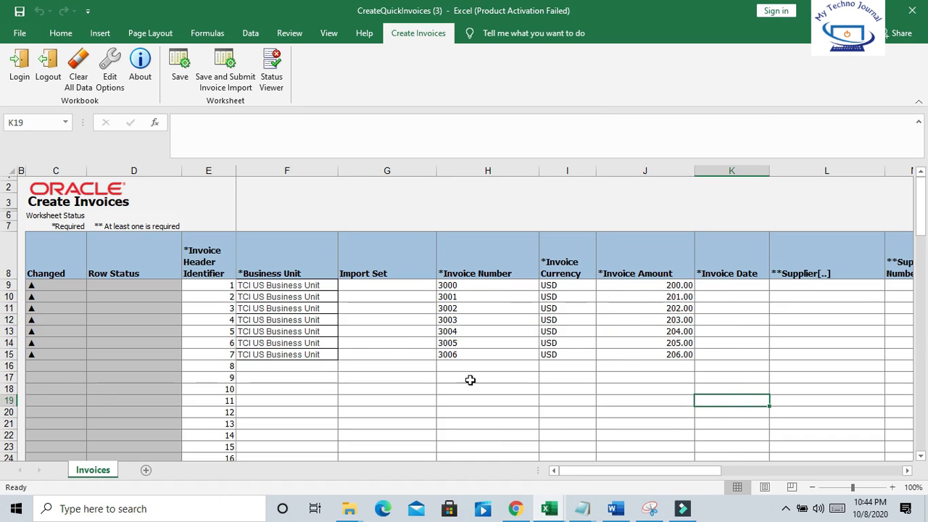
mouse_move(470, 331)
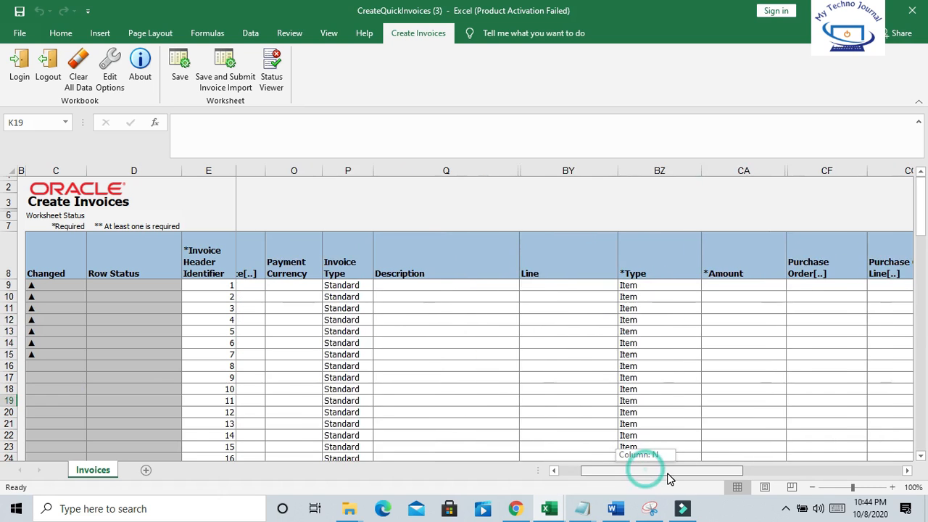
Give invoice 3000 the date 10/7/2020 after checking the existing invoice's date
scroll(left, 3)
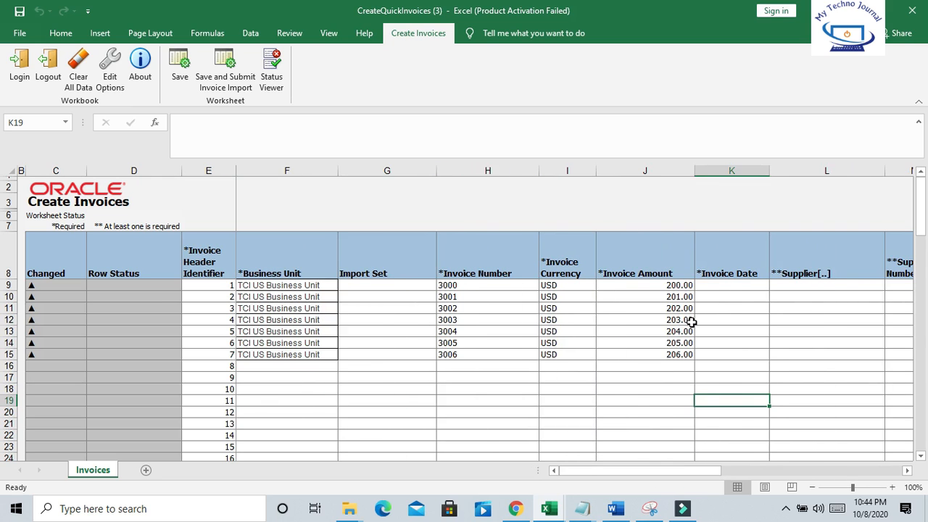
click(514, 508)
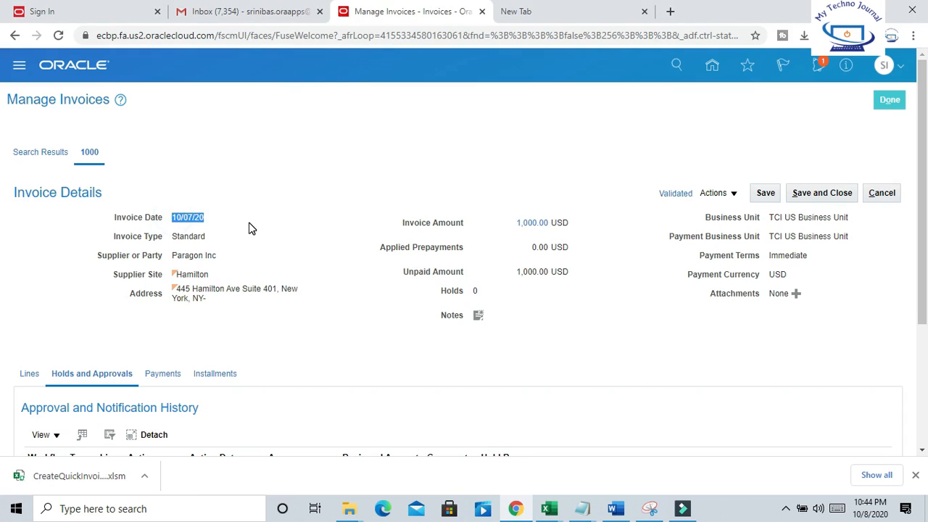
click(548, 507)
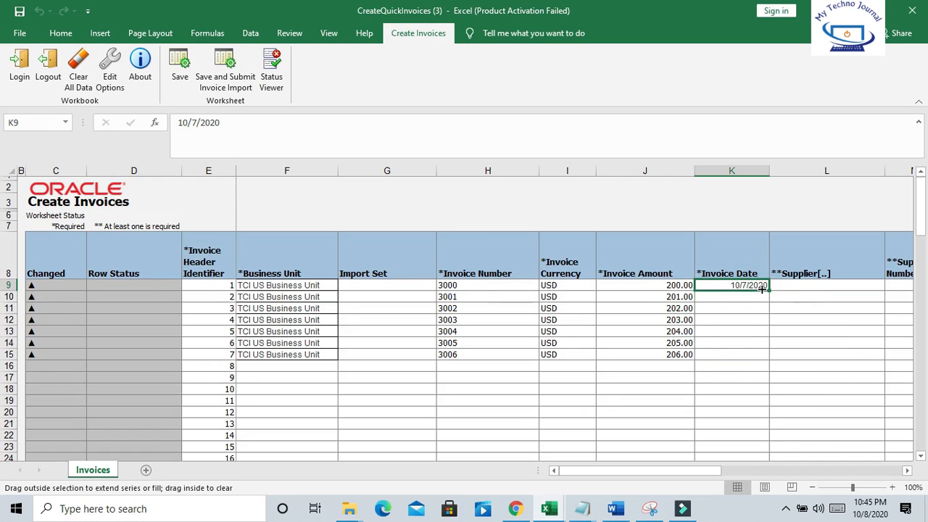
key(ctrl+c)
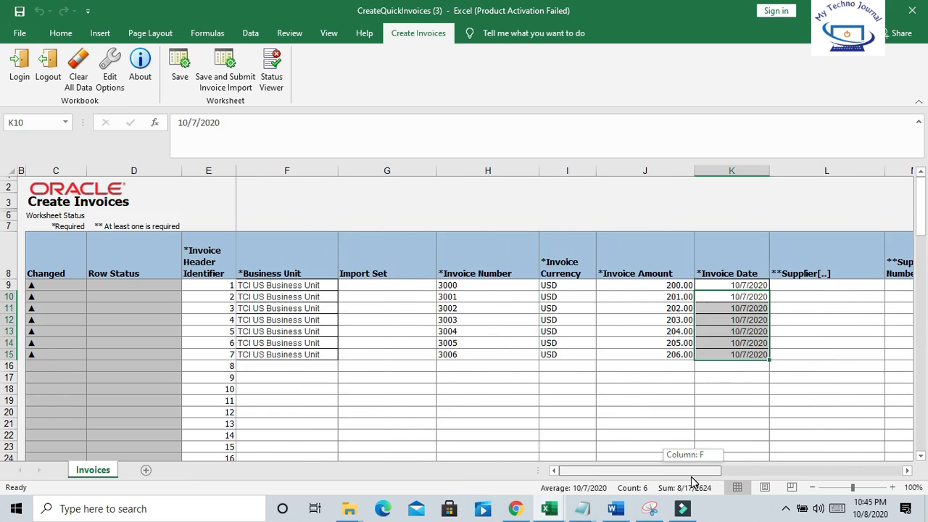
Copy supplier Paragon Inc from the browser invoice and fill it down all seven rows
scroll(right, 3)
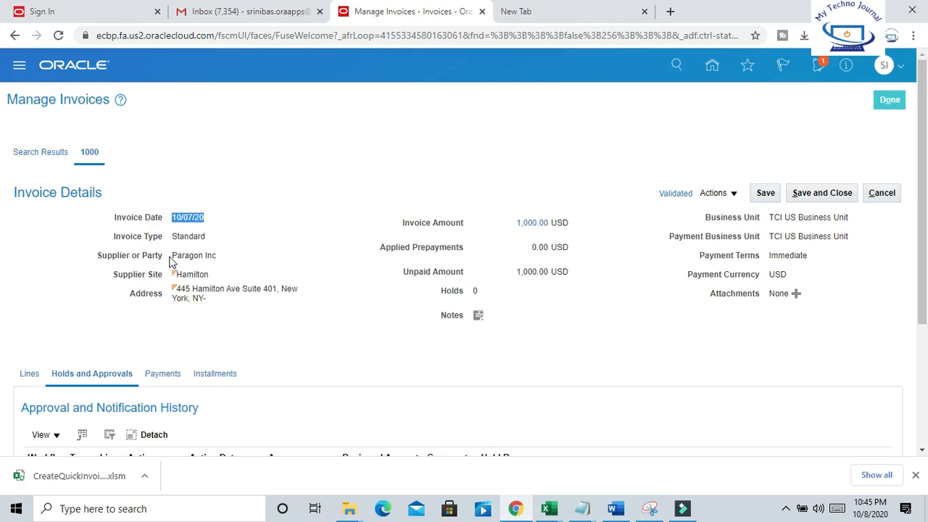
double_click(194, 255)
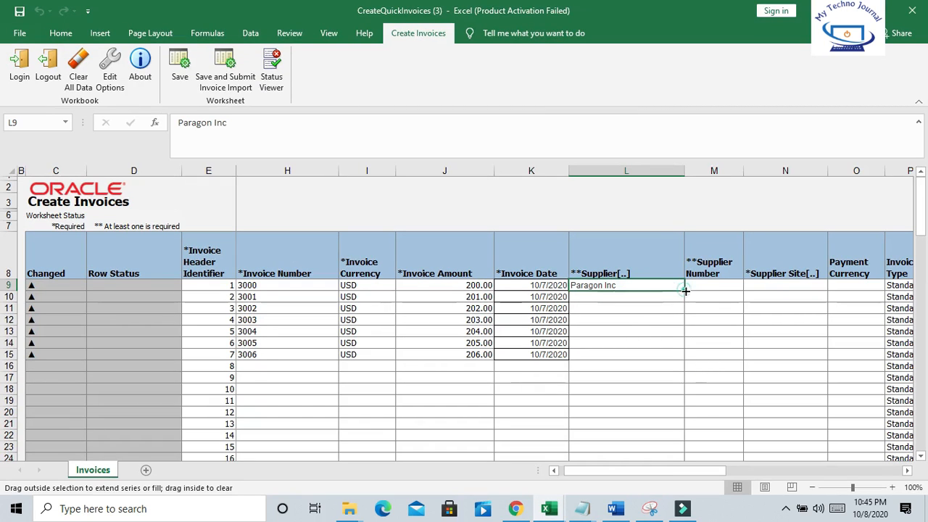
drag(682, 289, 682, 355)
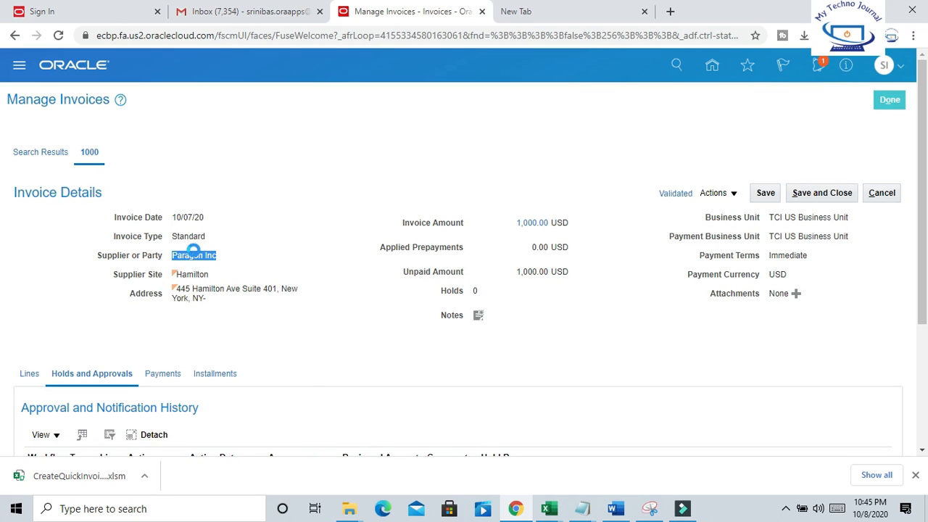
Copy supplier number 1000121 from the Hamilton site details and fill it down all seven rows
click(191, 274)
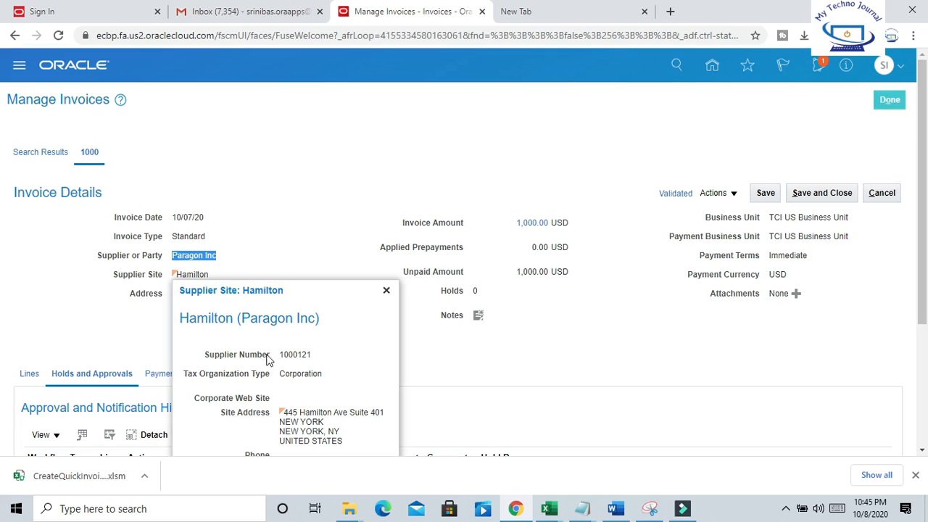
double_click(296, 354)
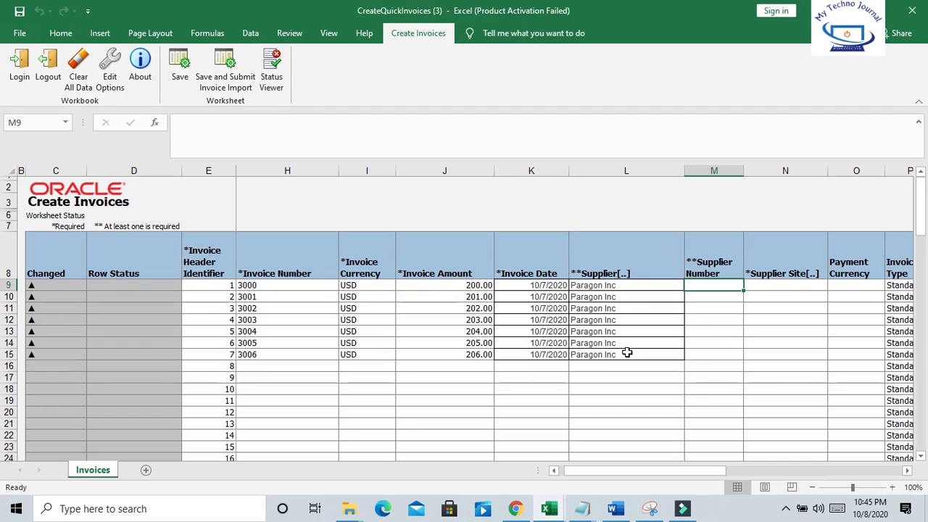
text(1000121)
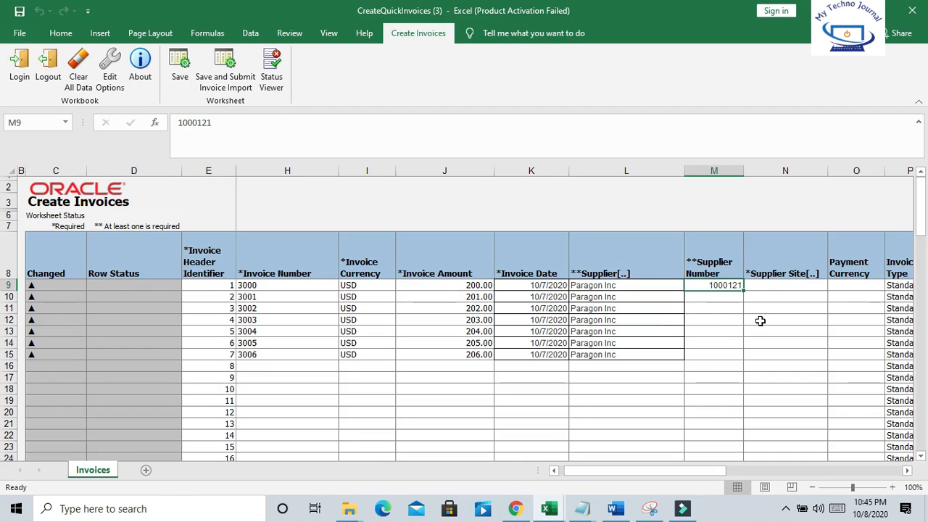
drag(713, 284, 714, 354)
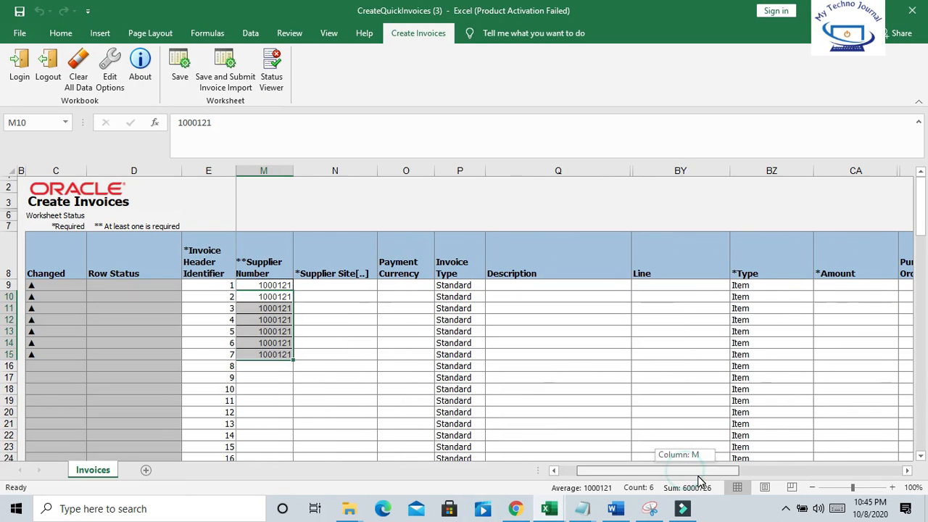
Search supplier sites for HA and pick Hamilton as invoice 3000's site
click(226, 65)
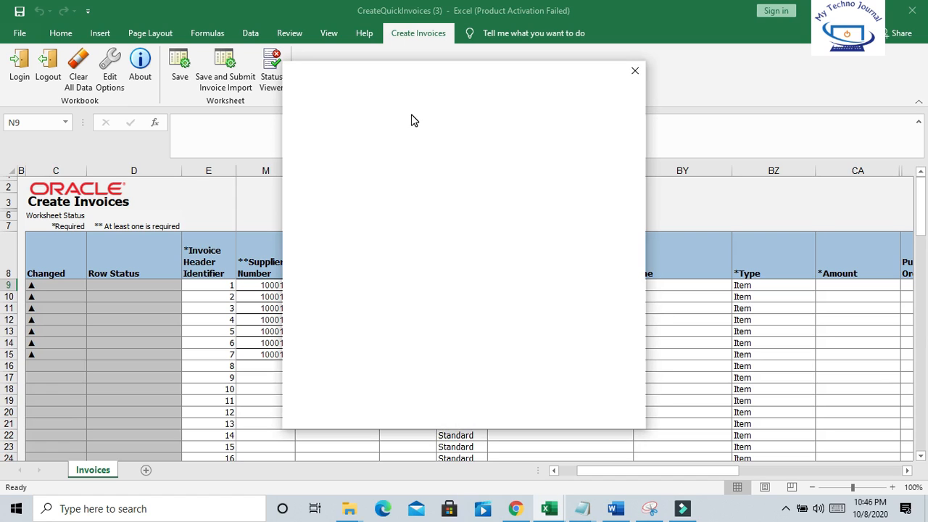
mouse_move(444, 323)
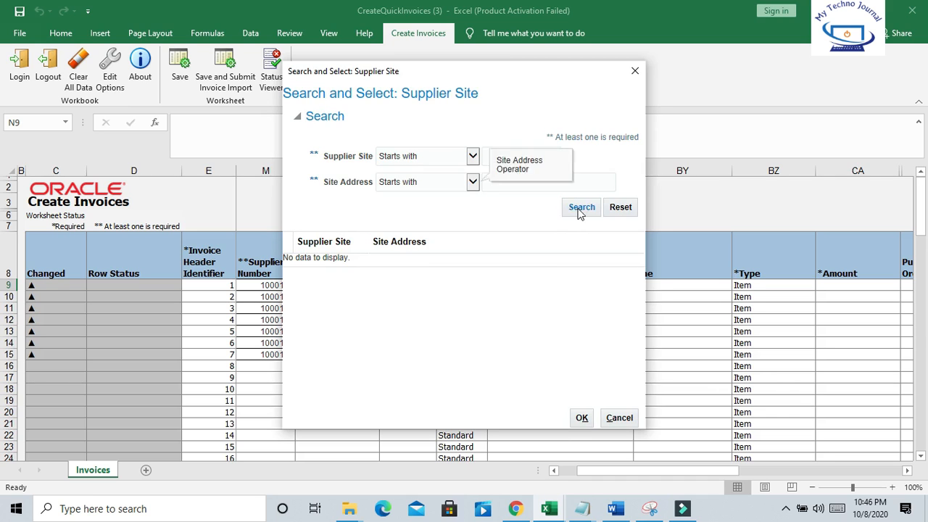
click(523, 156)
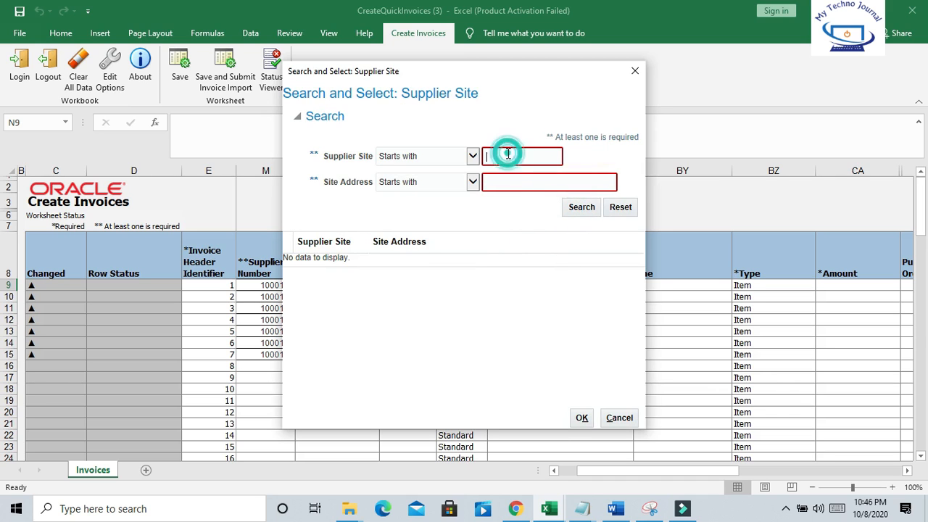
text(HA)
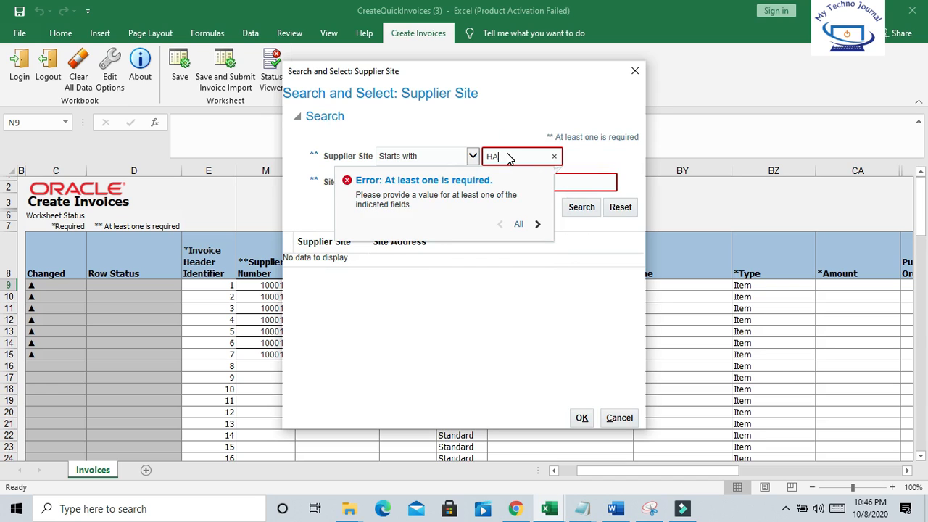
click(580, 206)
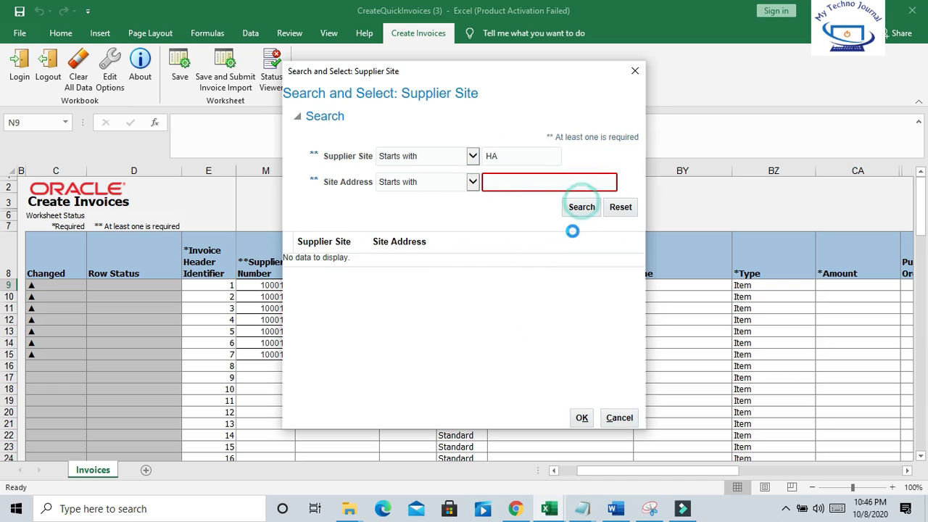
click(580, 206)
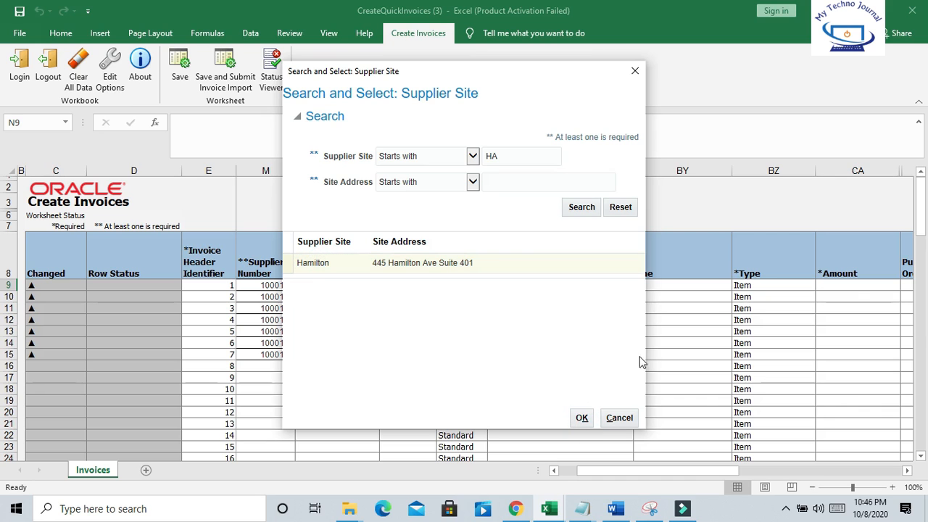
click(582, 417)
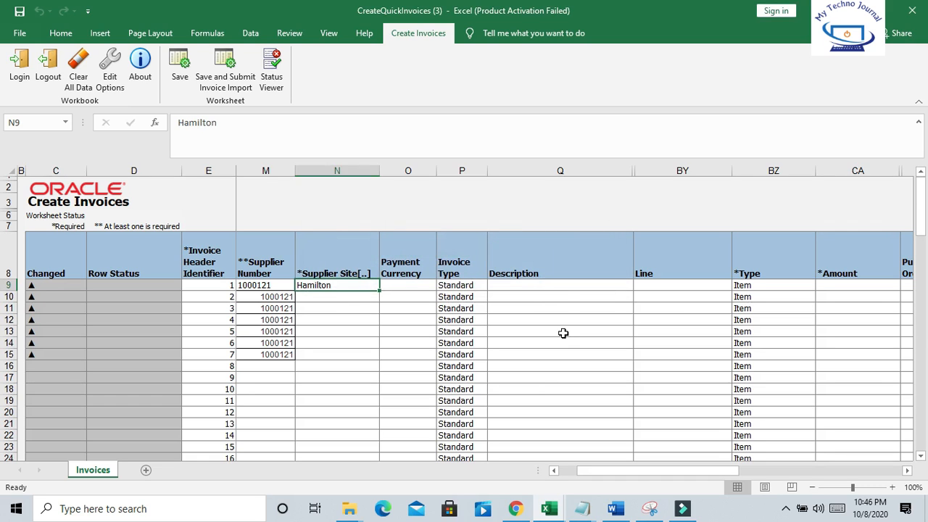
mouse_move(376, 291)
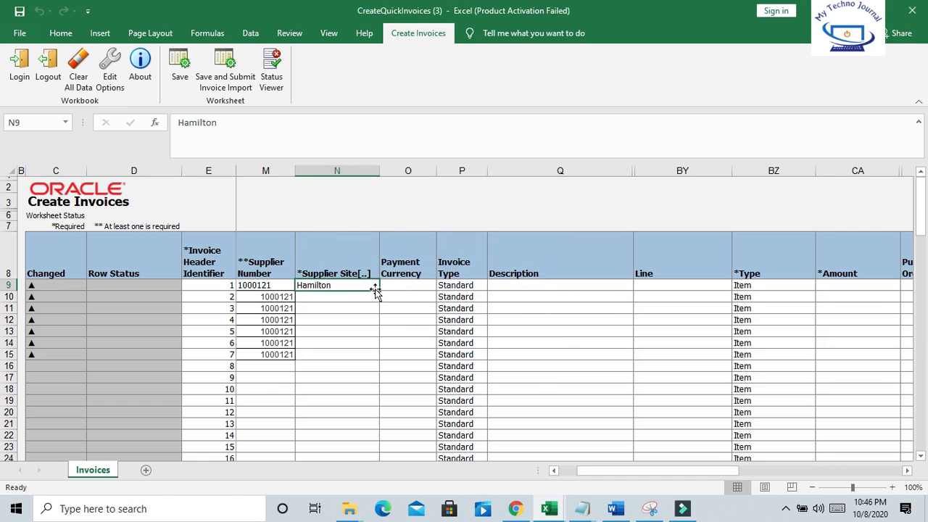
drag(374, 289, 375, 361)
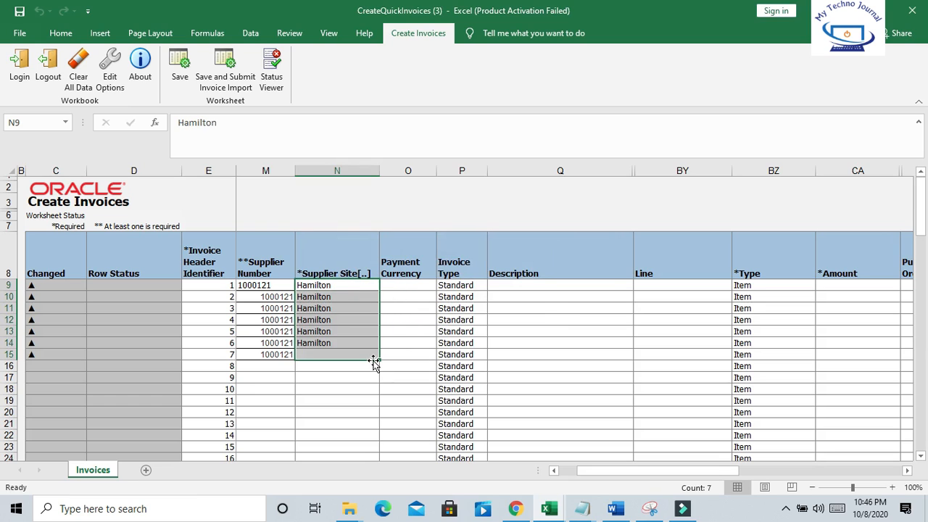
click(266, 284)
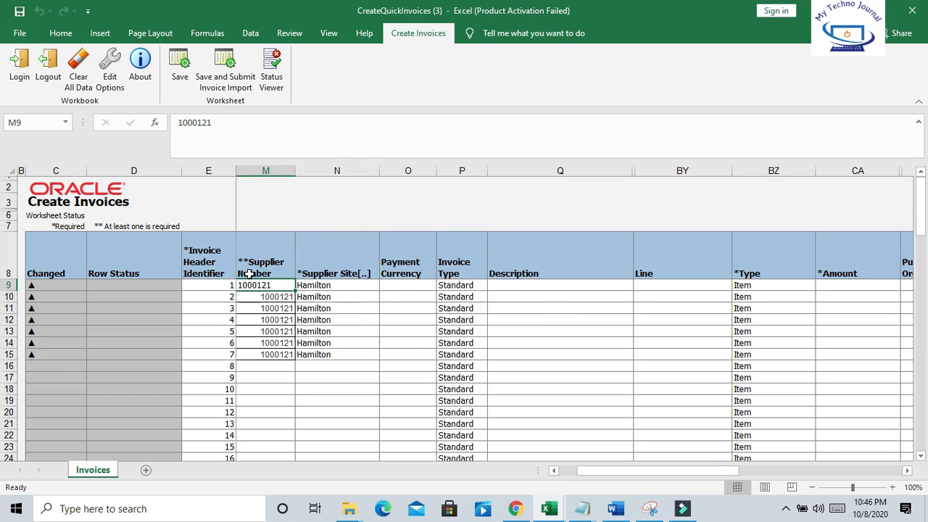
mouse_move(458, 337)
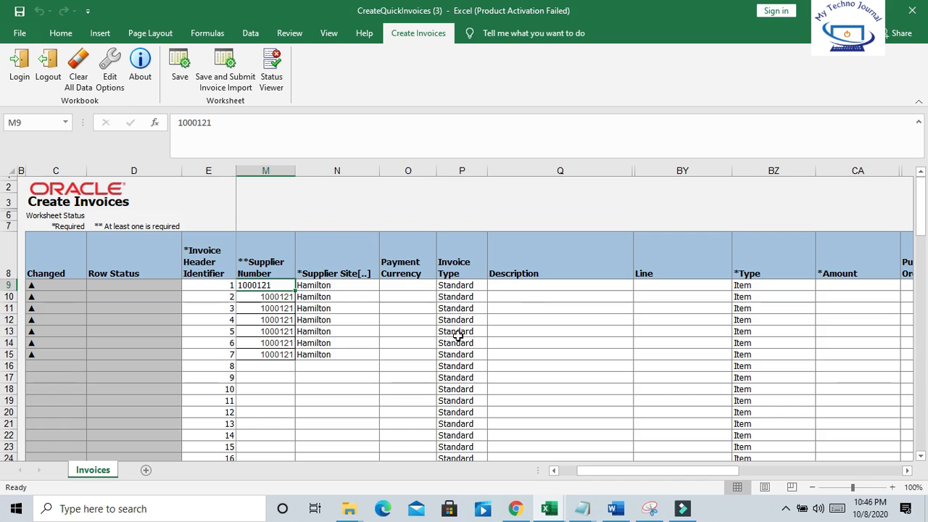
mouse_move(534, 288)
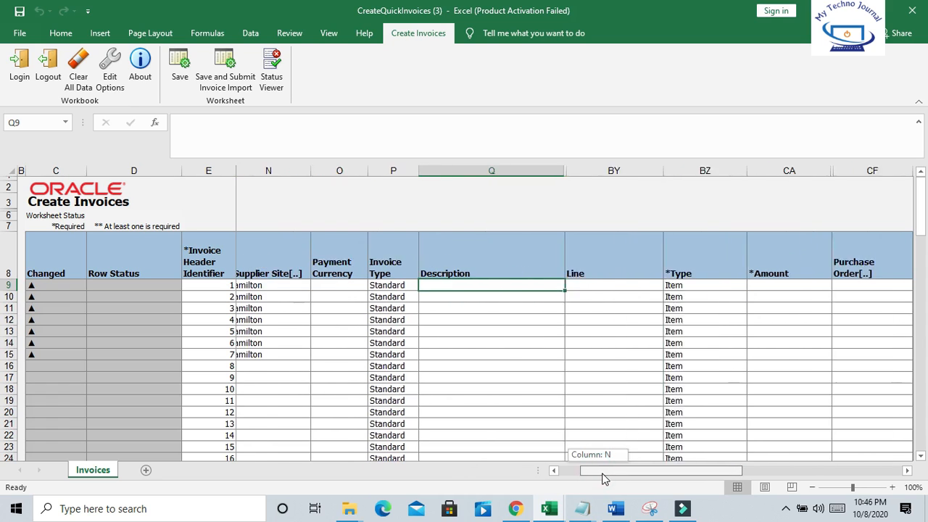
scroll(right, 3)
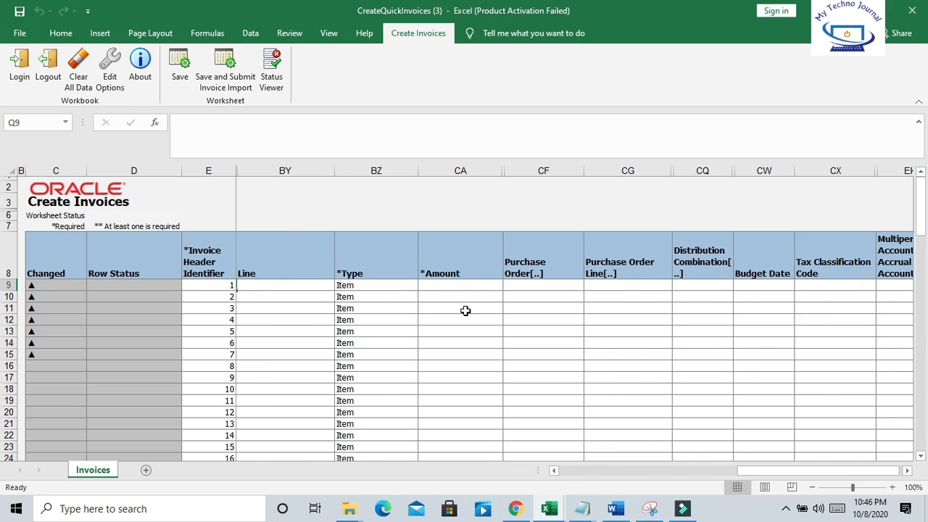
Copy the seven invoice amounts 200.00–206.00 from J9:J15
click(459, 285)
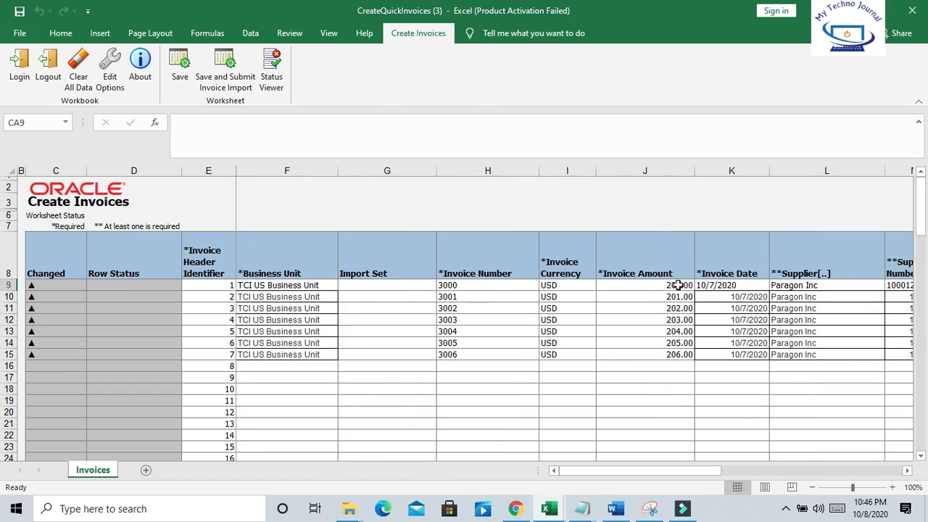
click(644, 284)
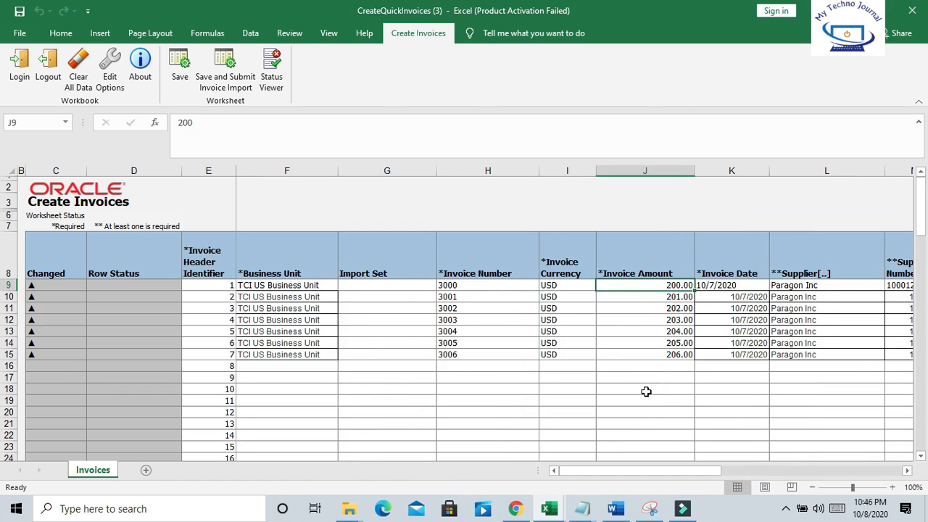
drag(644, 284, 644, 354)
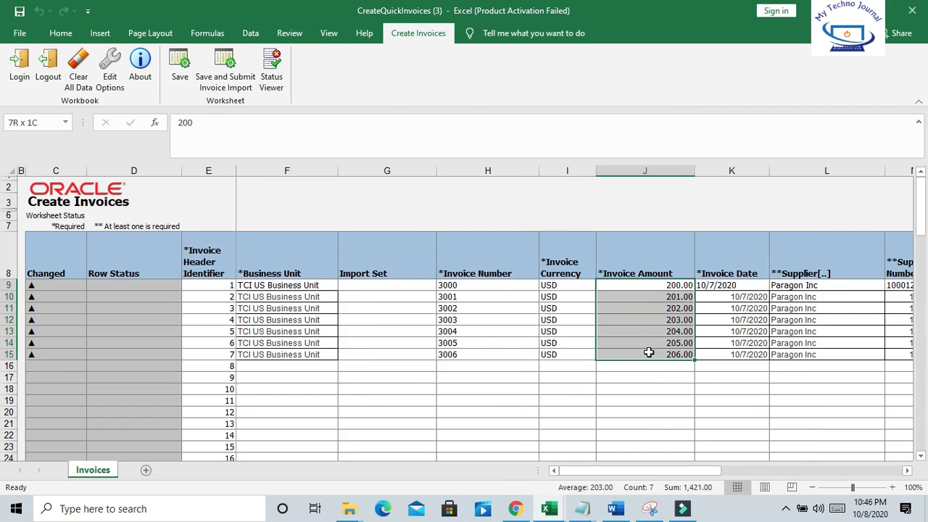
key(ctrl+c)
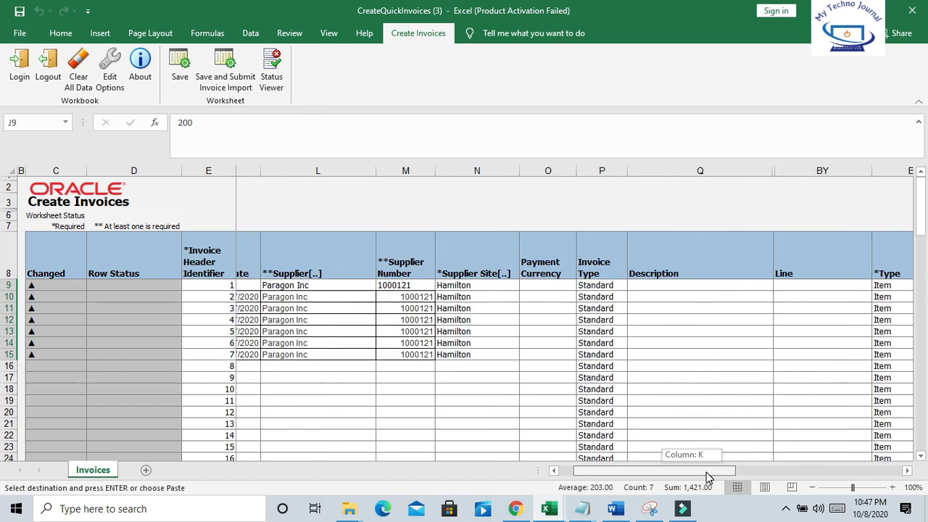
Paste the amounts into the line Amount column CA9:CA15
scroll(right, 3)
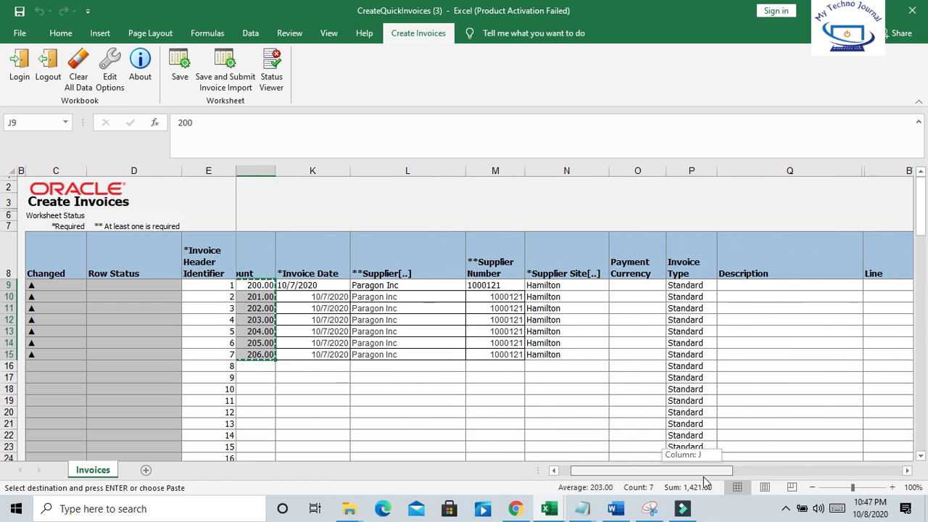
scroll(right, 3)
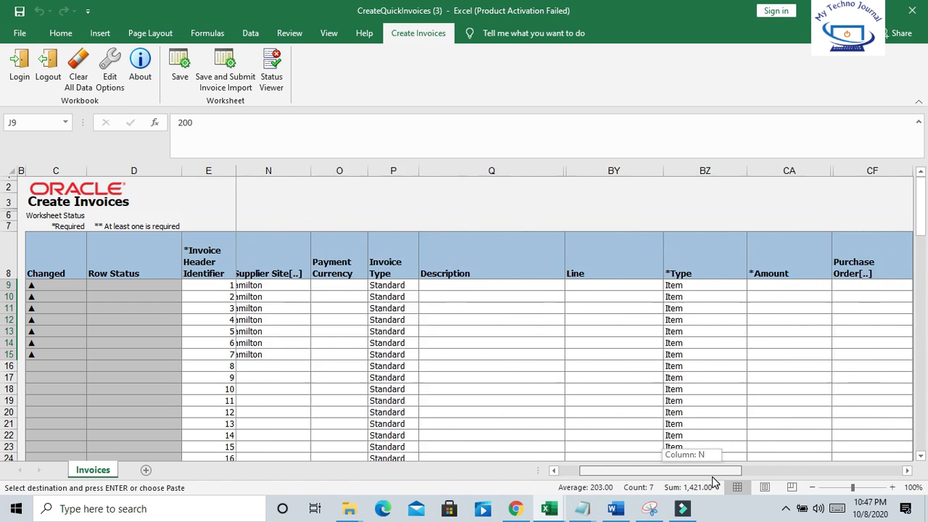
click(644, 285)
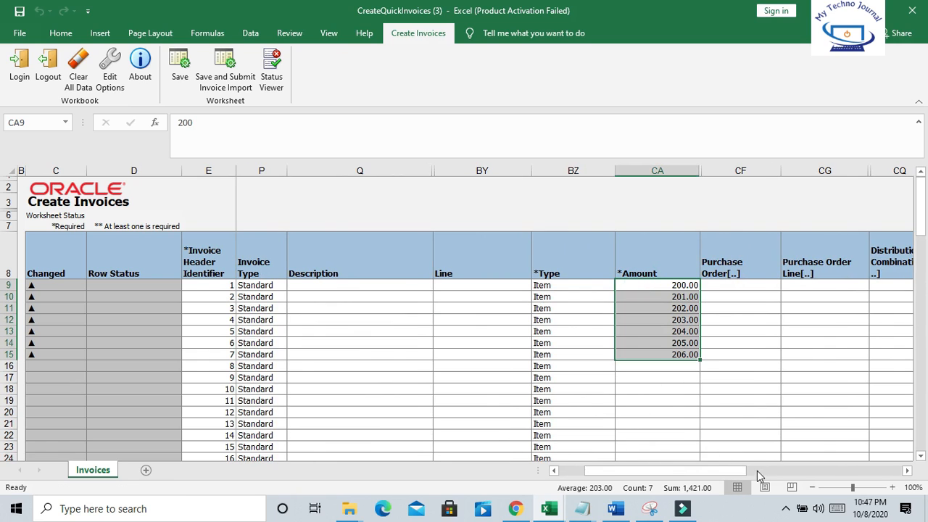
scroll(right, 3)
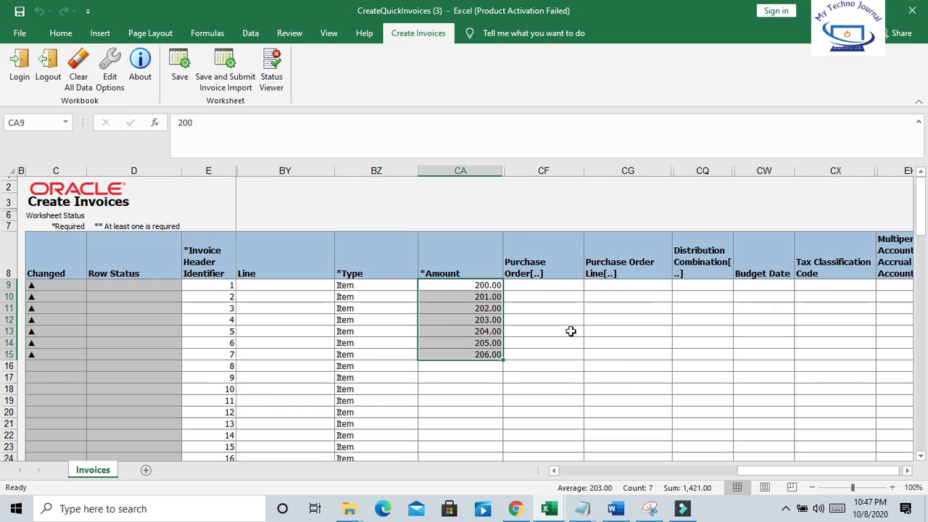
click(543, 285)
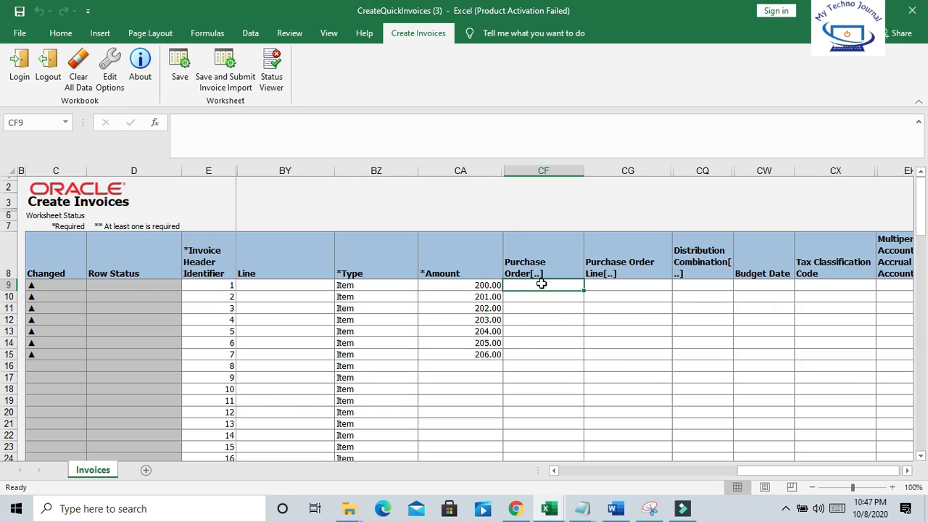
mouse_move(546, 293)
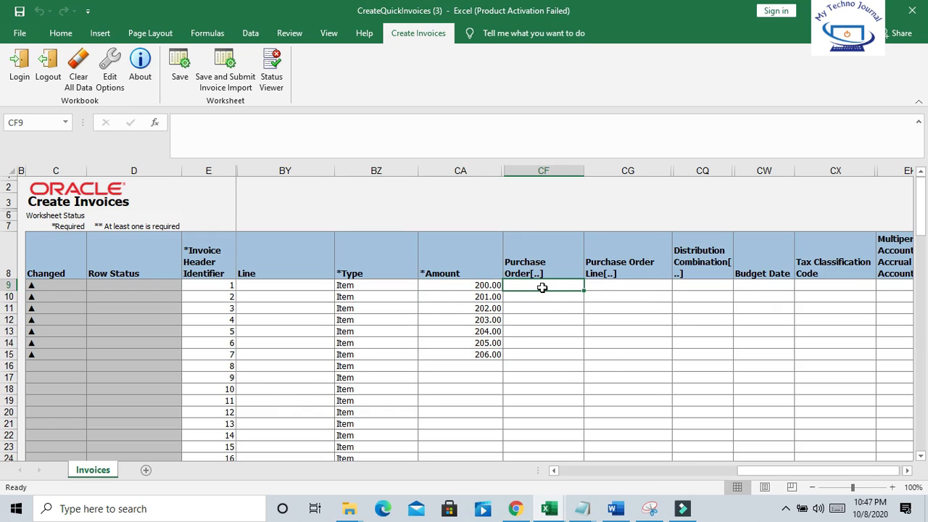
mouse_move(548, 290)
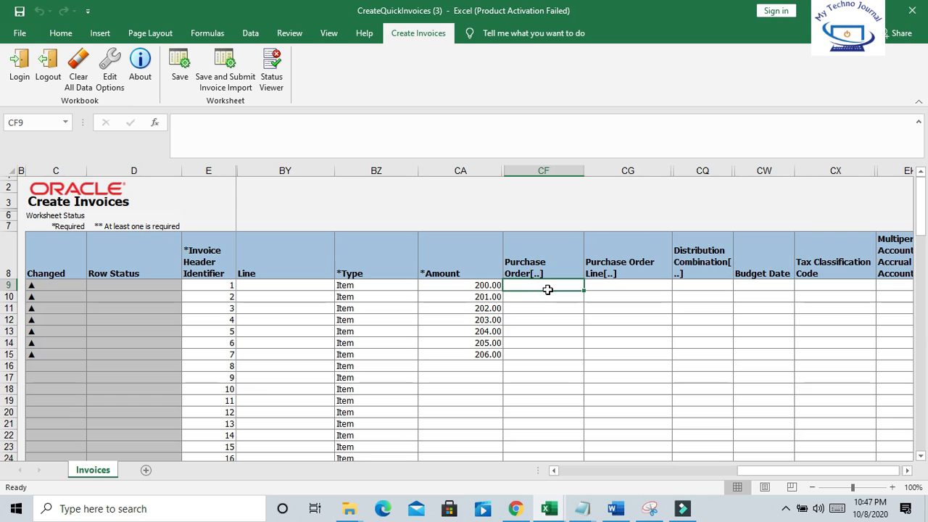
Mark the Purchase Order cells CF9:CF15 to show they stay empty for the seven lines
drag(543, 284, 542, 366)
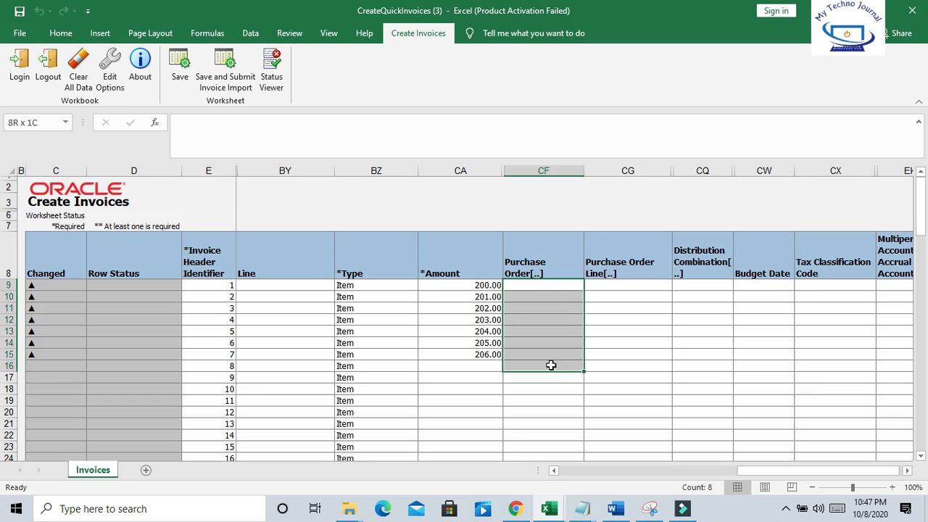
click(542, 293)
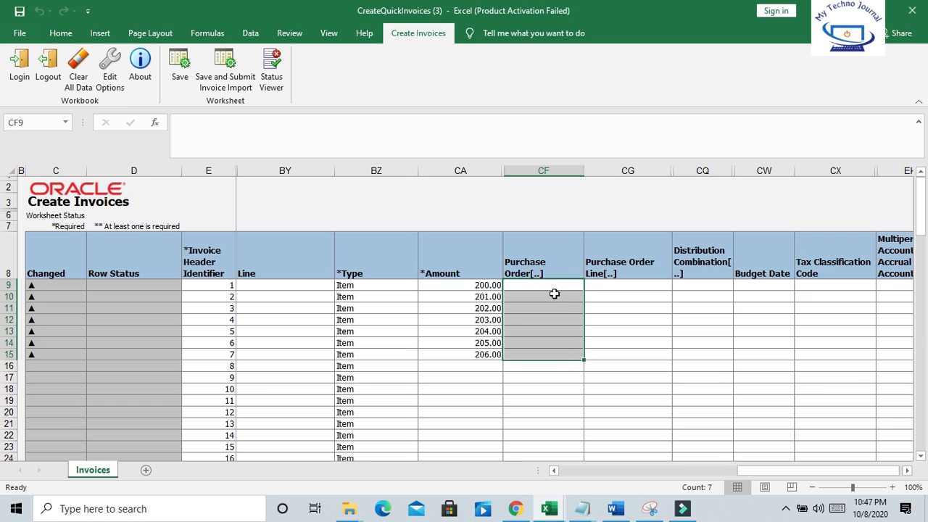
drag(554, 293, 553, 359)
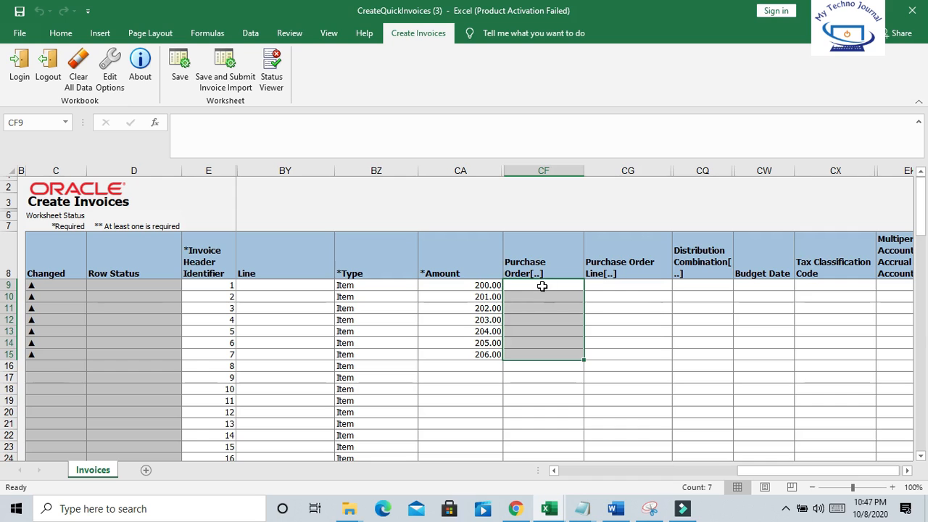
mouse_move(585, 327)
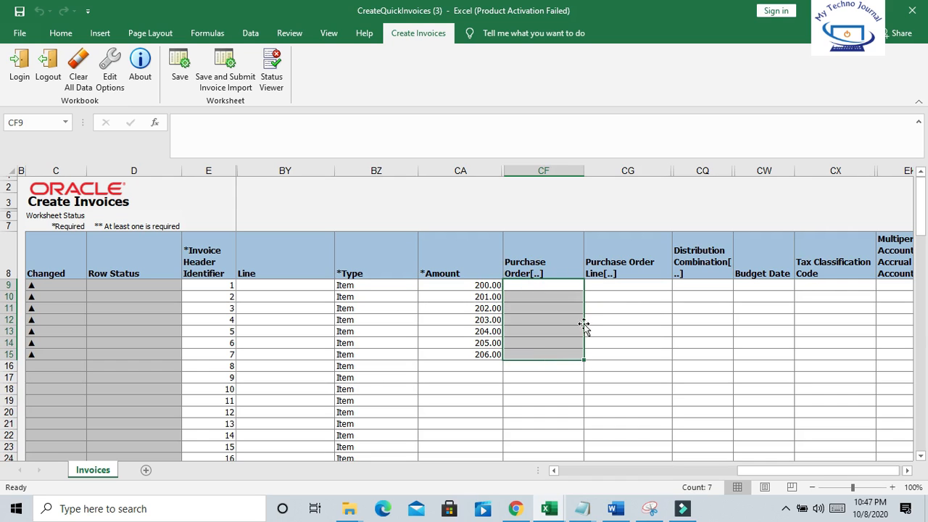
click(628, 331)
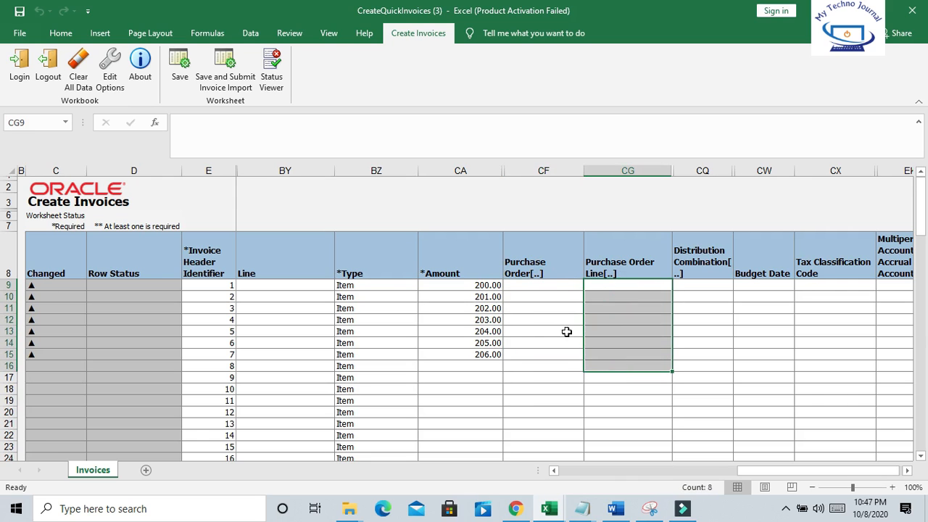
click(542, 296)
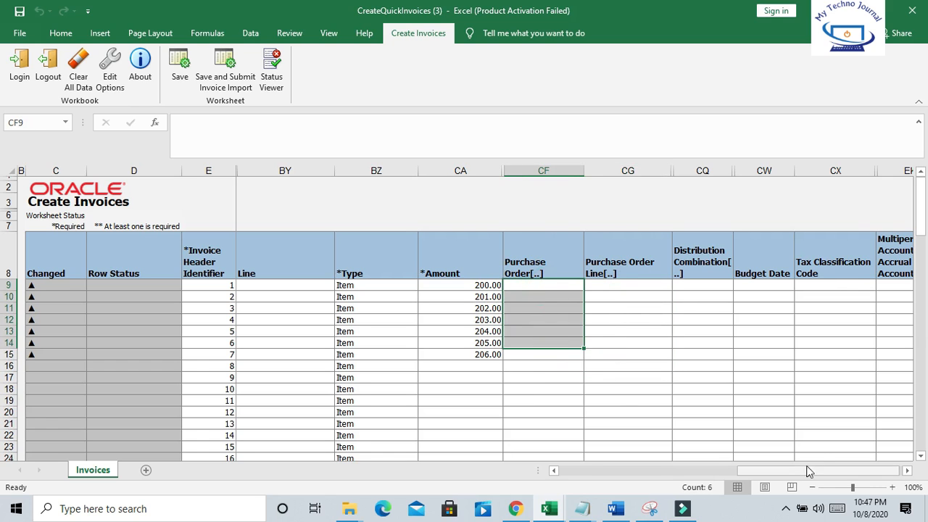
Glance at line 1's distribution combination cell, then return to invoice 1000 in Manage Invoices
scroll(right, 3)
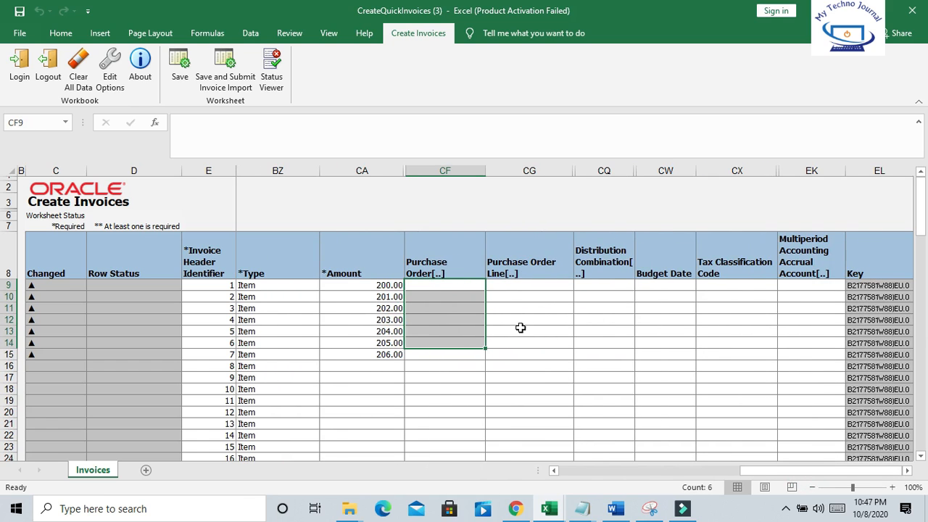
click(604, 284)
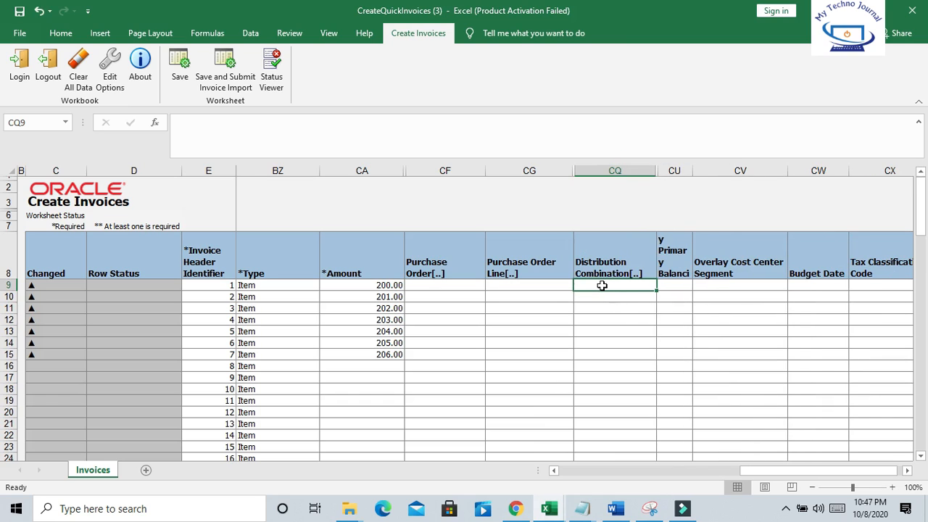
click(516, 508)
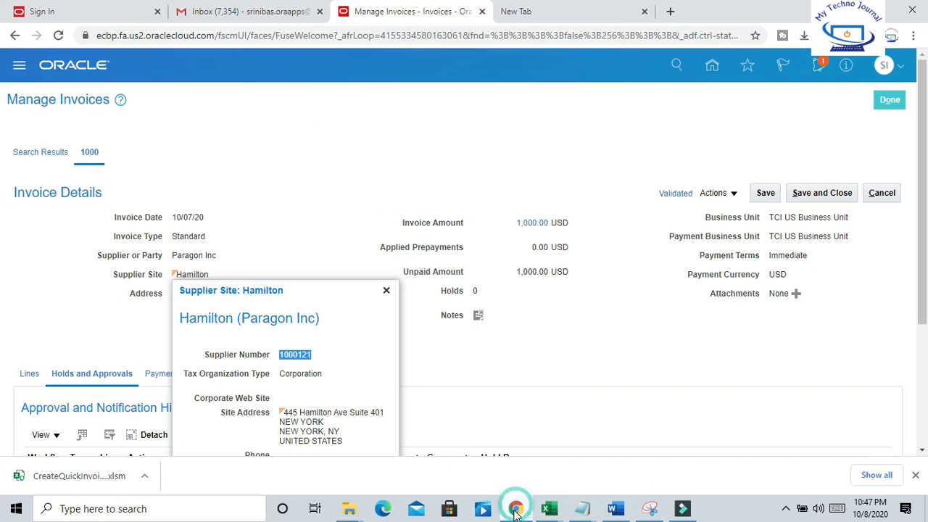
Bring invoice 1000 into edit mode and scroll to its lines
click(386, 290)
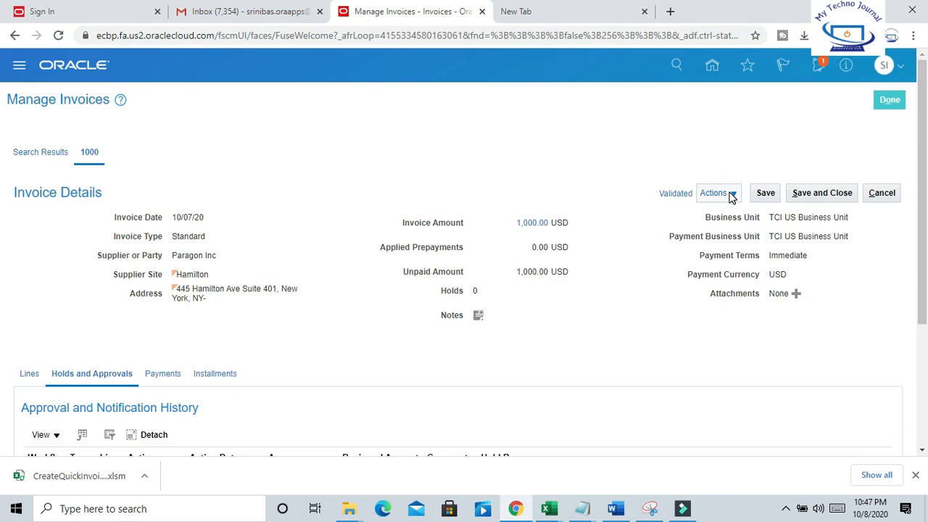
click(717, 191)
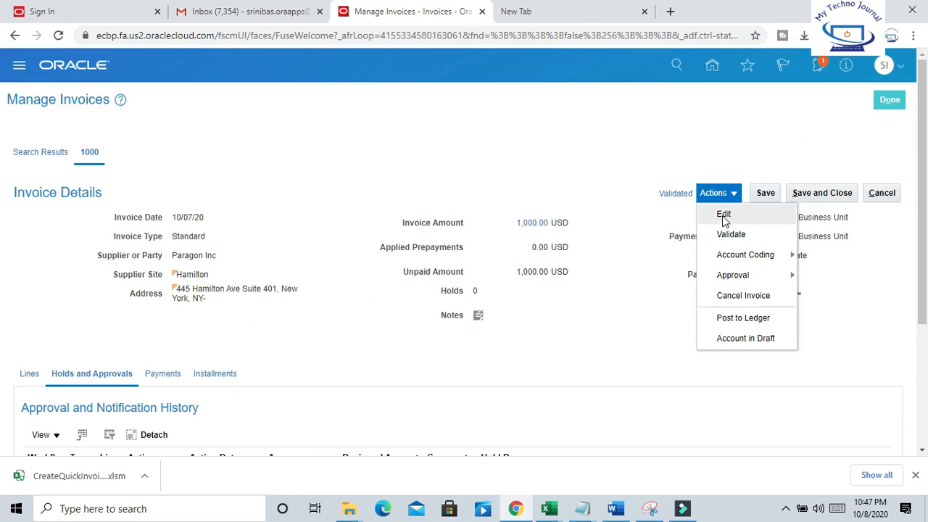
click(724, 215)
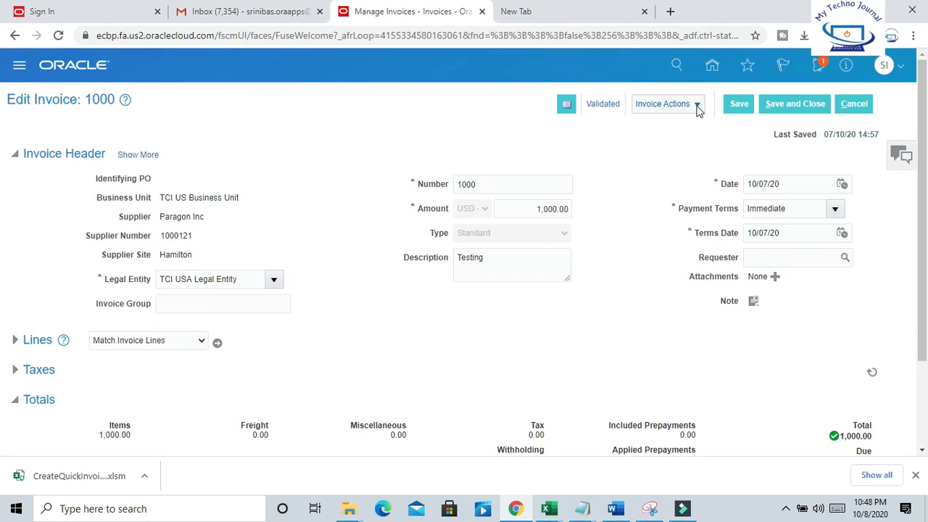
click(662, 104)
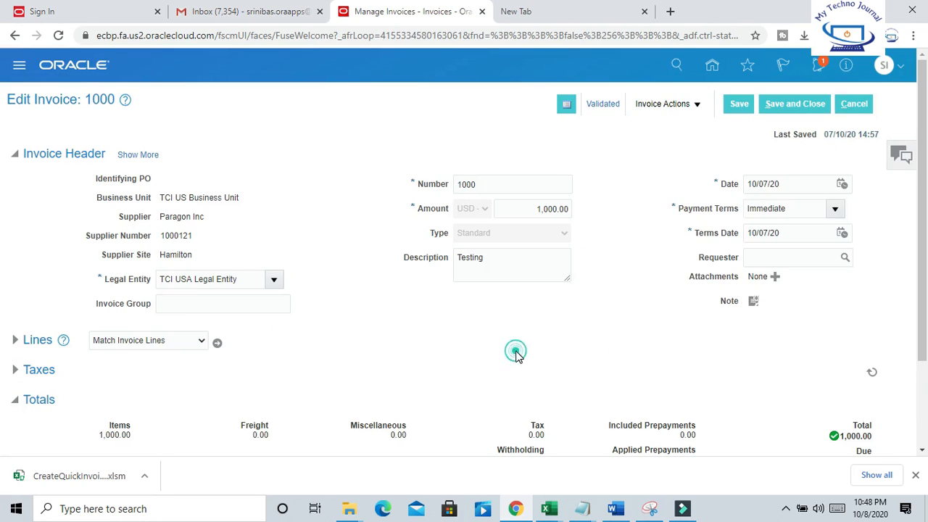
scroll(down, 3)
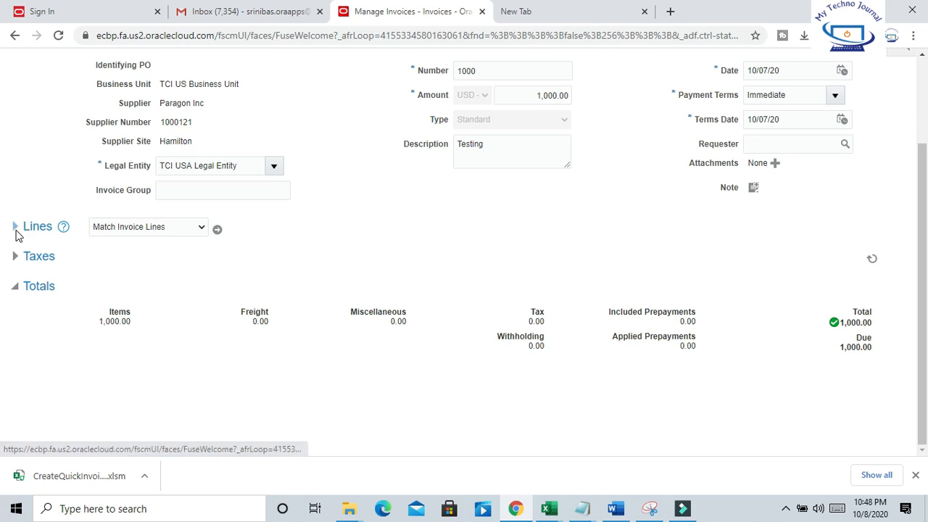
click(14, 226)
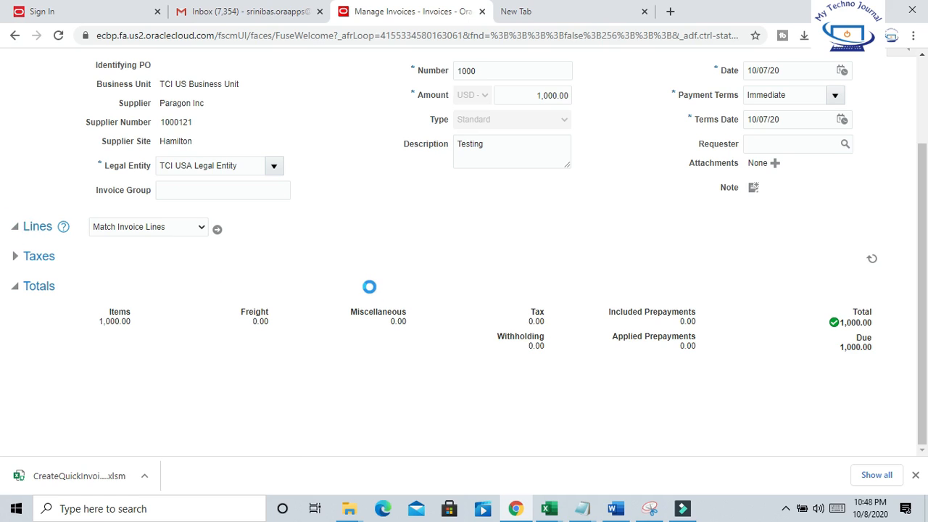
click(218, 229)
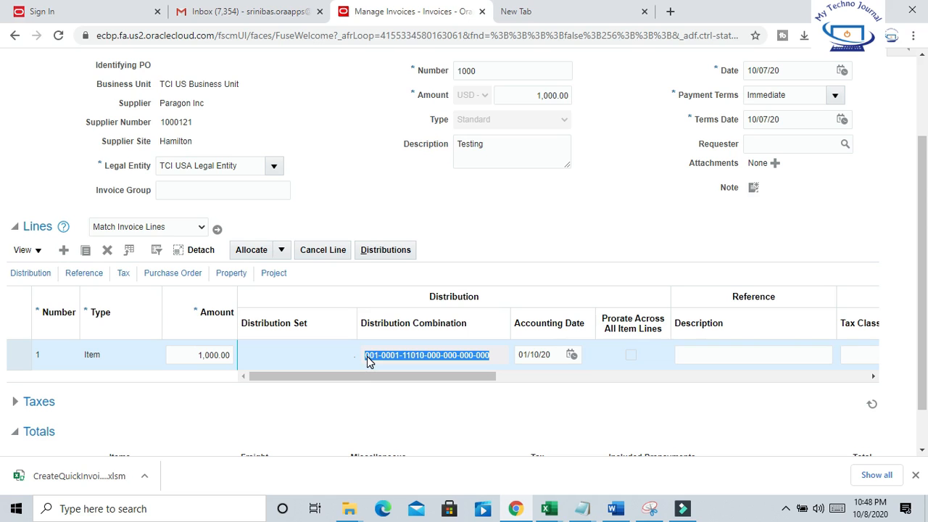
mouse_move(545, 244)
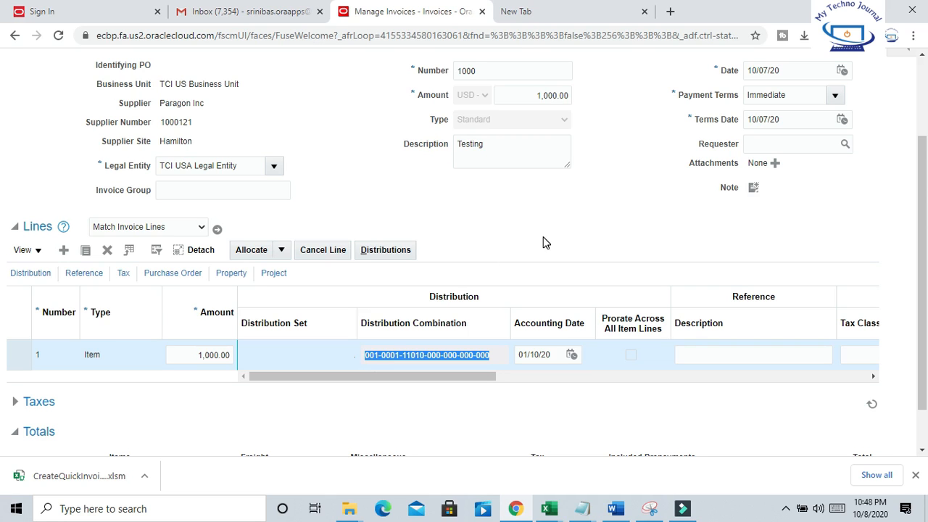
click(548, 508)
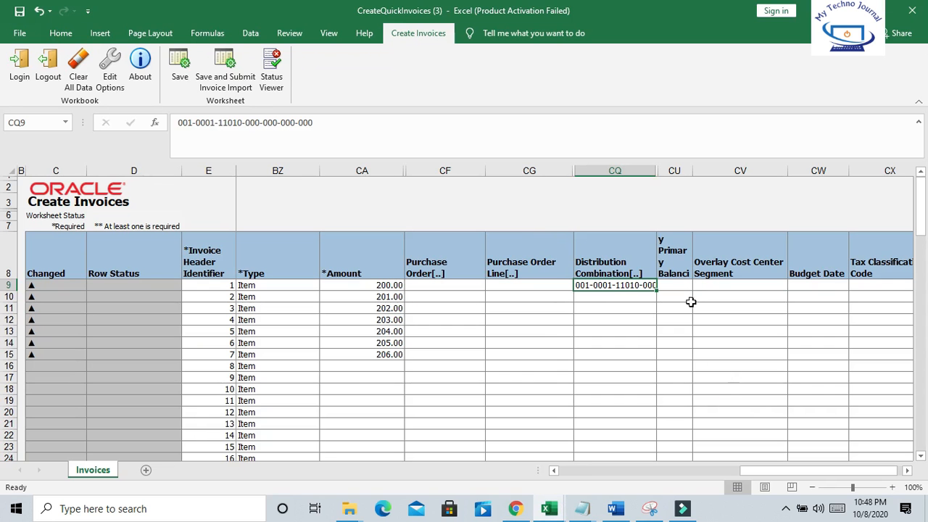
key(ctrl+c)
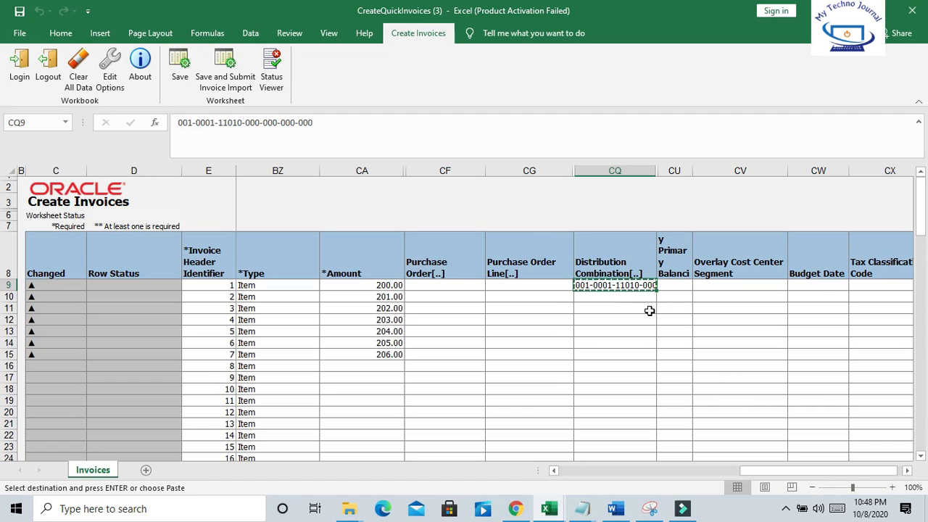
drag(615, 284, 616, 354)
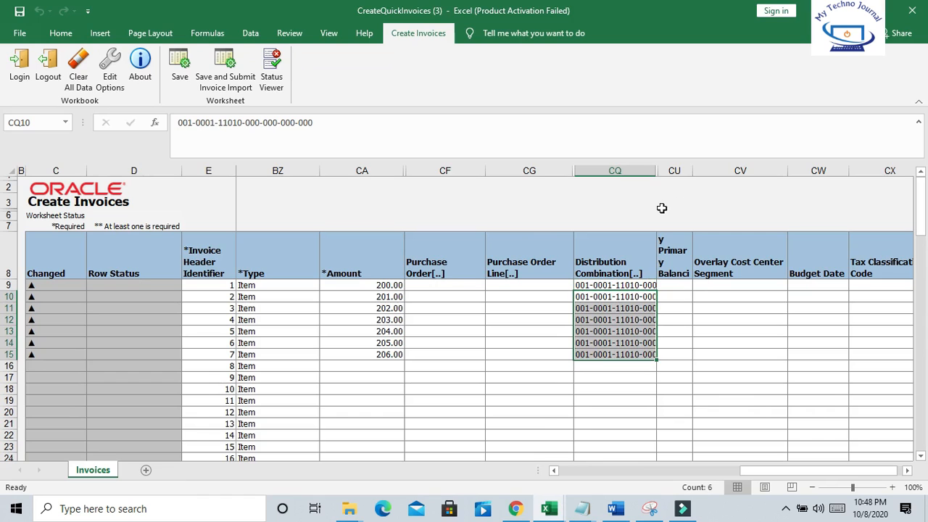
mouse_move(750, 470)
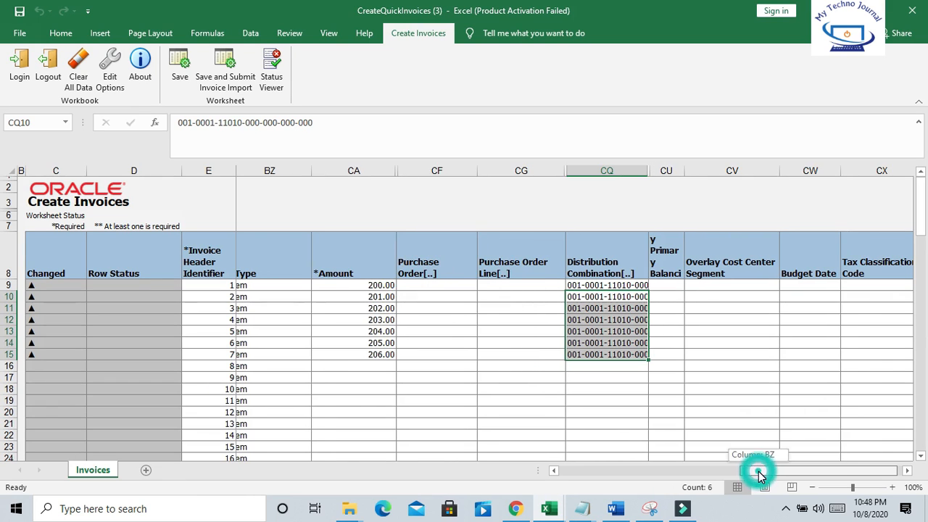
scroll(left, 3)
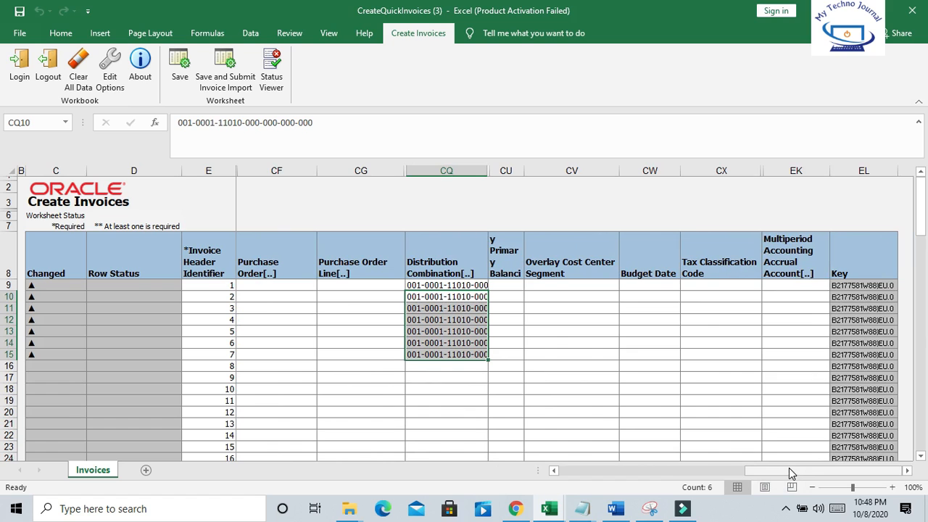
scroll(left, 3)
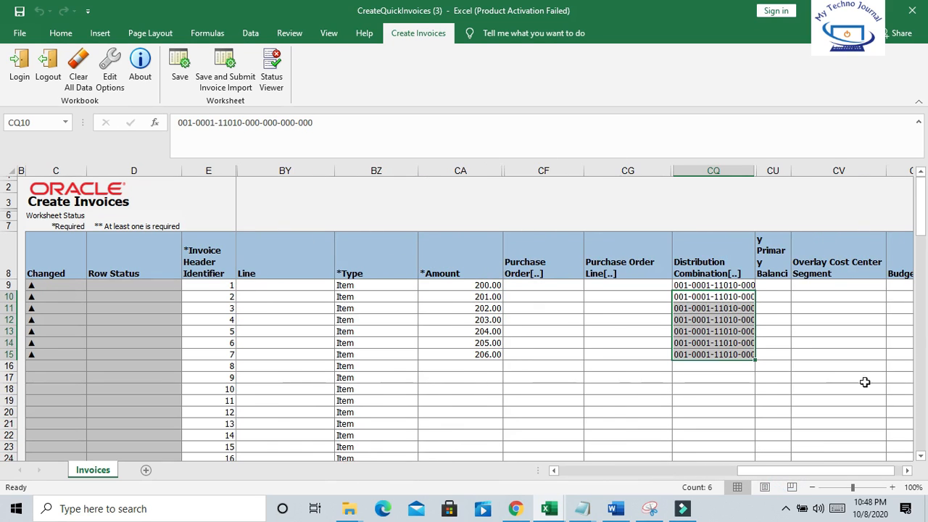
mouse_move(748, 473)
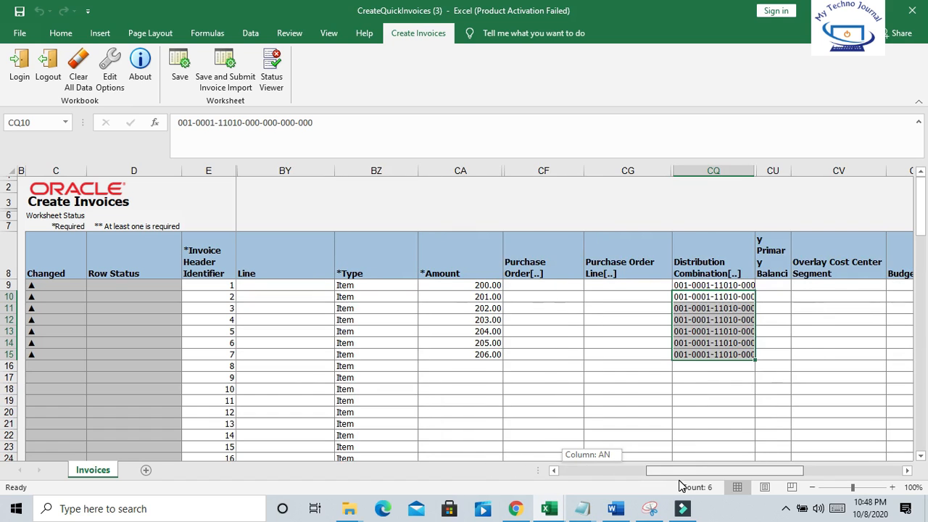
scroll(left, 3)
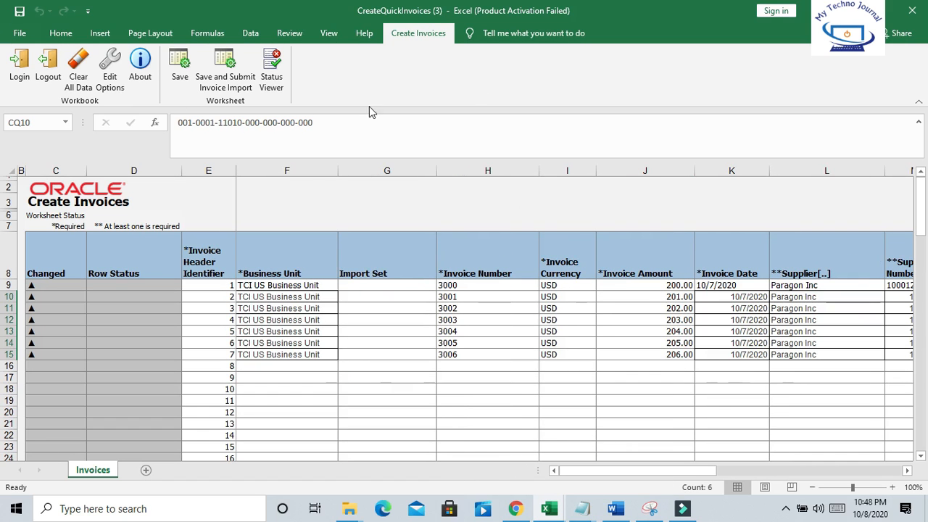
mouse_move(287, 82)
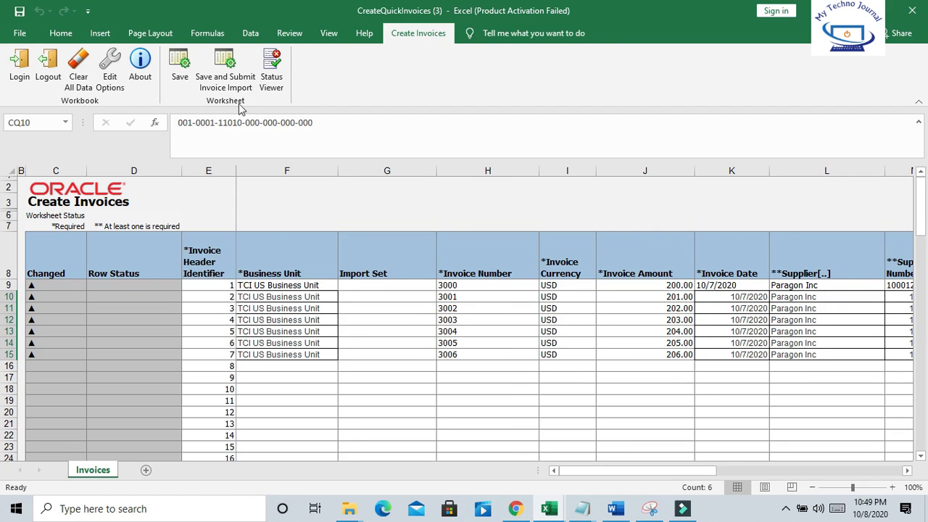
Run Save and Submit Invoice Import with 'On failure, continue to upload subsequent rows' kept checked
click(225, 70)
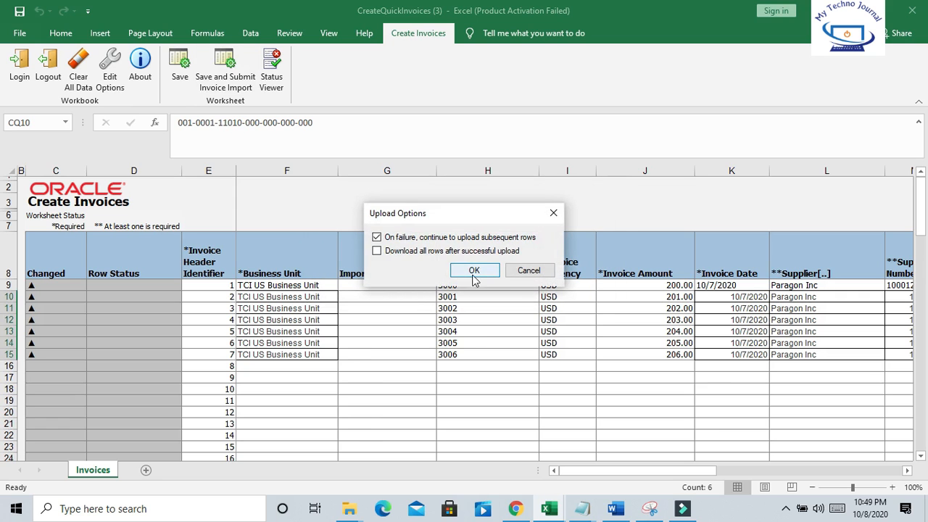
click(474, 270)
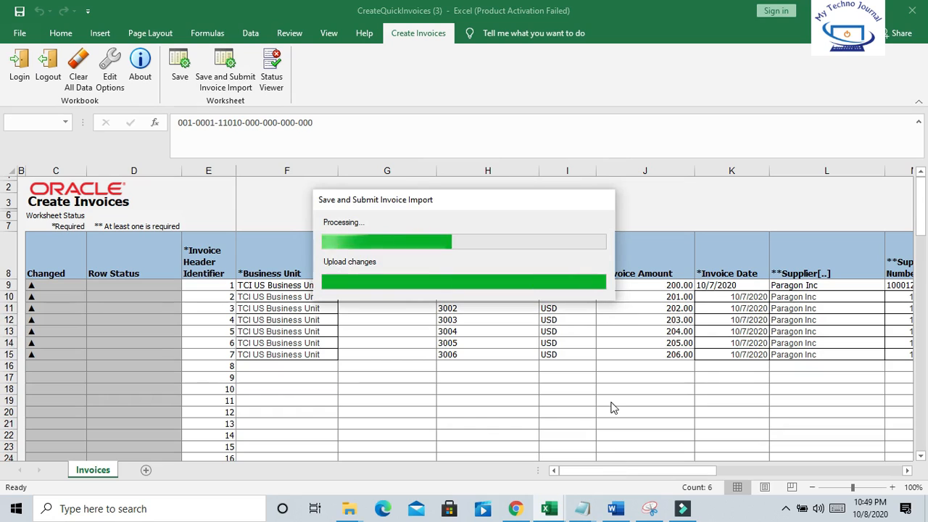
mouse_move(603, 385)
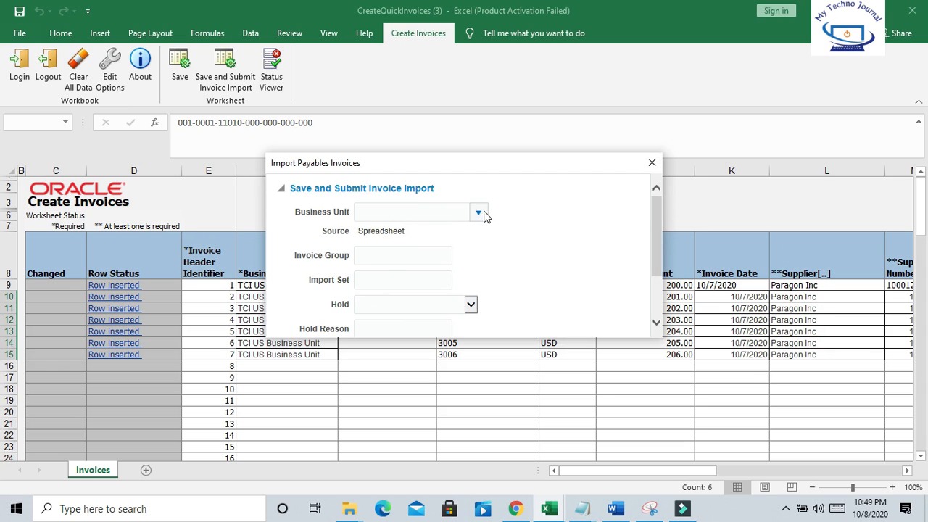
mouse_move(646, 241)
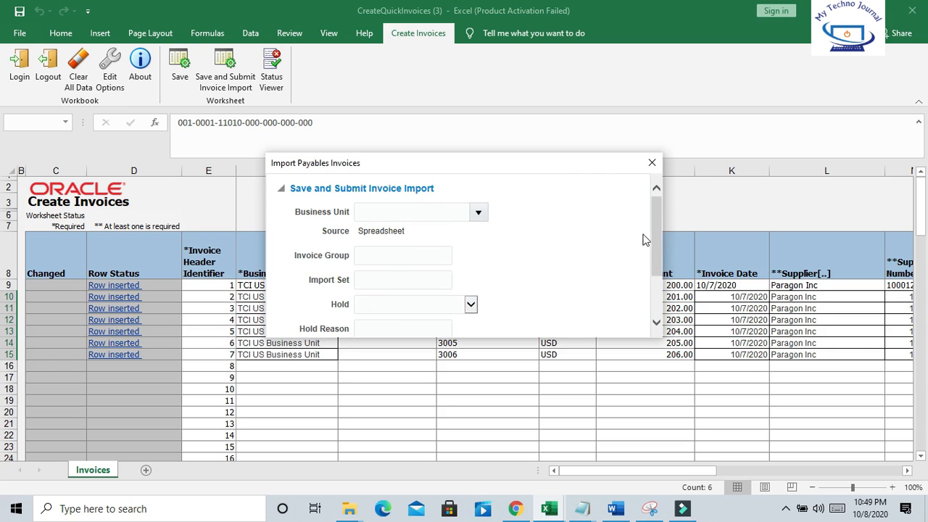
Choose TCI US Business Unit in Import Payables Invoices and submit the import request
scroll(down, 3)
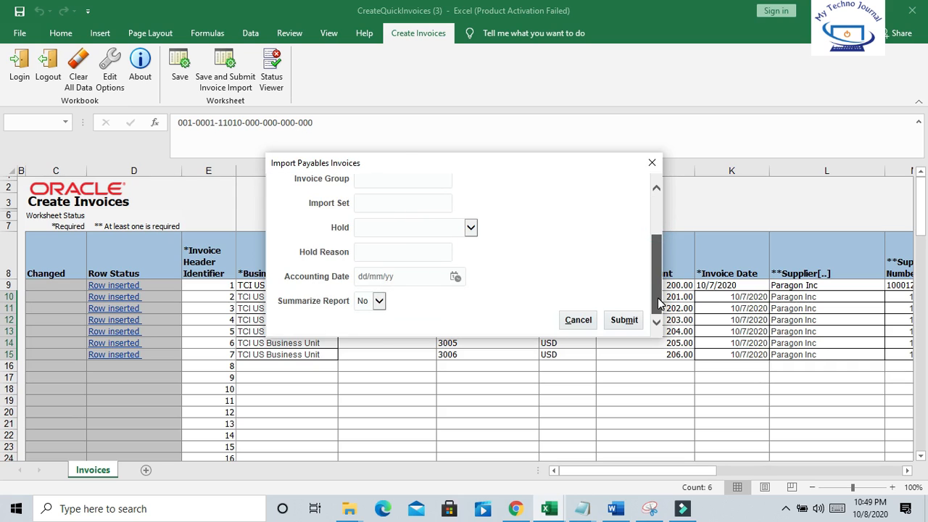
scroll(up, 3)
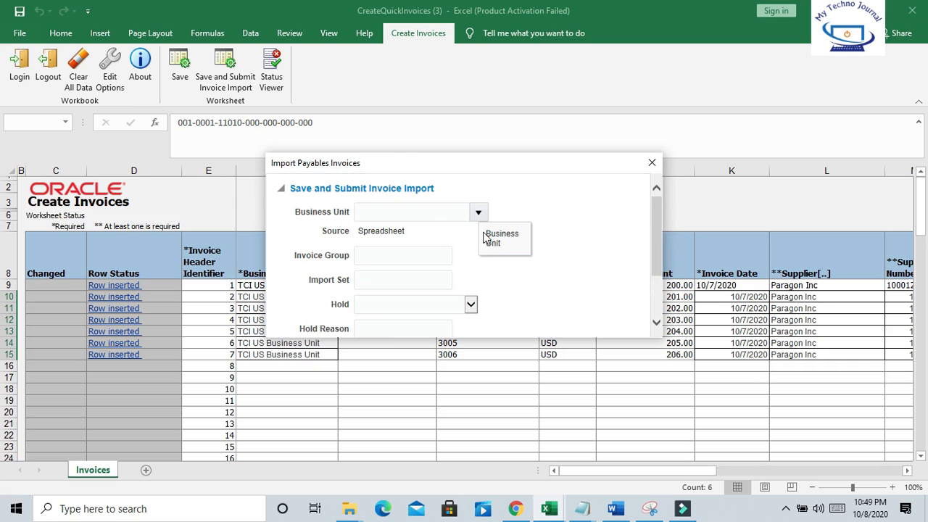
click(479, 211)
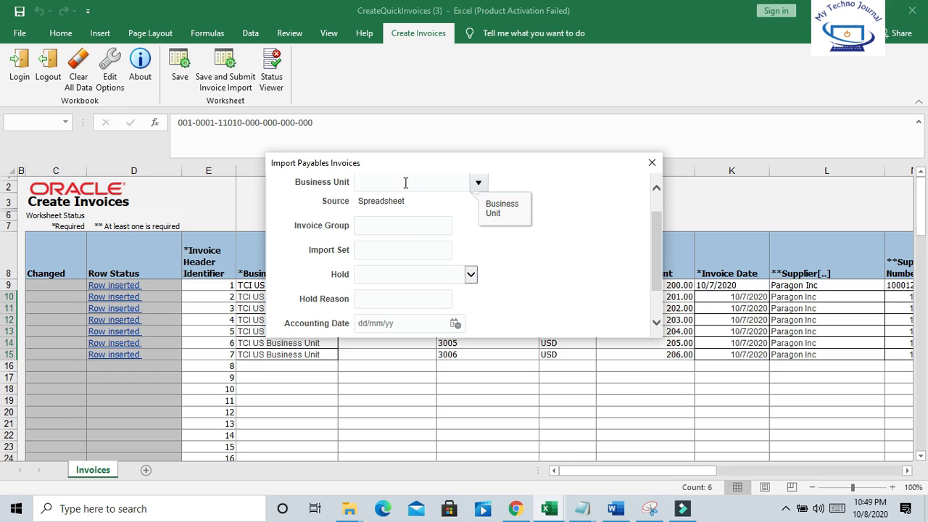
text(TCI US Business Unit)
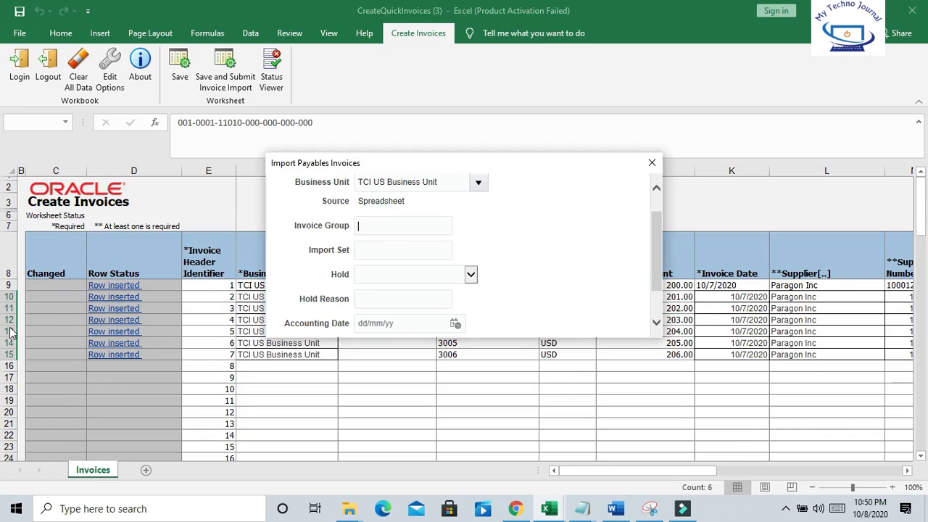
mouse_move(143, 296)
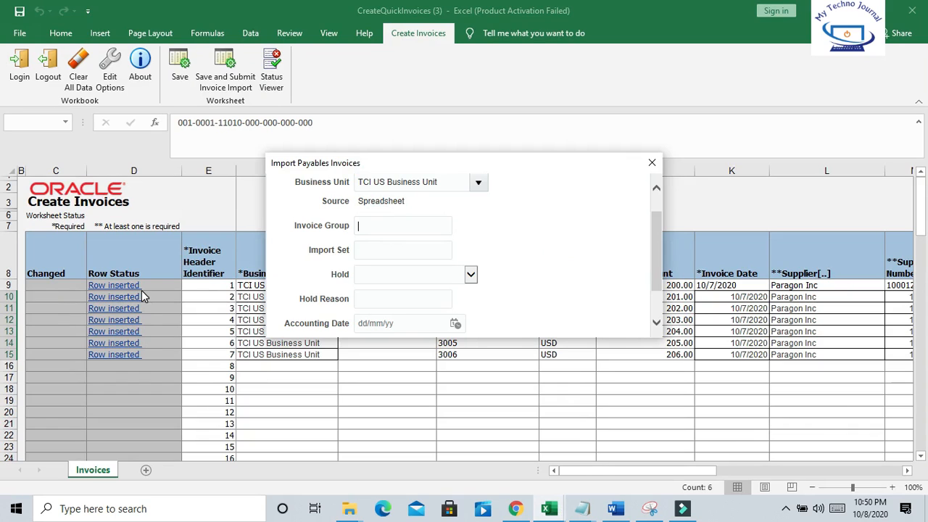
mouse_move(376, 244)
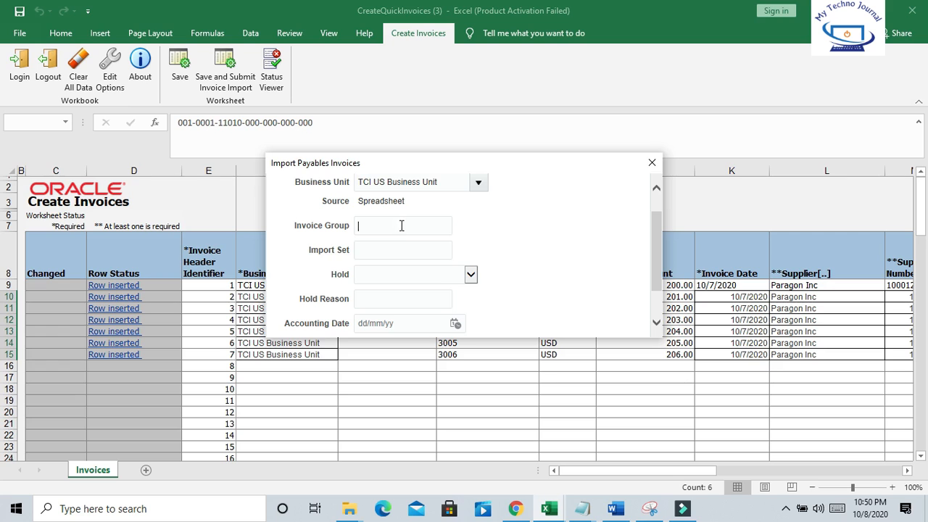
scroll(up, 3)
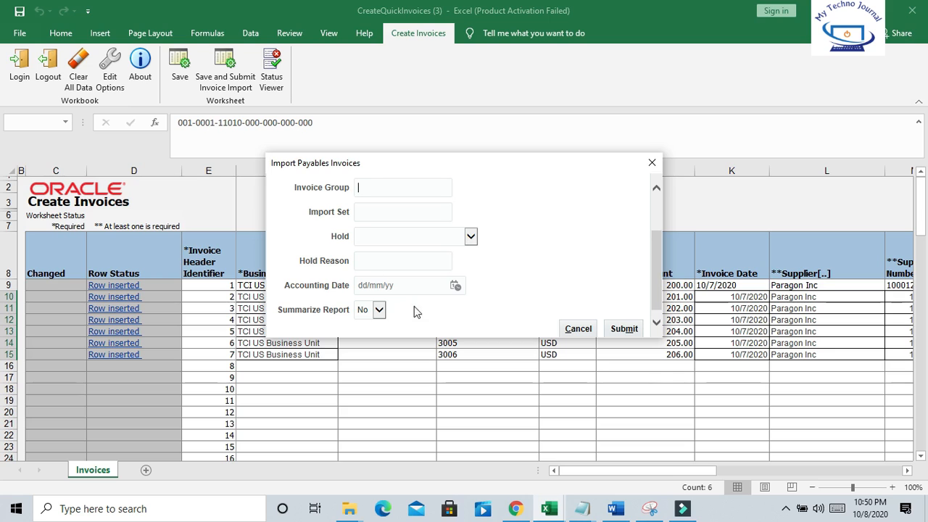
scroll(up, 3)
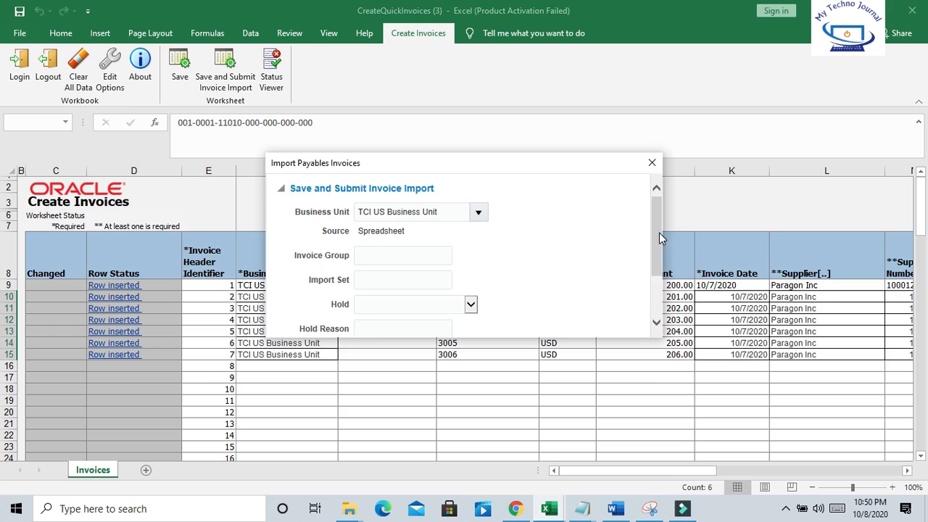
scroll(down, 3)
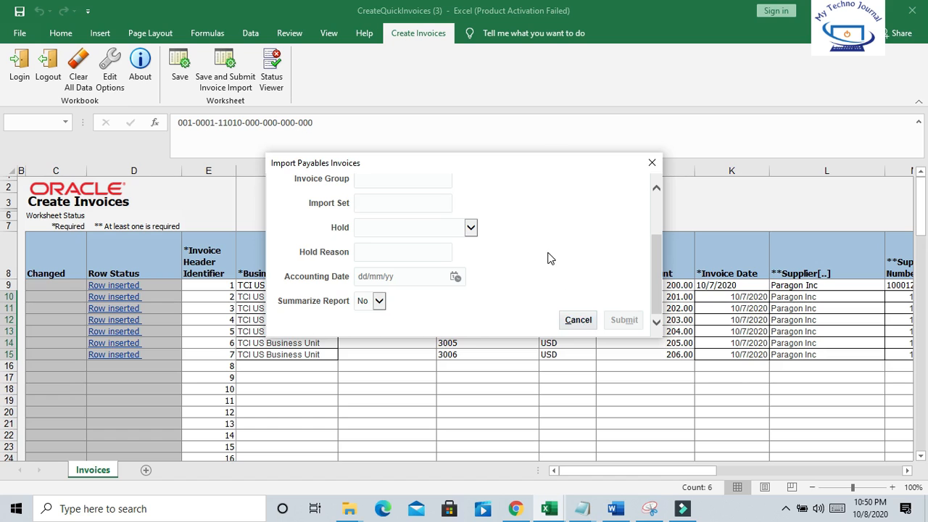
click(623, 320)
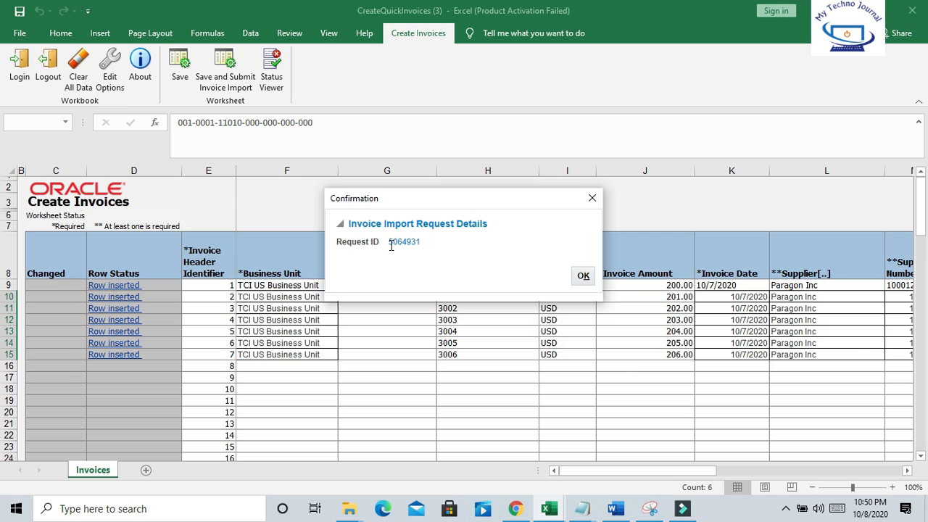
Select and copy the Request ID shown in the import confirmation dialog
double_click(403, 240)
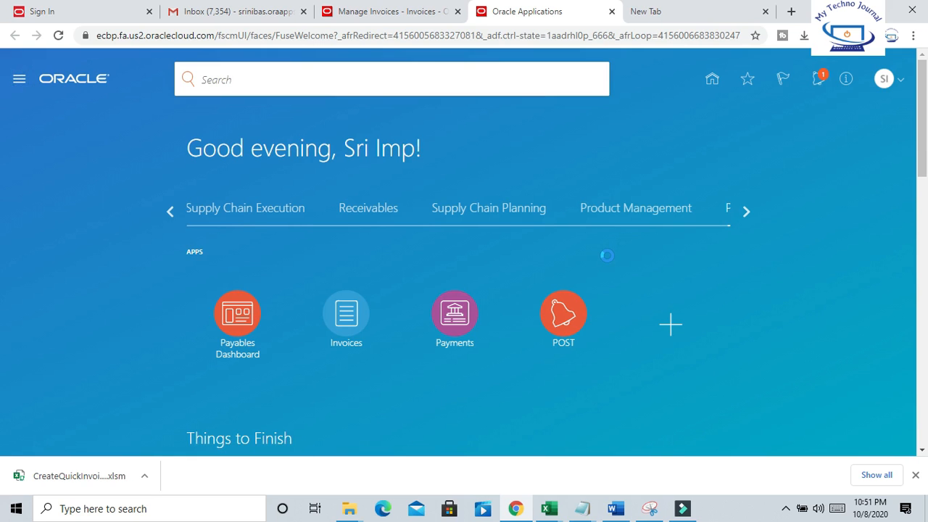
Navigate from the home page via the Navigator's Tools group to Scheduled Processes
click(20, 78)
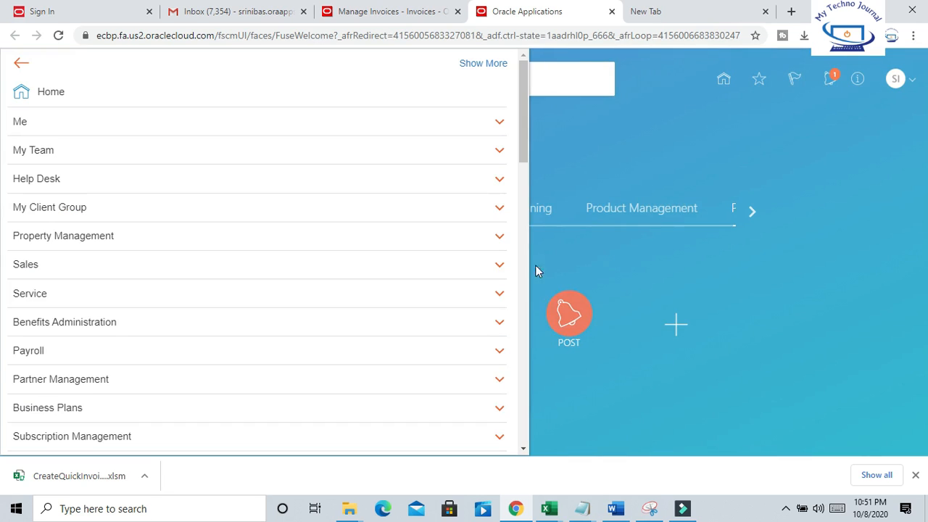
scroll(down, 3)
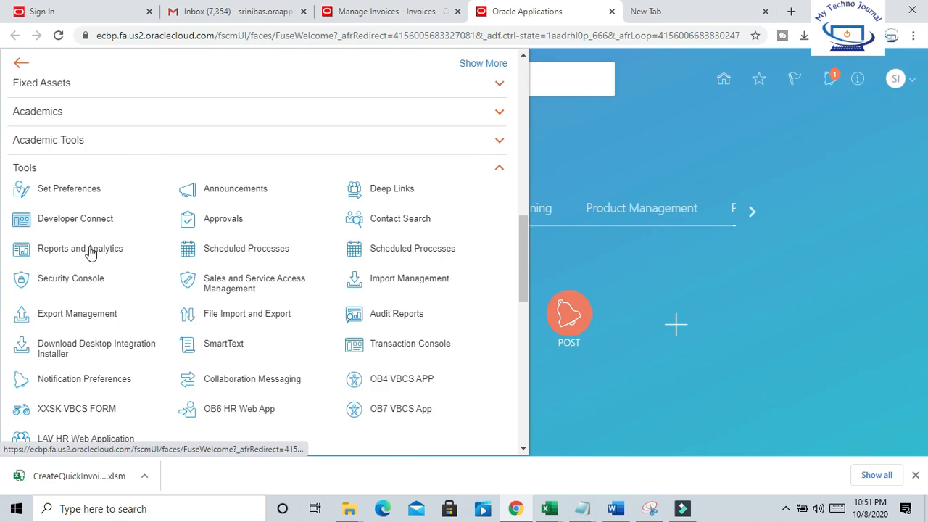
mouse_move(424, 250)
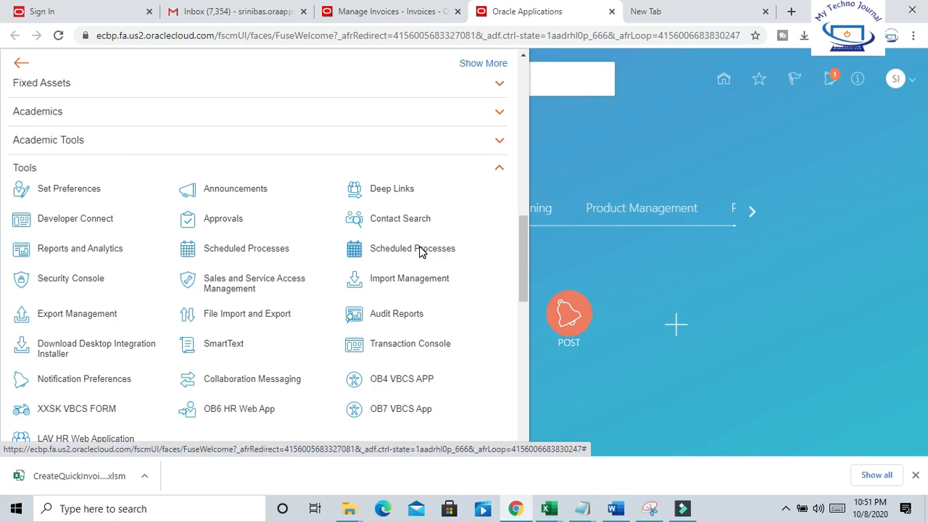
click(412, 248)
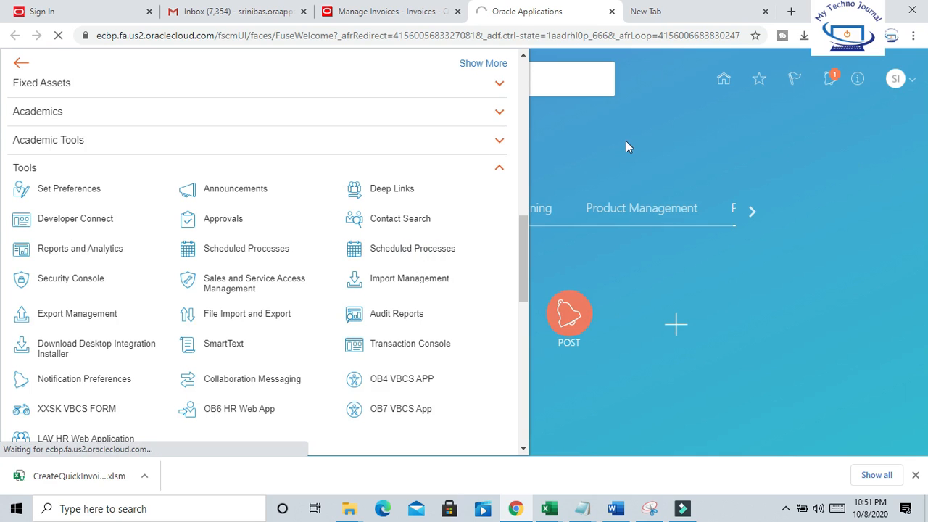
click(247, 248)
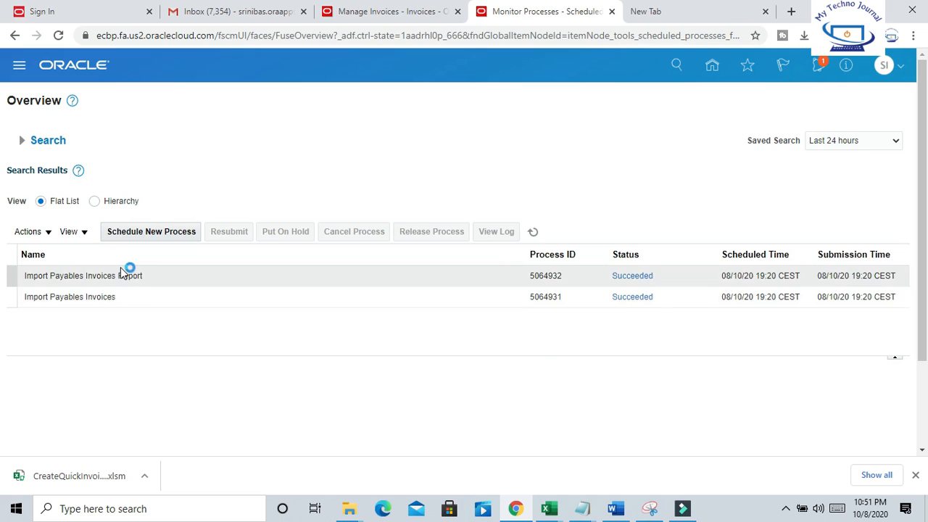
View the Import Payables Invoices Report process details and open its APXIIMPT_BIP Document1 output
click(83, 276)
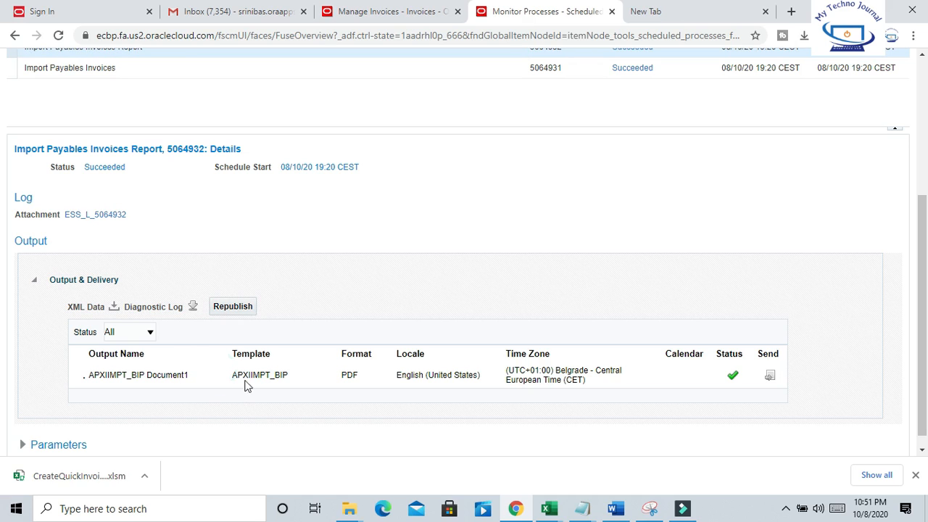
scroll(down, 3)
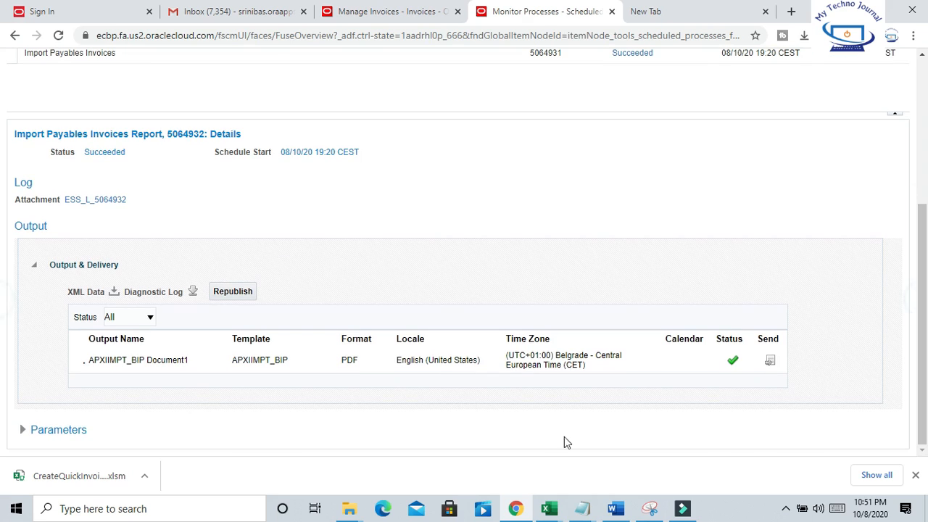
click(138, 360)
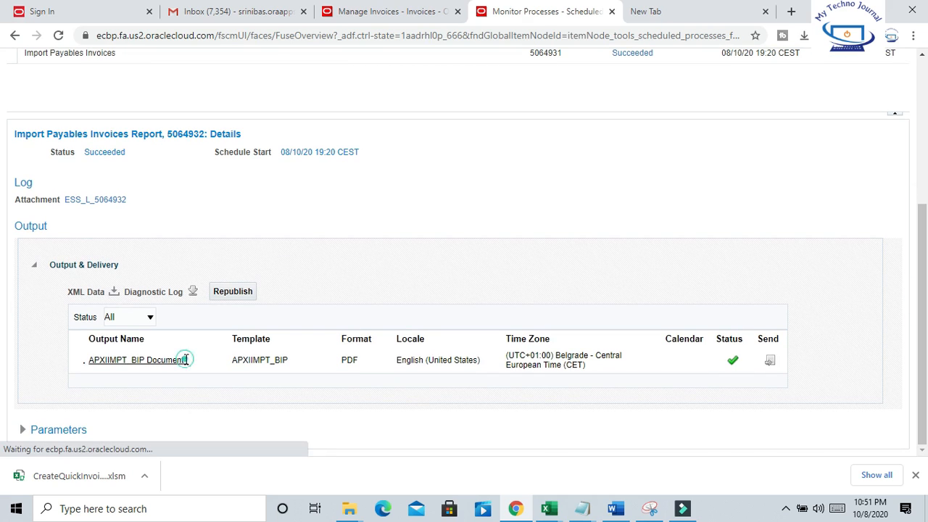
click(139, 360)
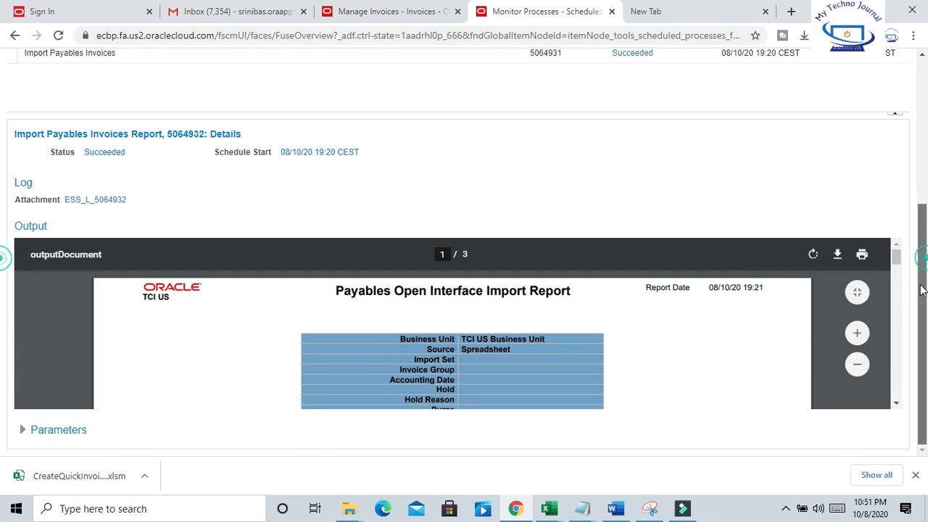
Page through the import report confirming Paragon Inc invoices 3000–3006, then return to the Manage Invoices tab
scroll(up, 3)
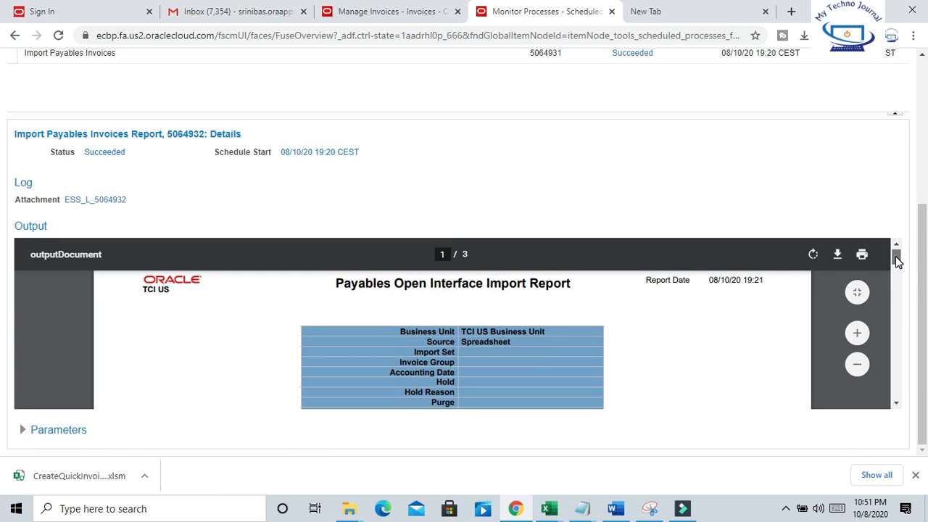
scroll(down, 3)
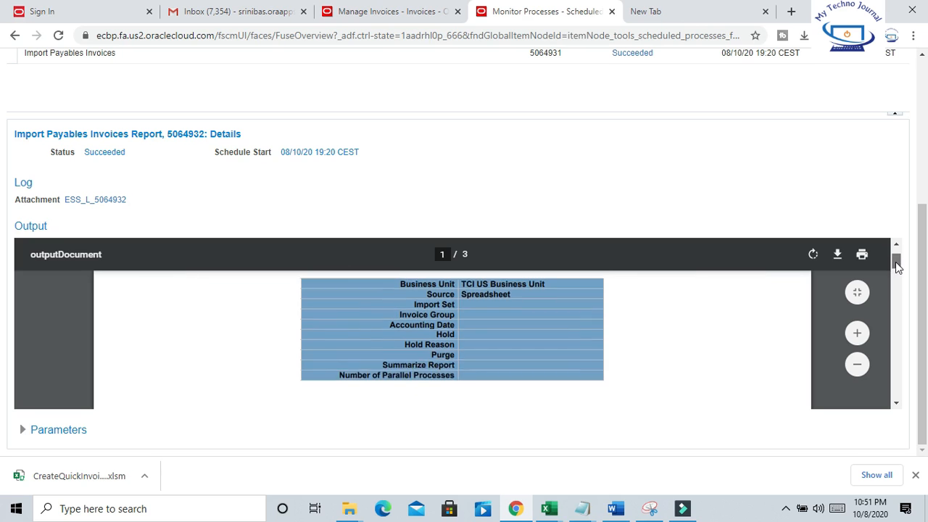
click(896, 267)
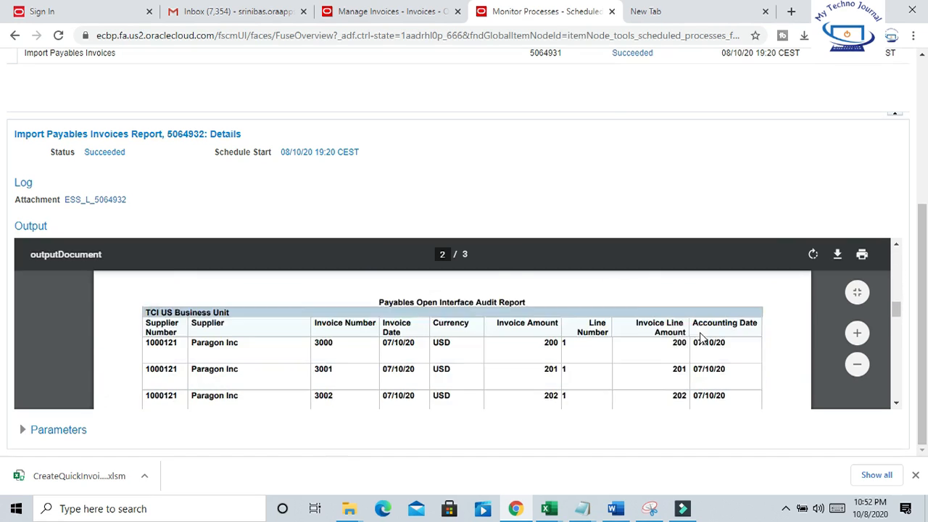
scroll(up, 3)
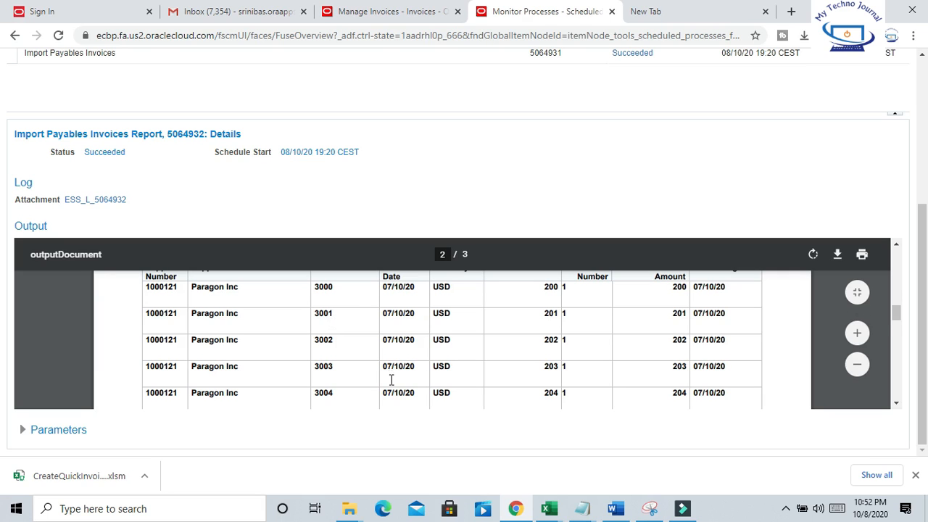
scroll(down, 3)
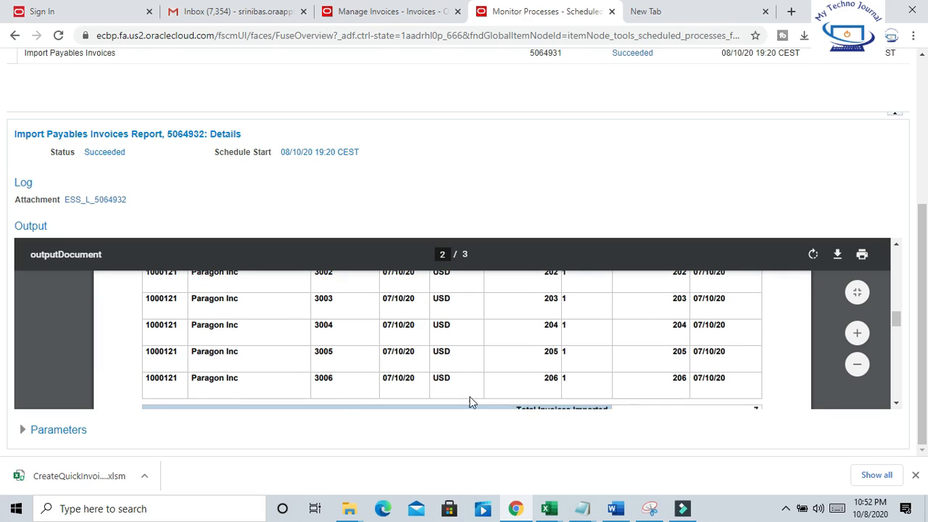
scroll(up, 3)
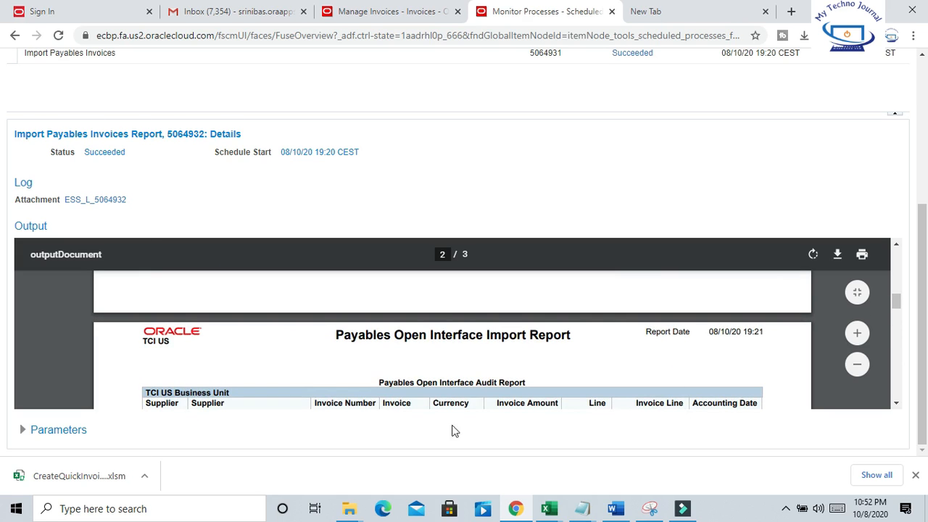
mouse_move(540, 385)
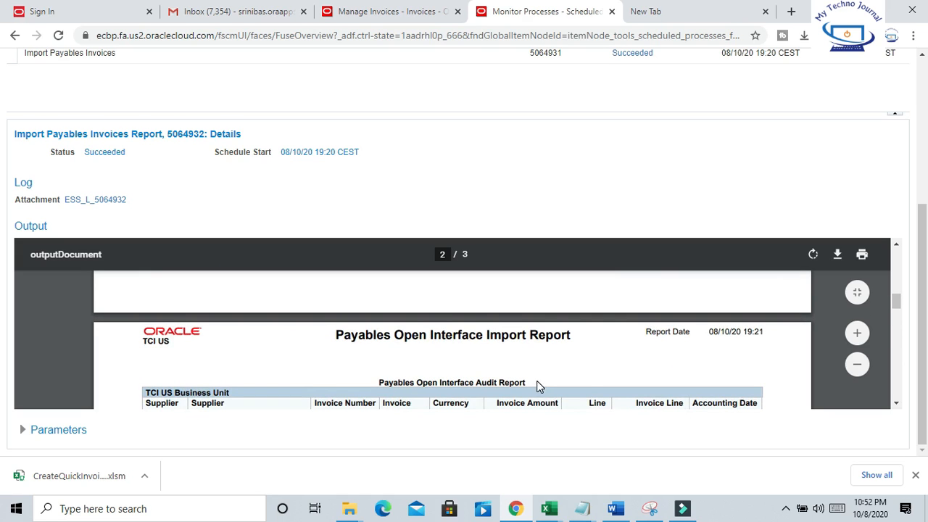
scroll(down, 3)
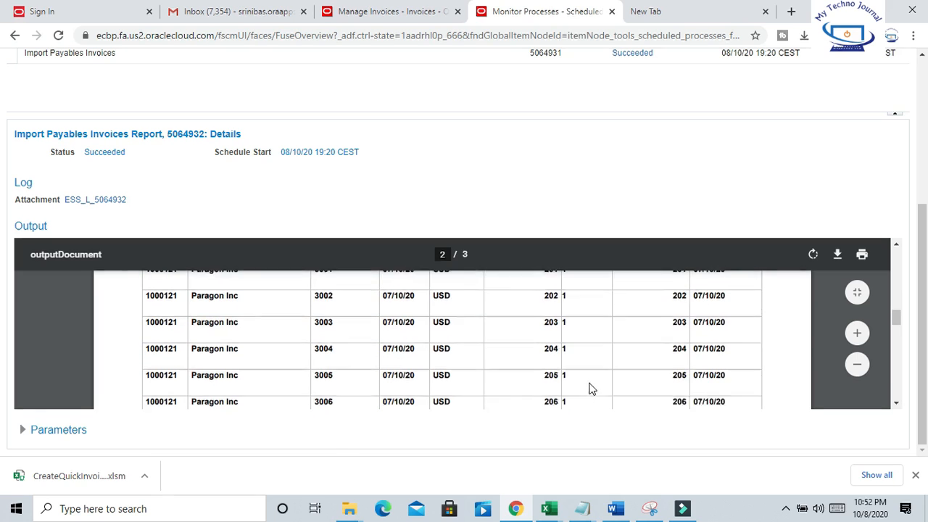
scroll(down, 3)
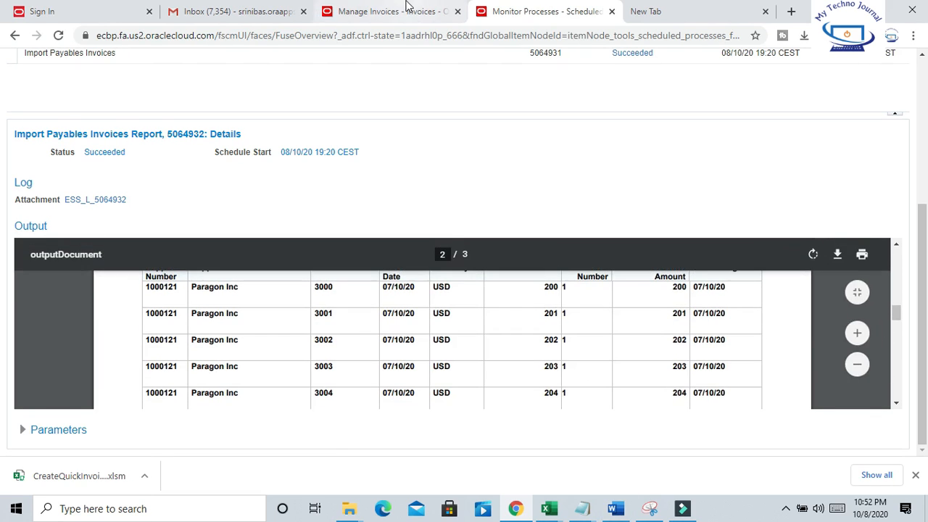
click(392, 12)
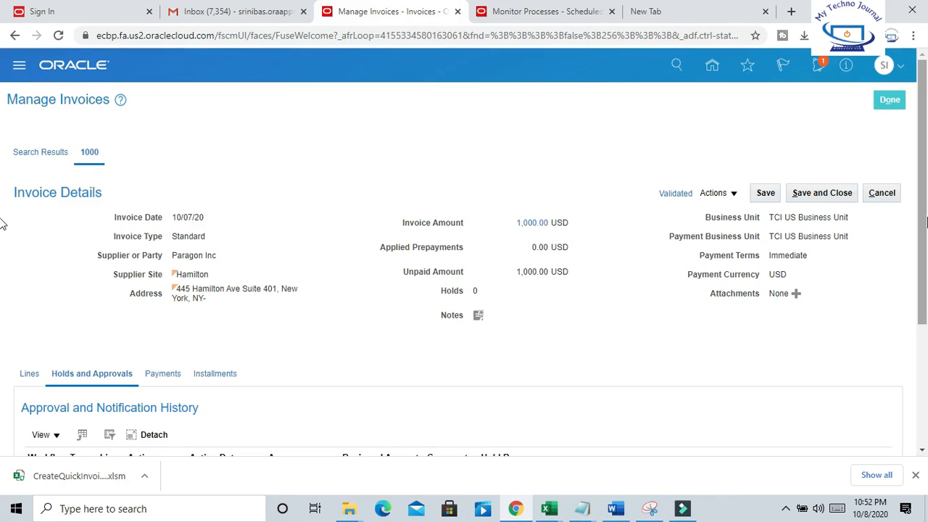
mouse_move(820, 192)
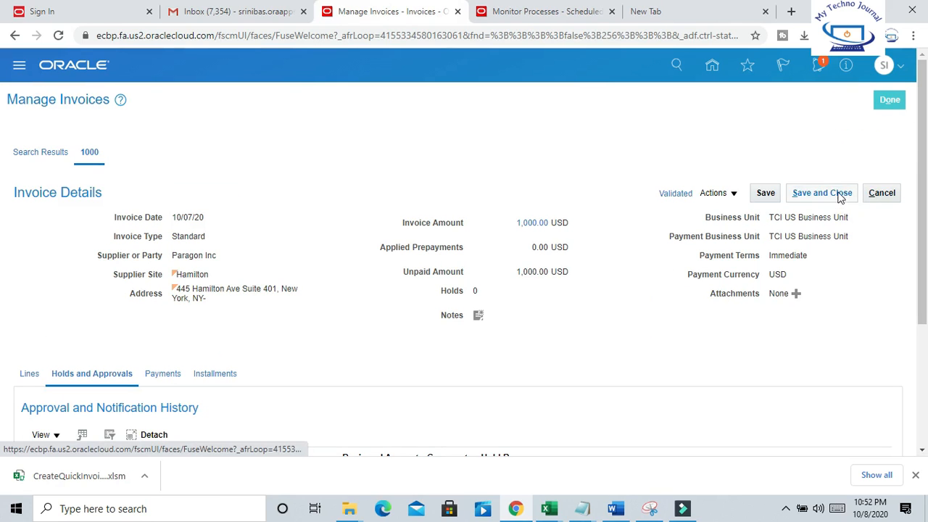
Save and close invoice 1000, finish the search with Done, and show the Invoices Tasks panel
click(821, 193)
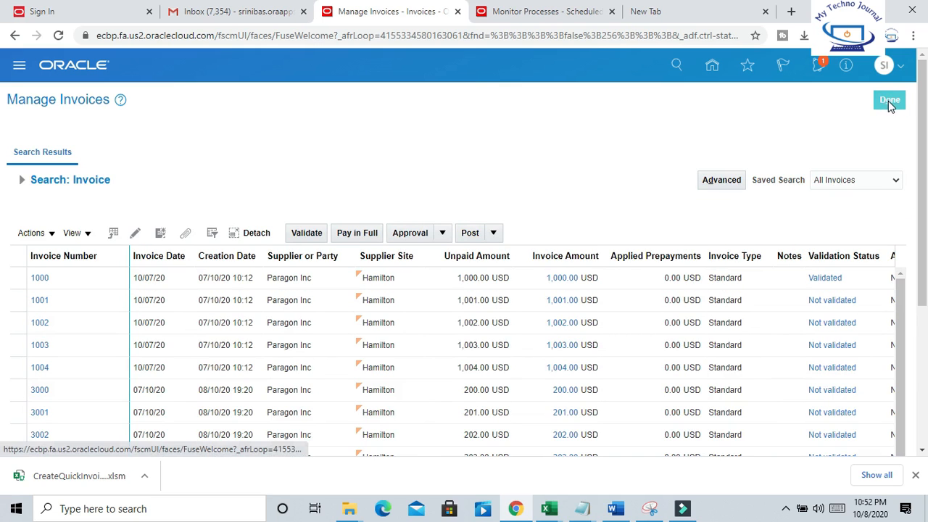
click(891, 99)
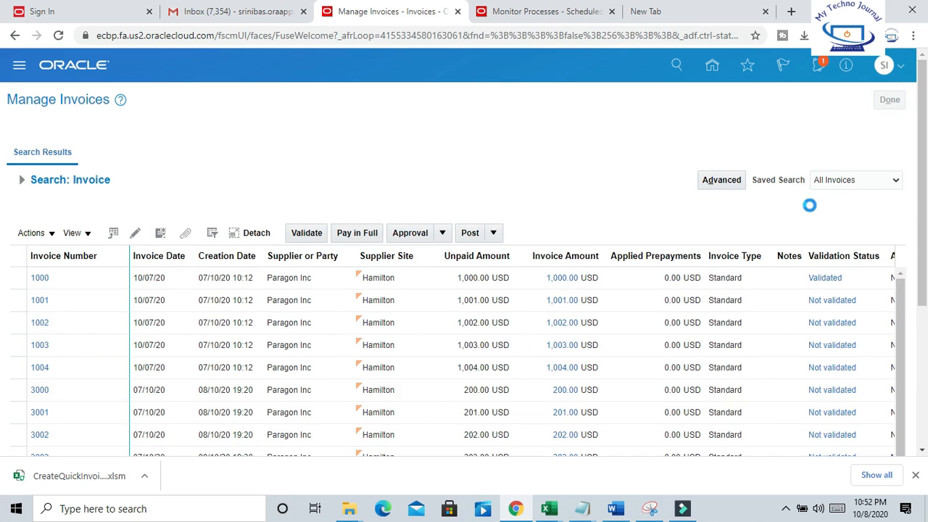
click(899, 149)
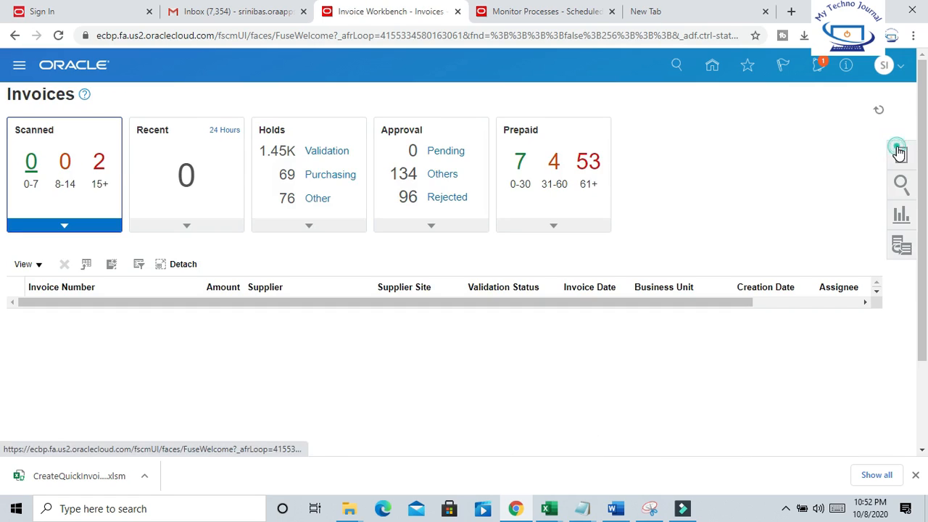
click(899, 154)
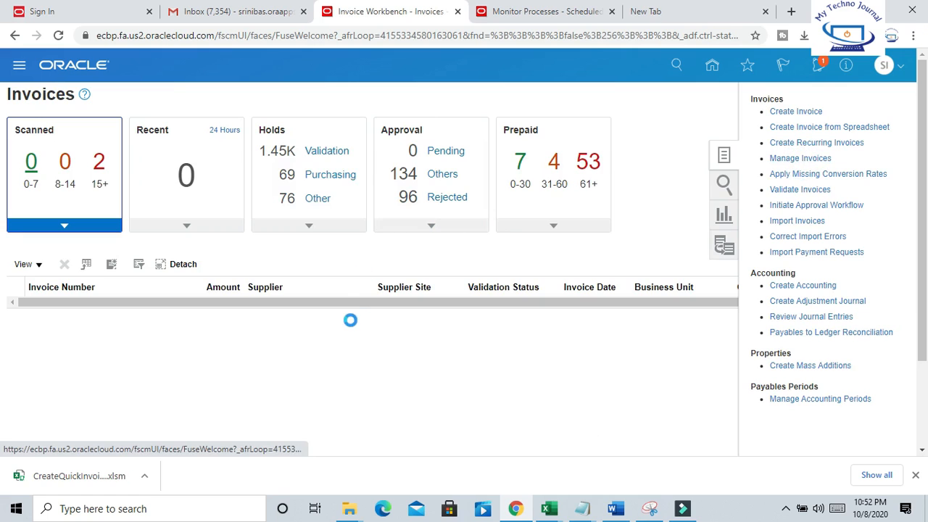
Search Manage Invoices for invoice number 3000% and open invoice 3000 from Paragon Inc
click(801, 158)
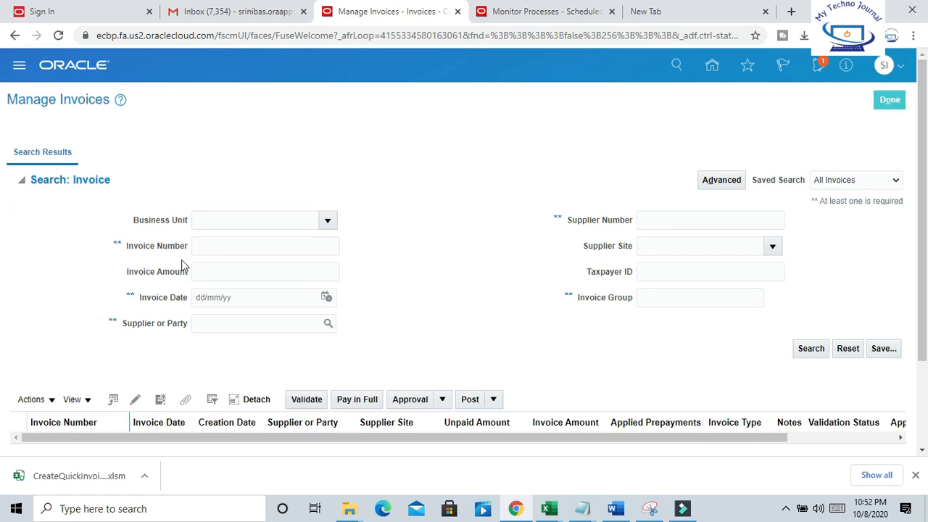
click(266, 247)
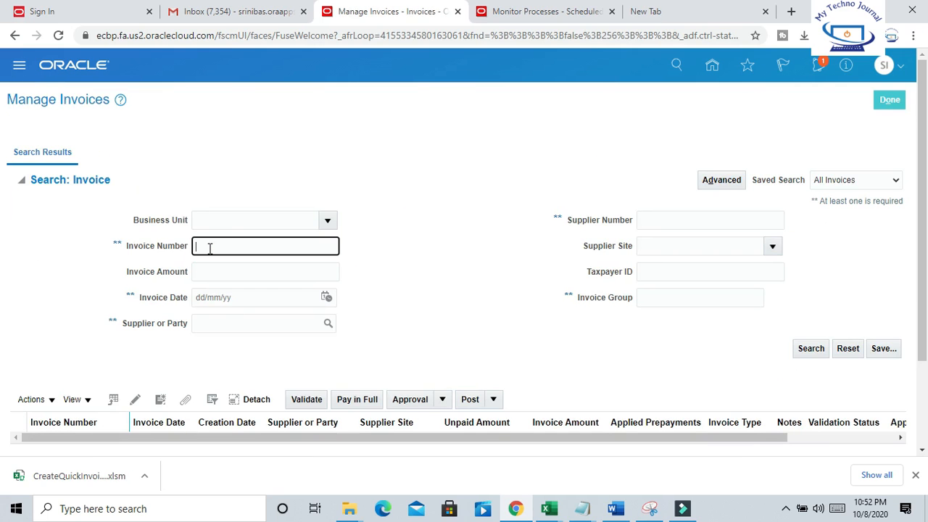
text(3)
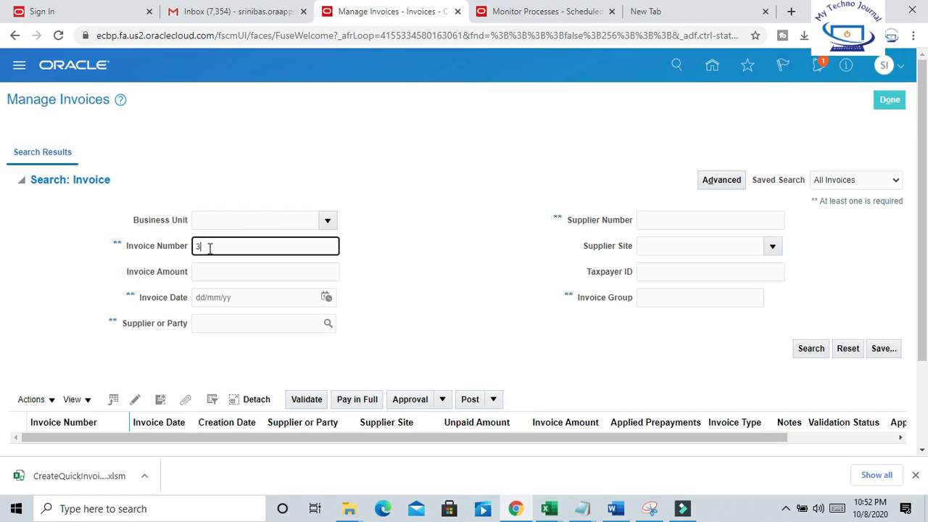
text(000)
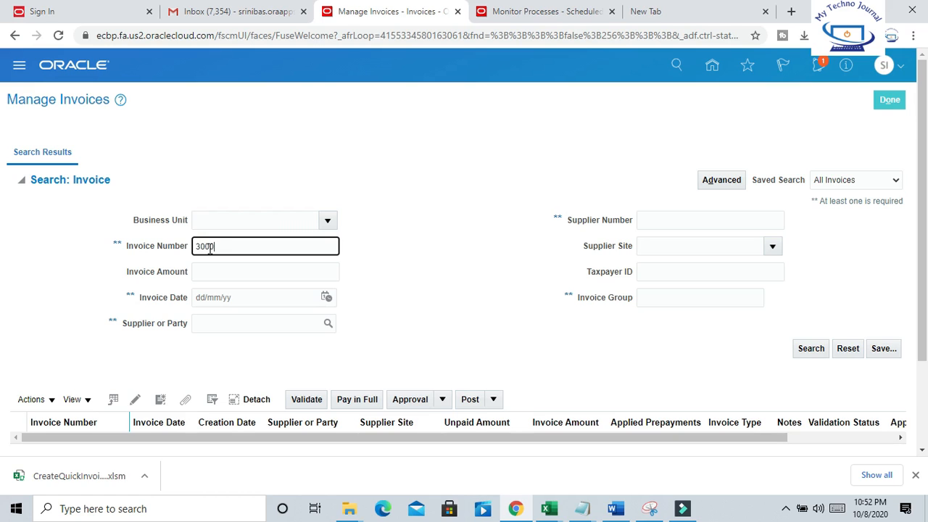
text(%)
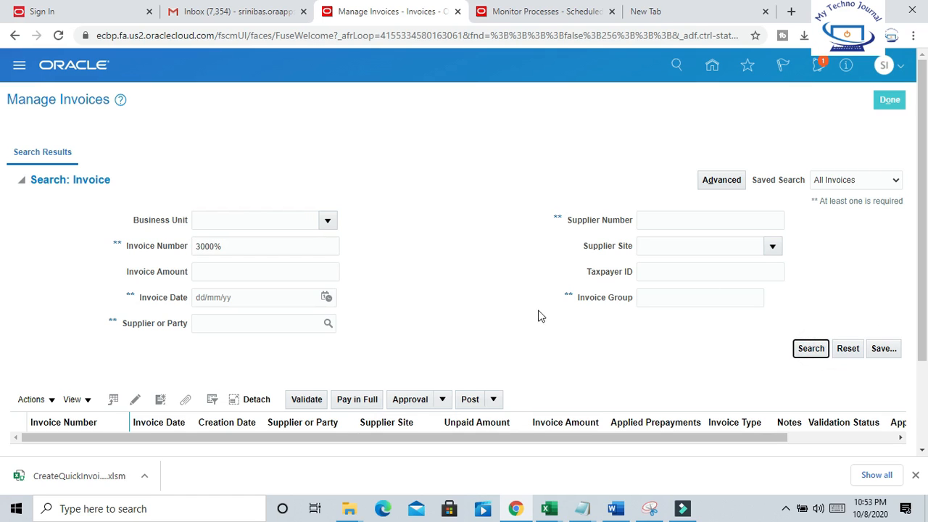
mouse_move(432, 386)
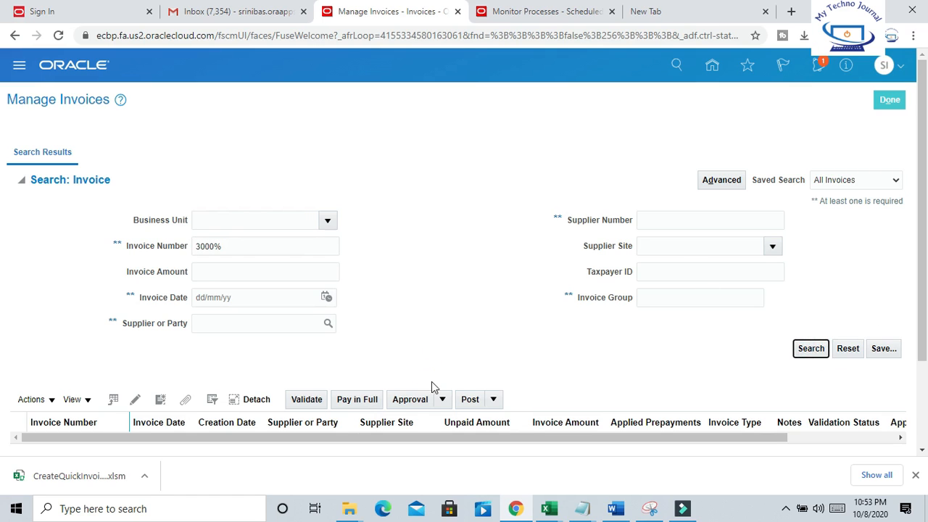
click(811, 348)
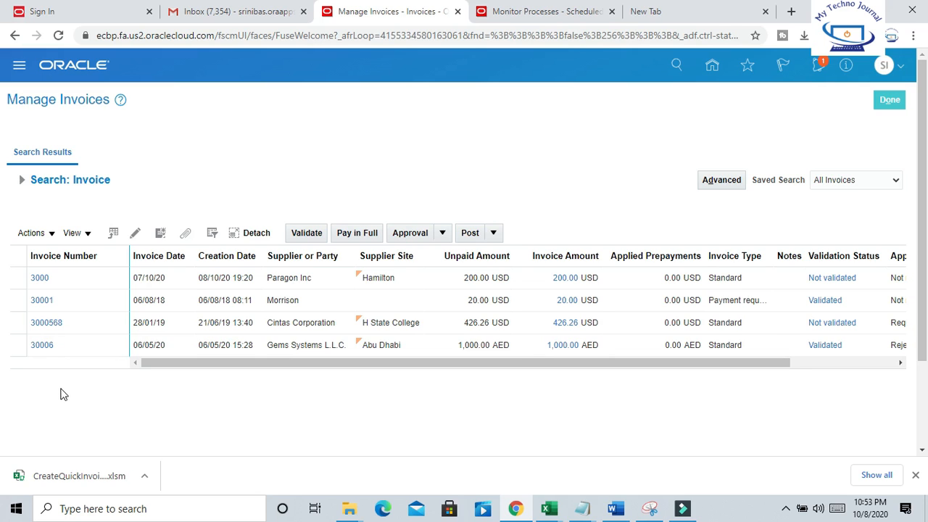
mouse_move(76, 404)
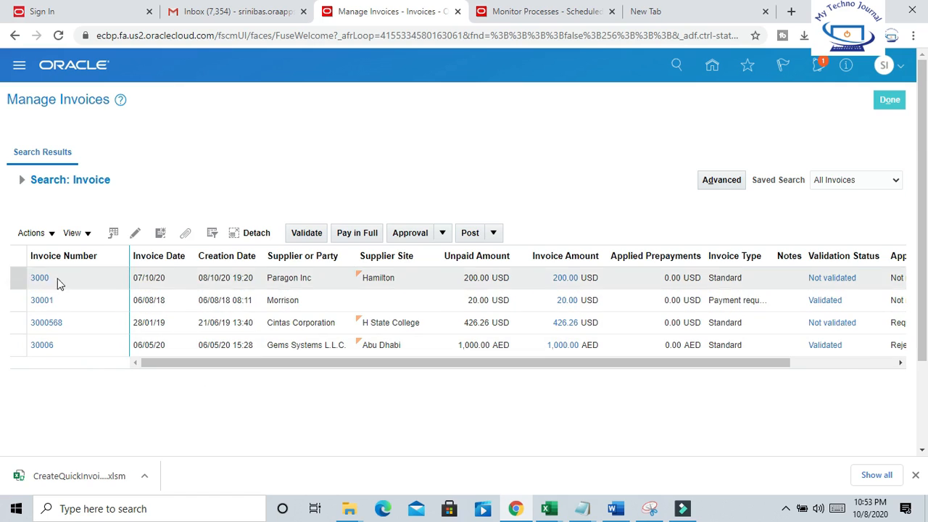
click(39, 278)
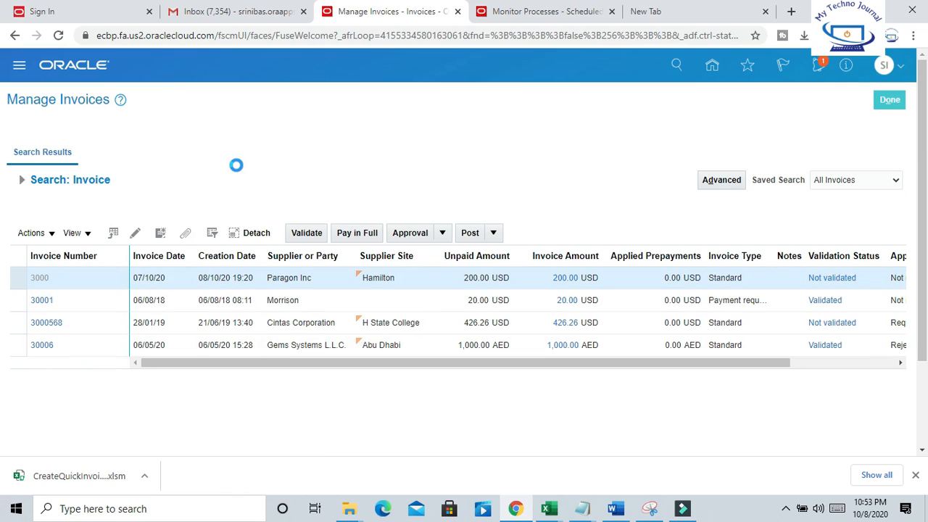
Review invoice 3000's Holds and Approvals, confirming no holds are placed
click(41, 278)
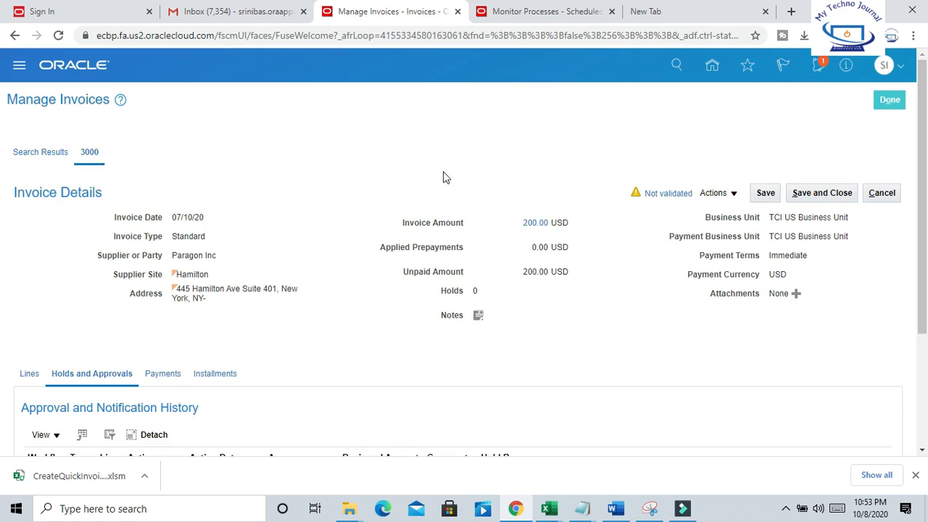
scroll(down, 3)
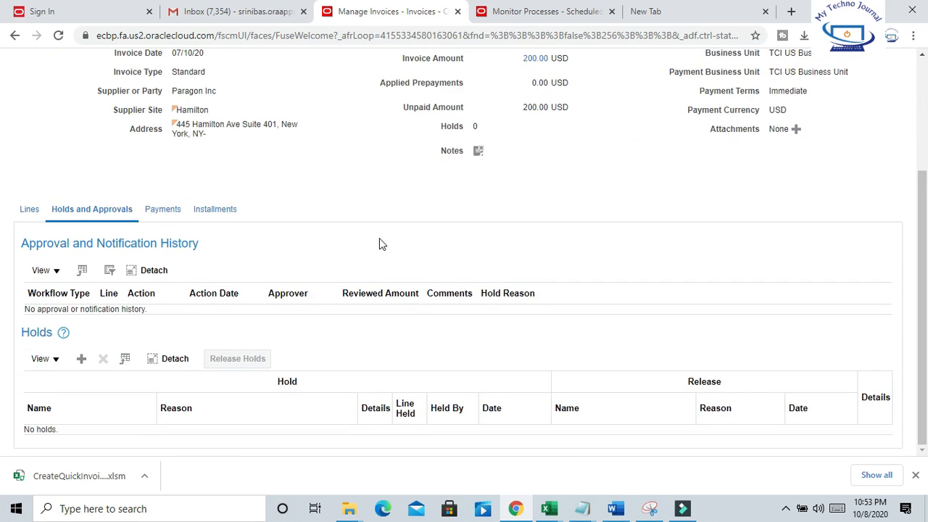
scroll(up, 3)
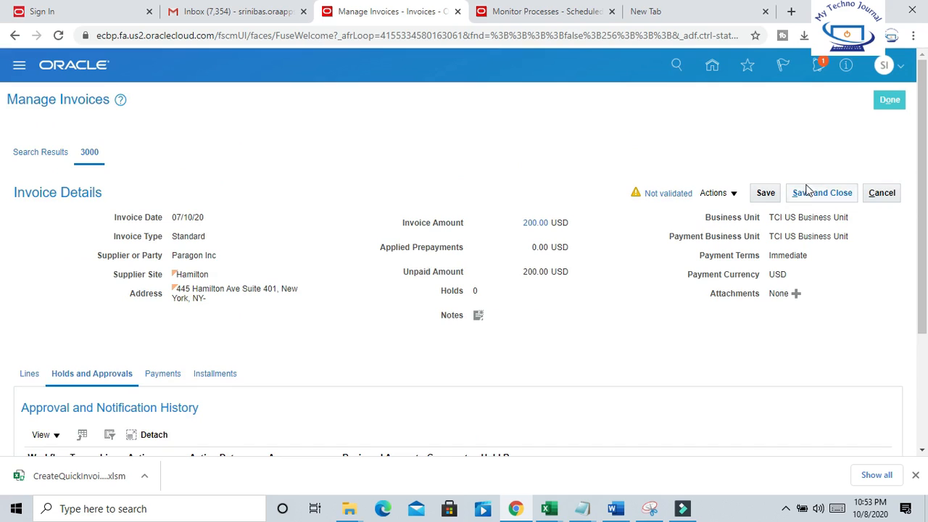
mouse_move(192, 270)
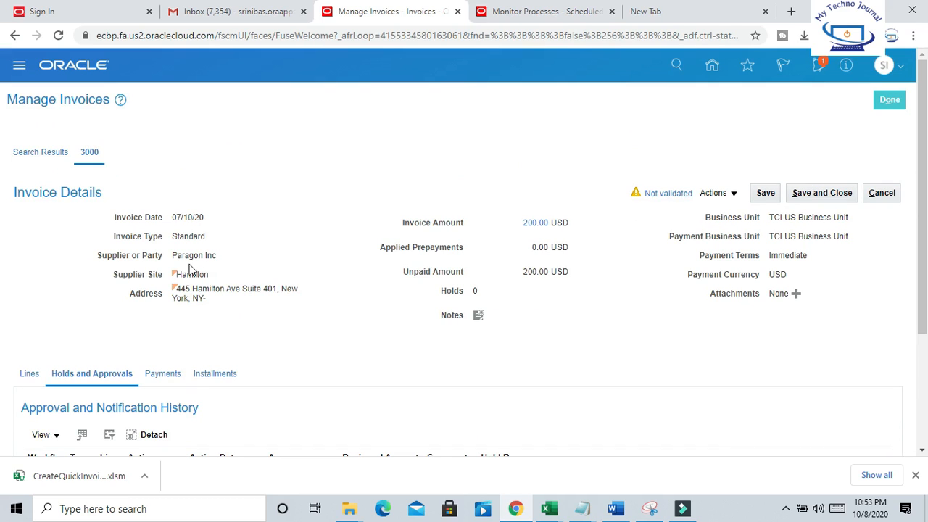
mouse_move(563, 286)
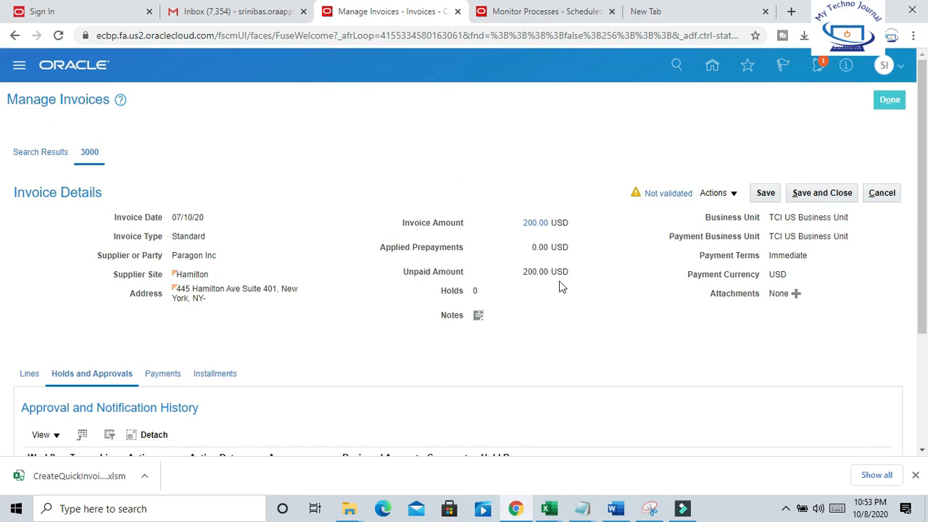
mouse_move(470, 192)
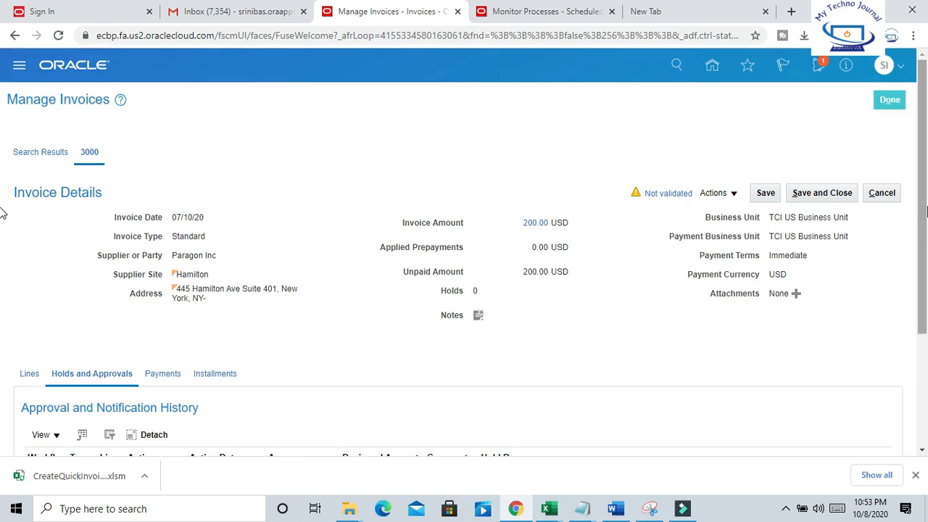
mouse_move(45, 353)
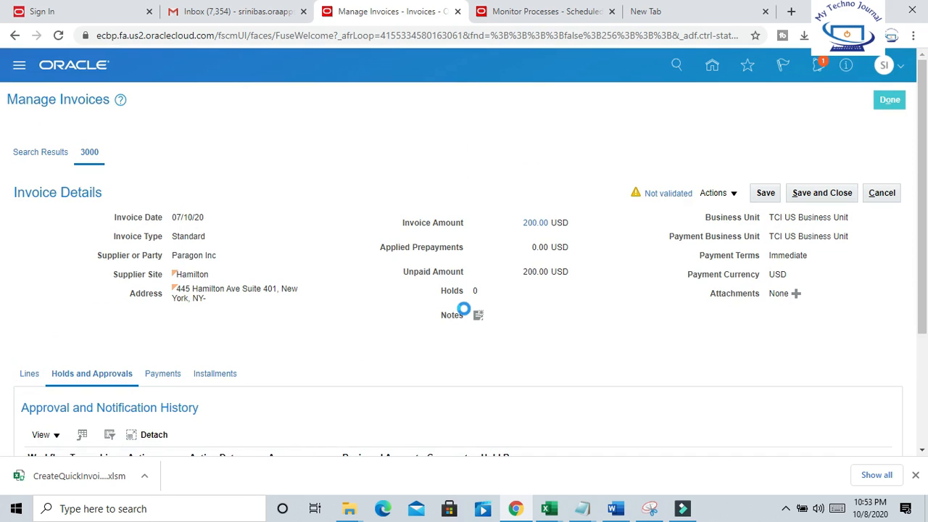
Review invoice 3000's Lines, showing one 200.00 item line and the summary tax lines
click(29, 374)
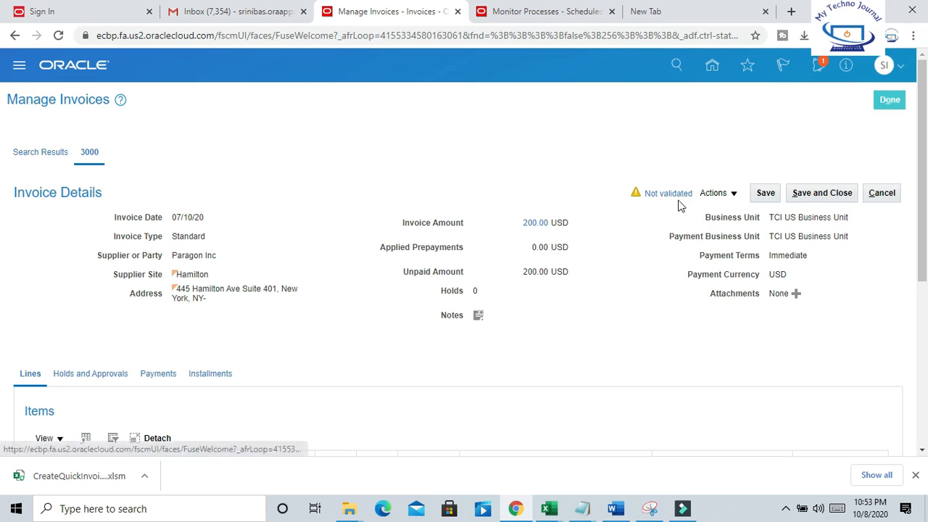
mouse_move(670, 206)
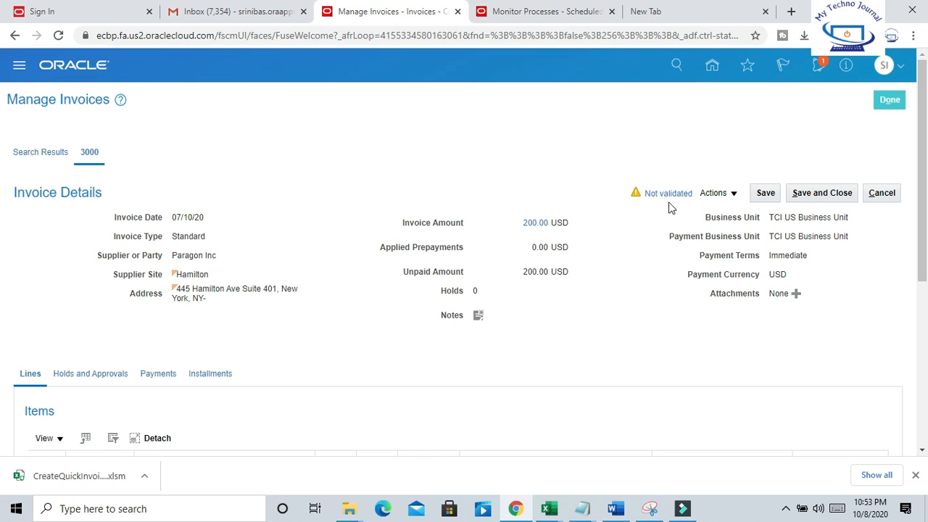
scroll(down, 3)
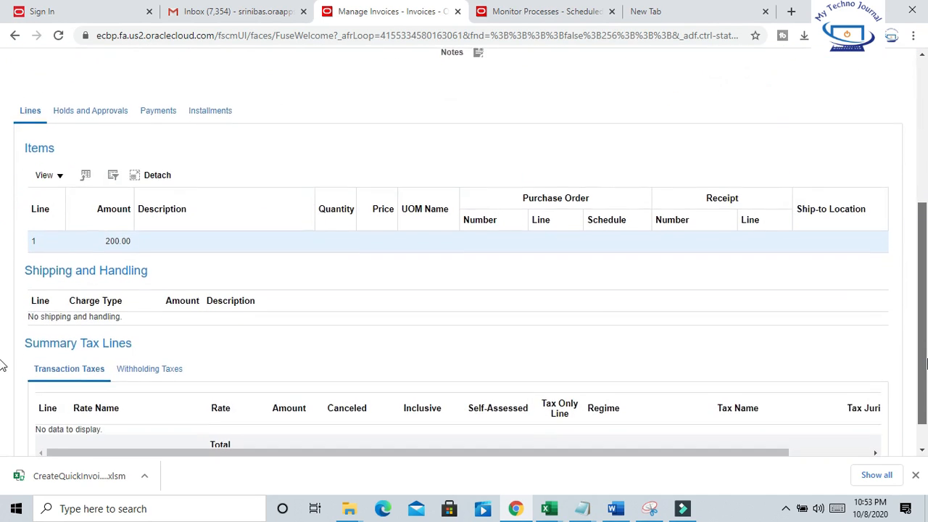
scroll(up, 3)
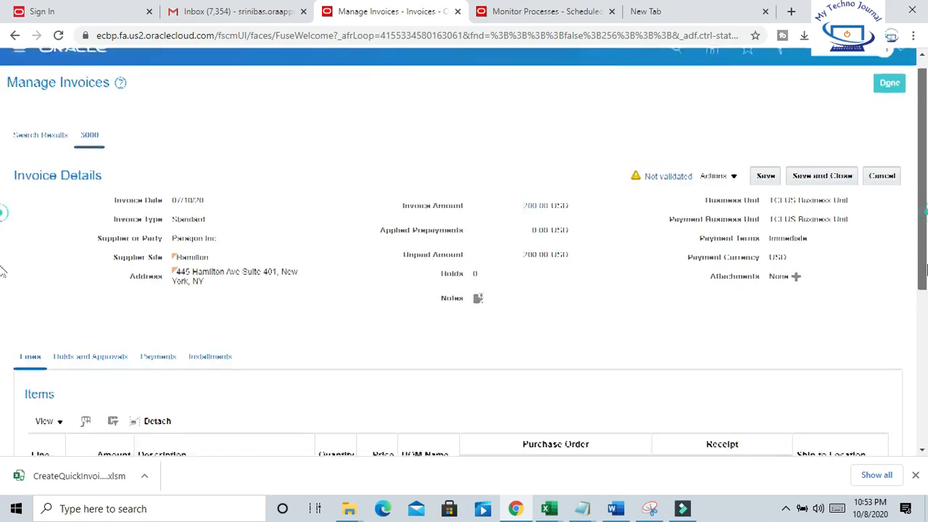
scroll(down, 3)
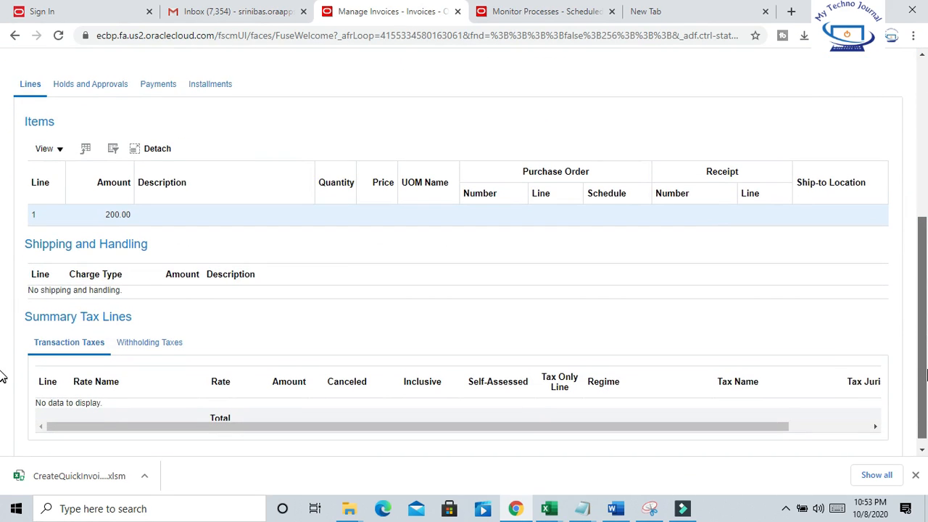
scroll(up, 3)
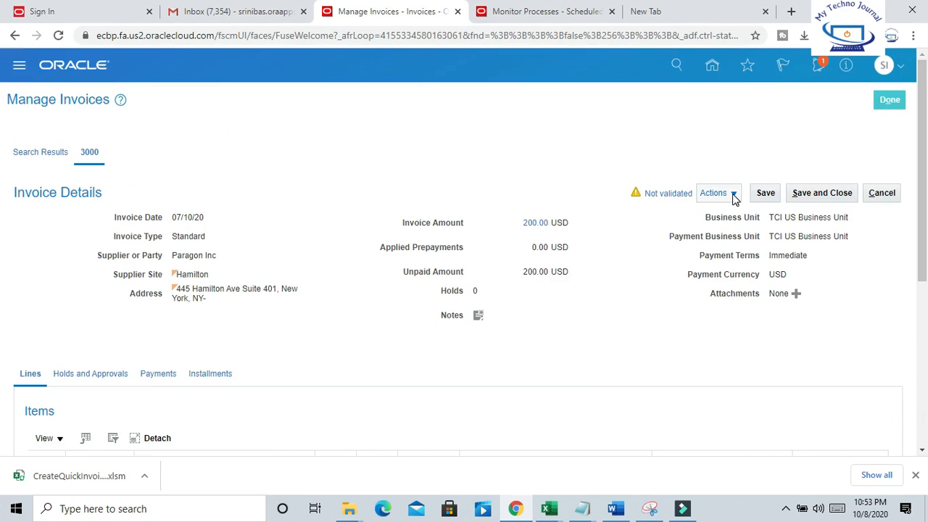
Validate invoice 3000 via Actions so its status becomes Validated, then review the remaining actions
click(718, 193)
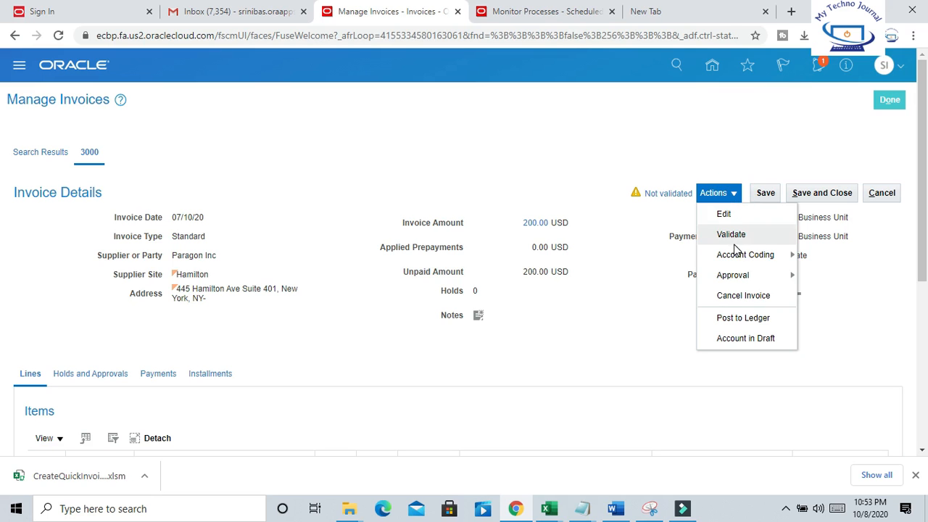
click(731, 235)
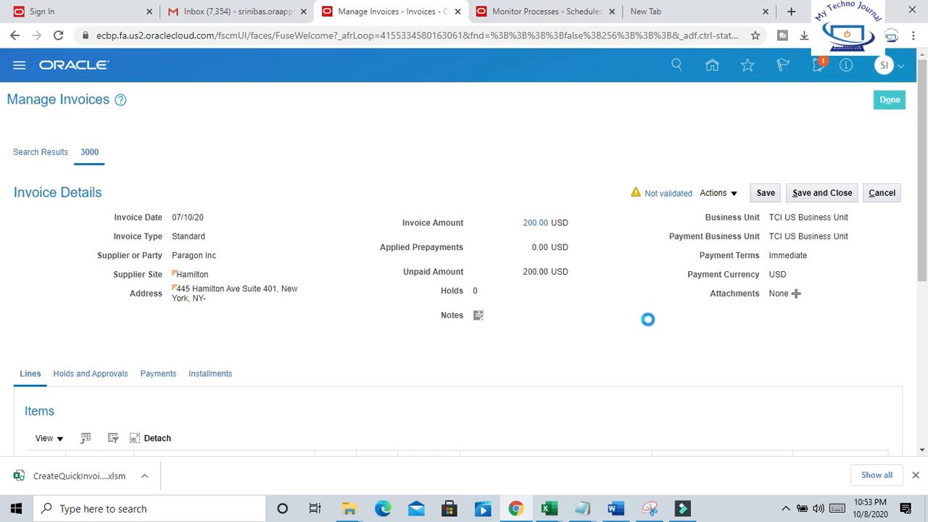
click(718, 193)
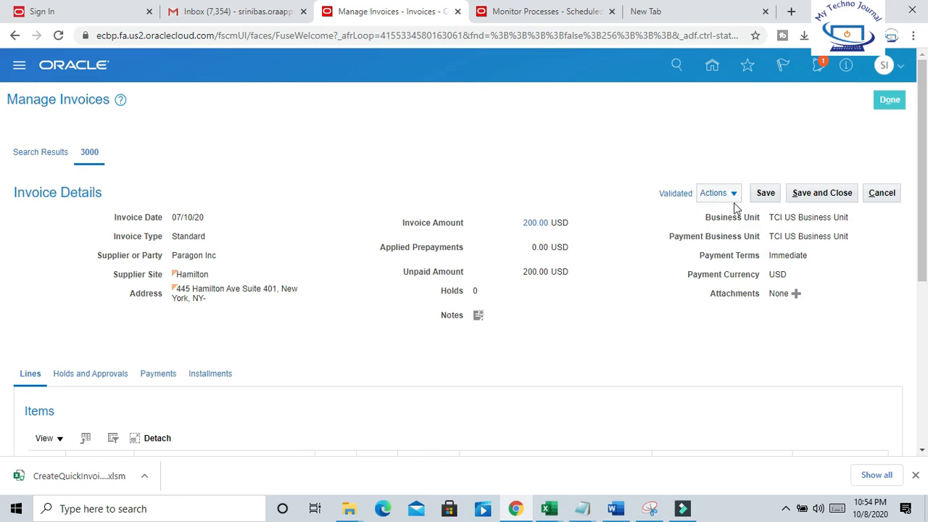
click(714, 192)
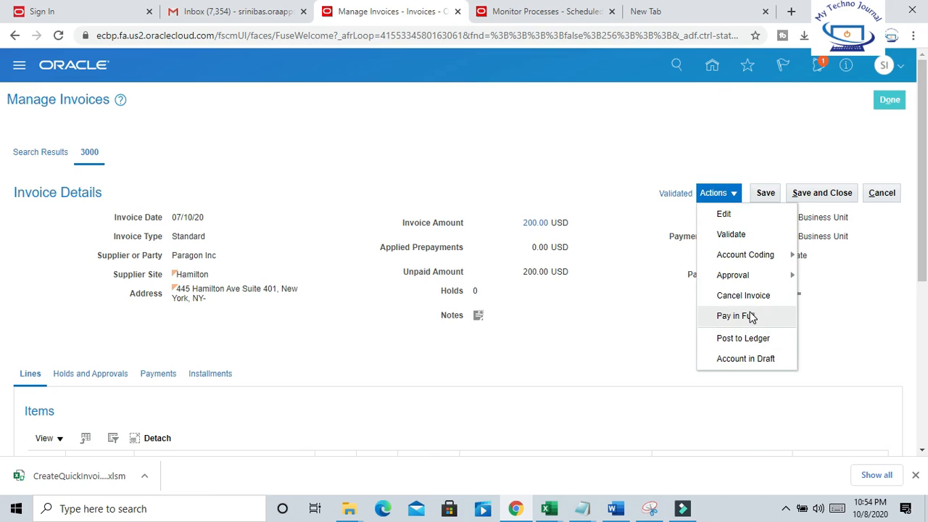
mouse_move(745, 358)
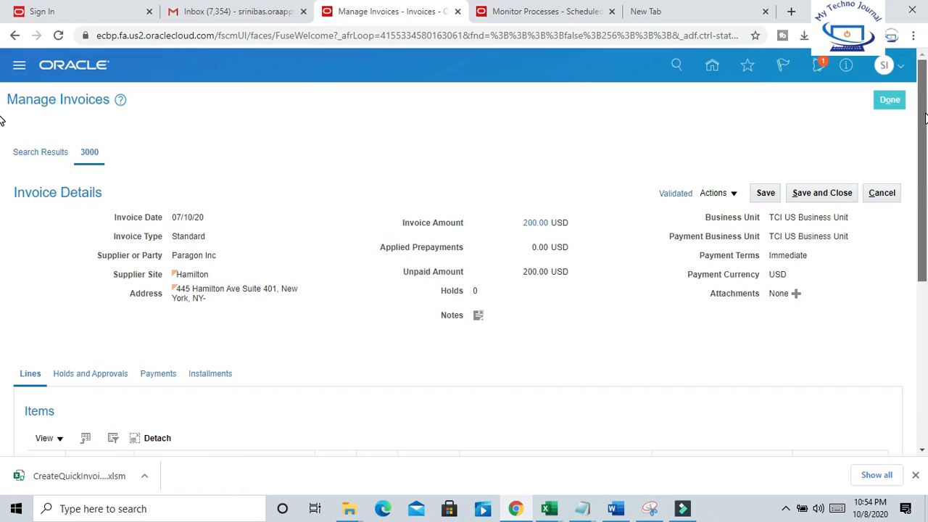
Finish with invoice 3000 via Done and return to the Invoices work area overview
click(890, 99)
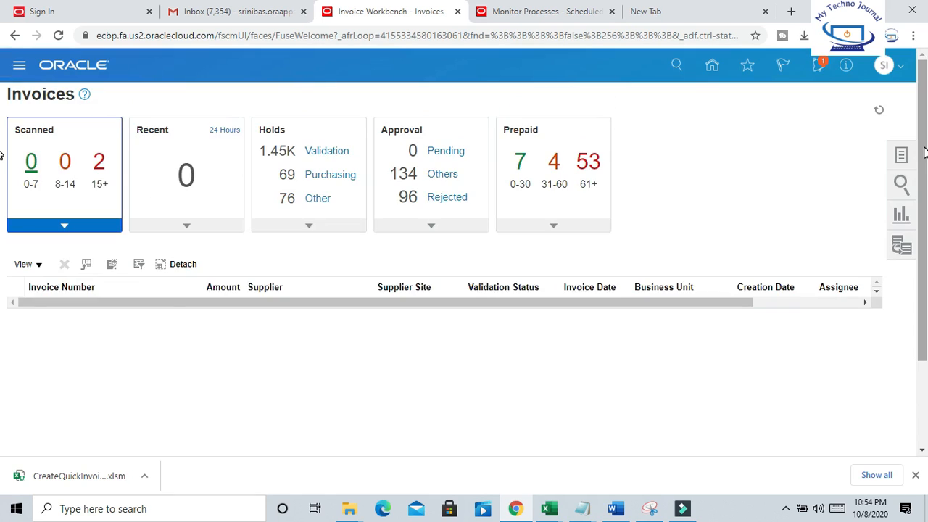
mouse_move(783, 166)
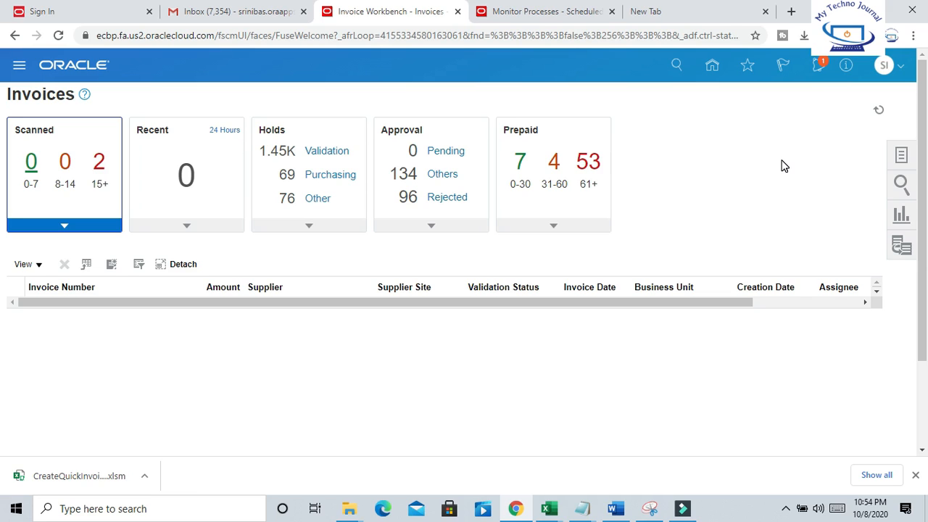
mouse_move(726, 198)
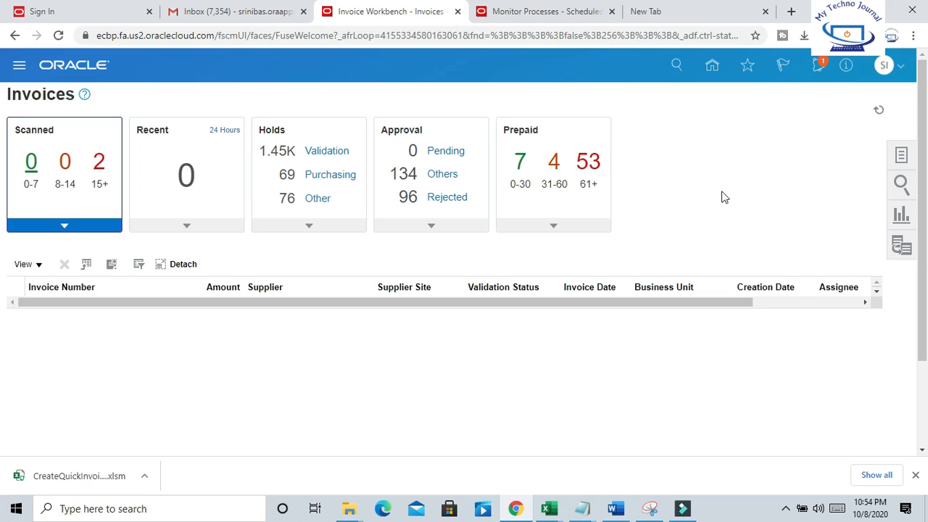
mouse_move(859, 180)
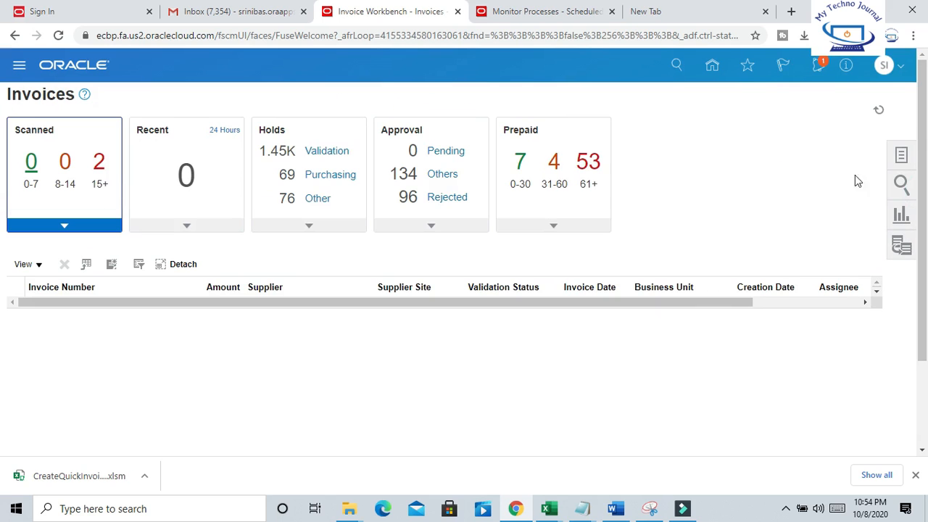
mouse_move(778, 188)
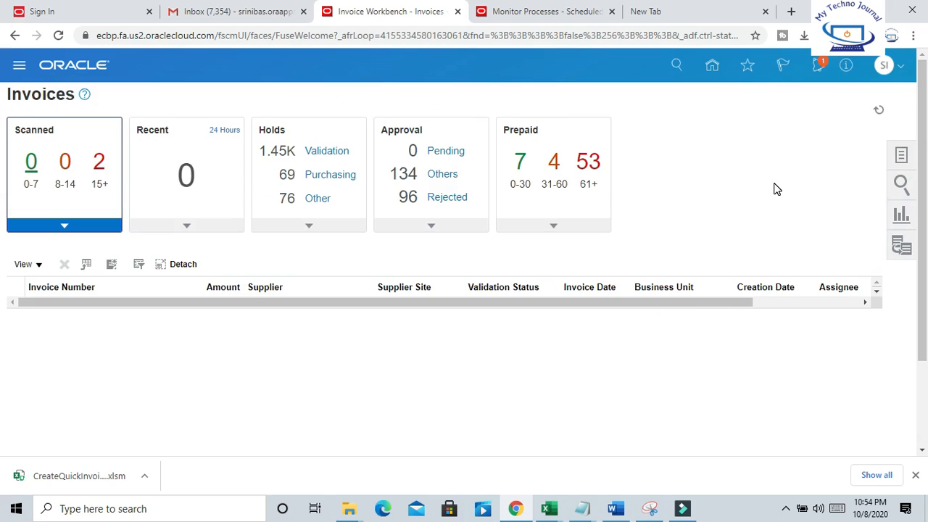